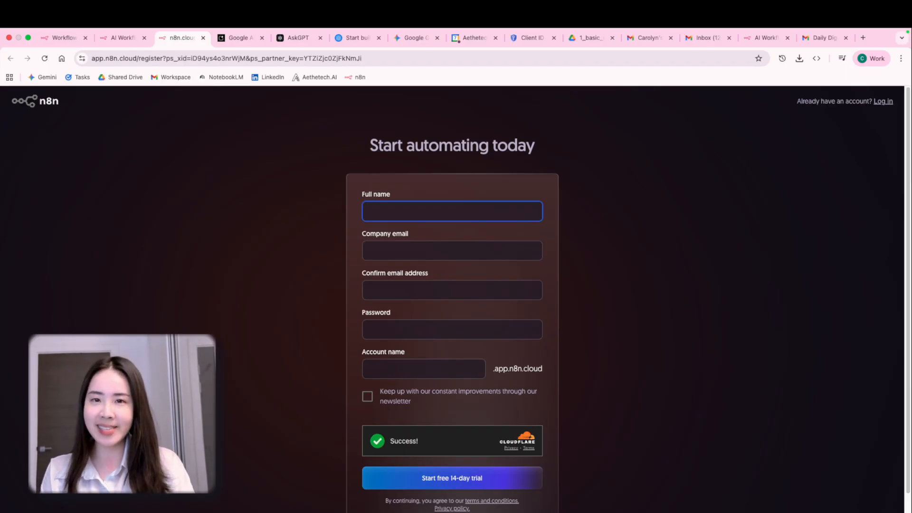
- Leave the n8n.cloud sign-up page for the self-hosted 'Workflows - n8n' tab
{"action": "left_click", "coordinate": [452, 210]}
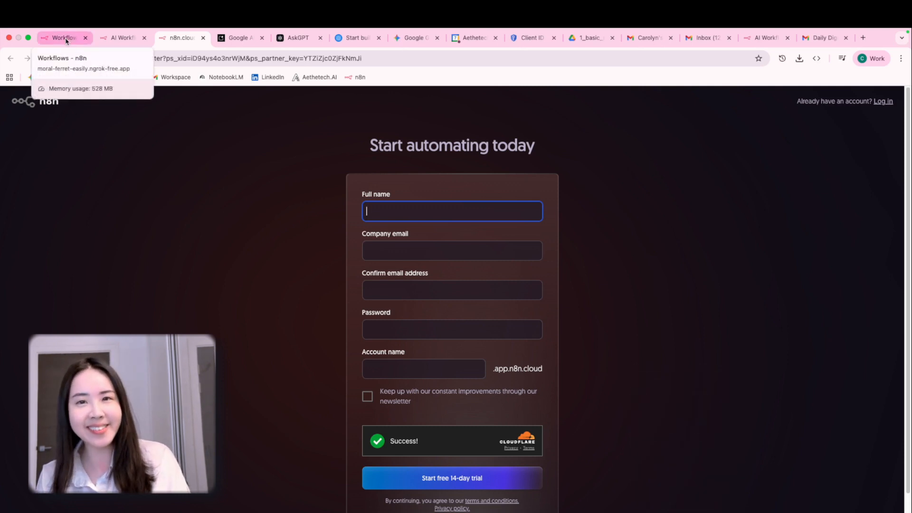
{"action": "left_click", "coordinate": [64, 37]}
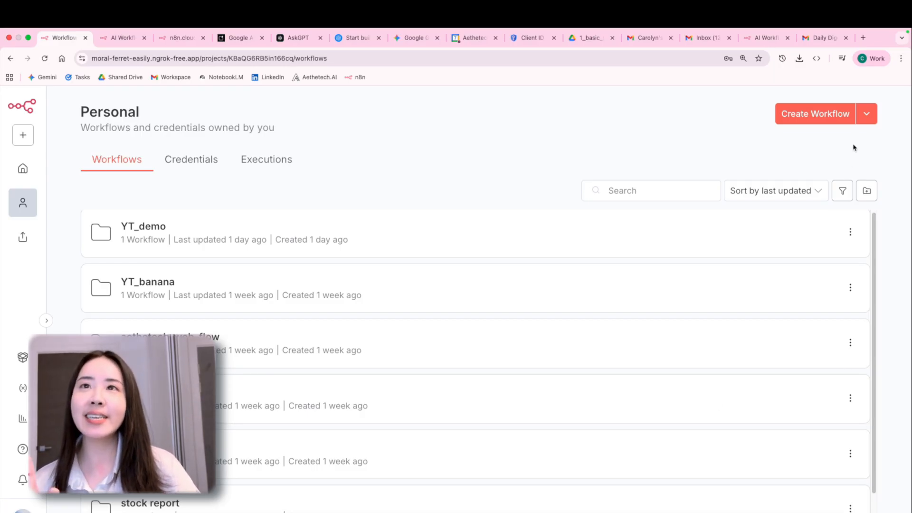
- Create a new workflow starting with a 'Trigger manually' node placed at the left
{"action": "left_click", "coordinate": [814, 114]}
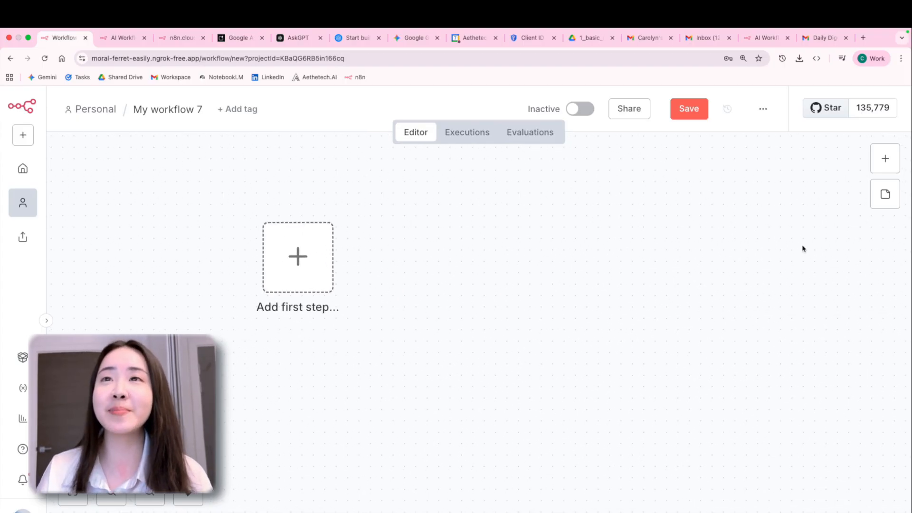
{"action": "left_click", "coordinate": [297, 256]}
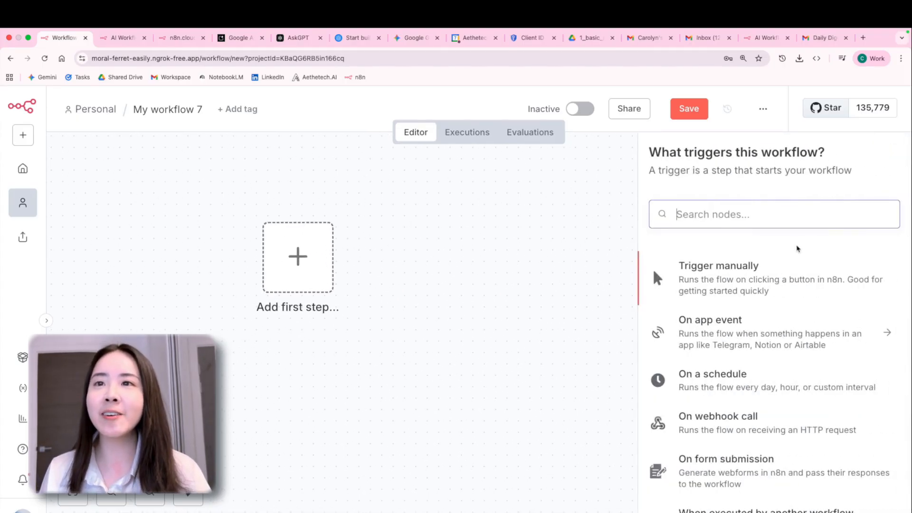
{"action": "left_click", "coordinate": [717, 266]}
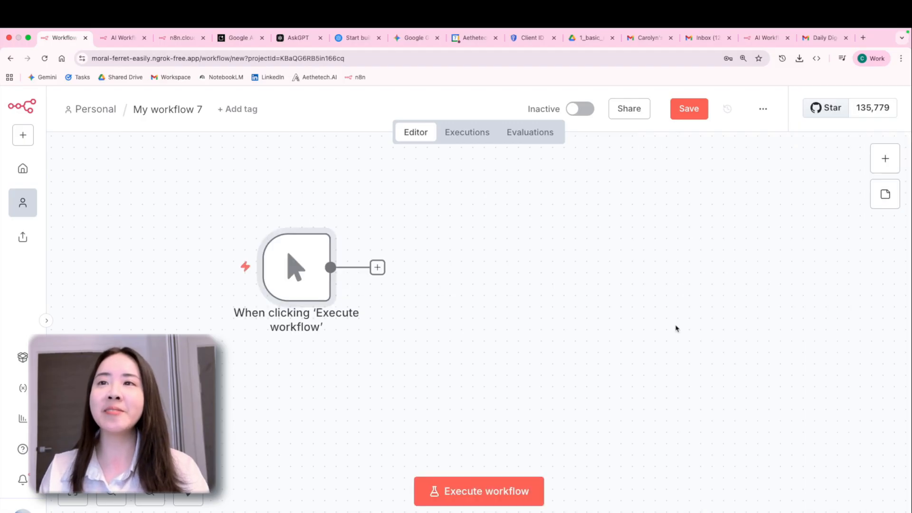
{"action": "left_click_drag", "start_coordinate": [295, 267], "coordinate": [194, 259]}
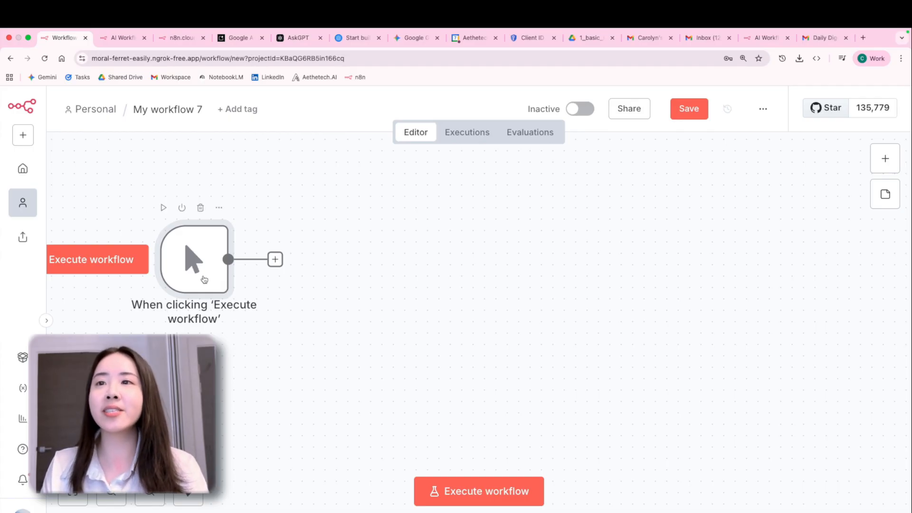
- Pin mock output of two items, First item and Second item, to the manual trigger
{"action": "double_click", "coordinate": [194, 259]}
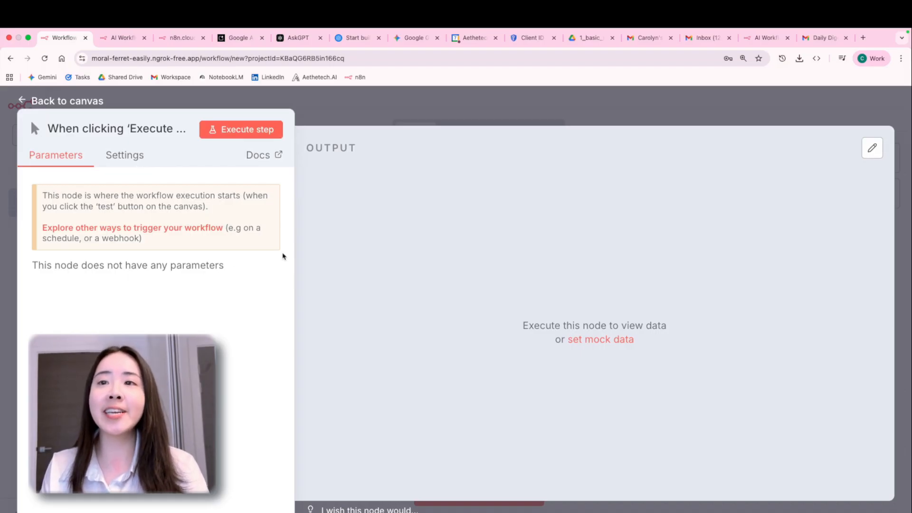
{"action": "mouse_move", "coordinate": [621, 343]}
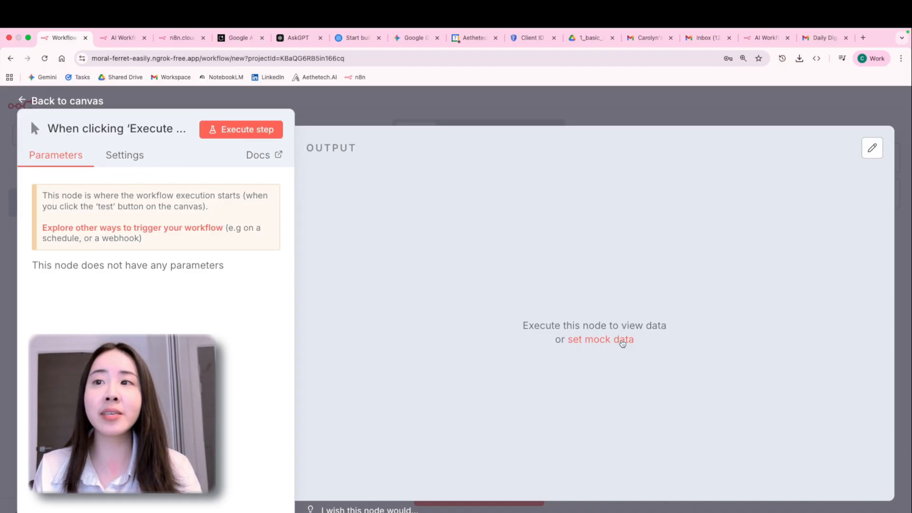
{"action": "left_click", "coordinate": [599, 339]}
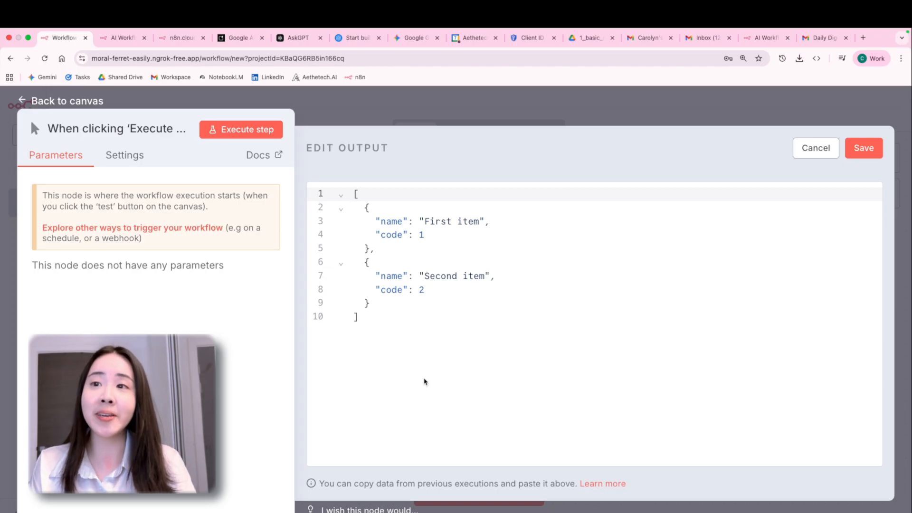
{"action": "mouse_move", "coordinate": [845, 189]}
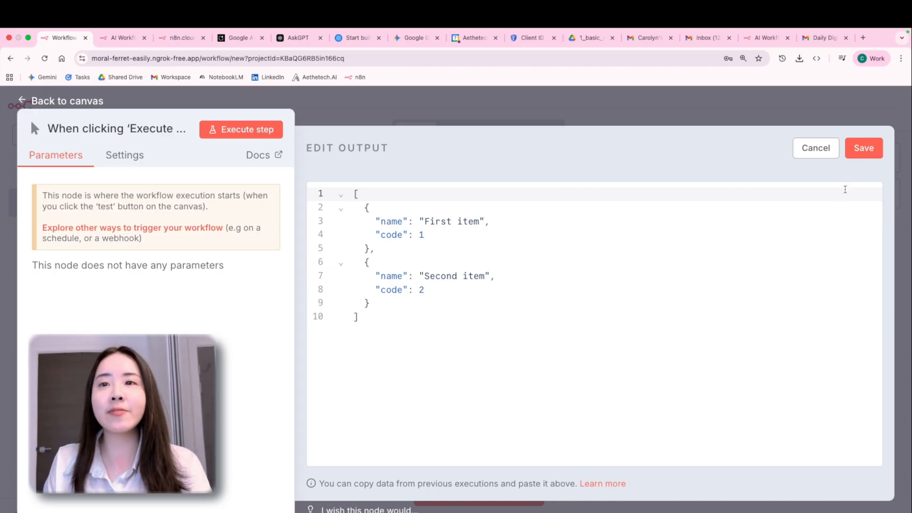
{"action": "left_click", "coordinate": [863, 148]}
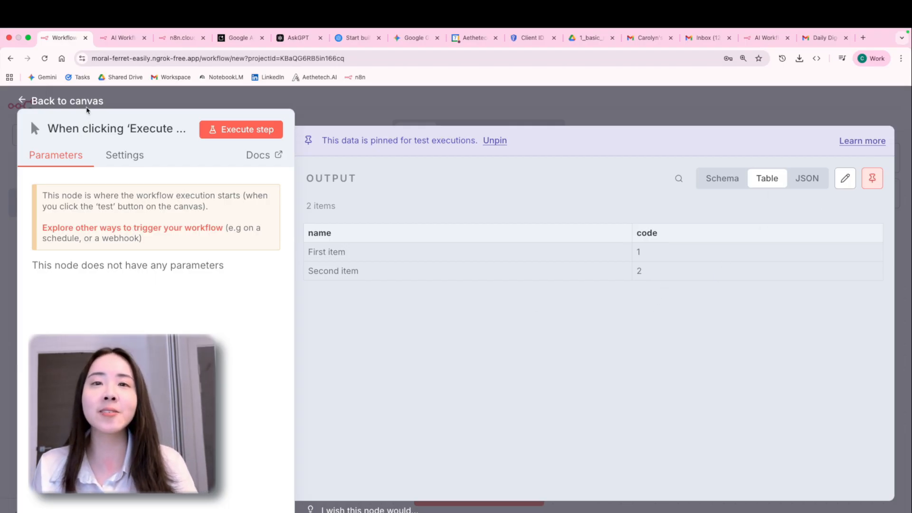
{"action": "left_click", "coordinate": [61, 101]}
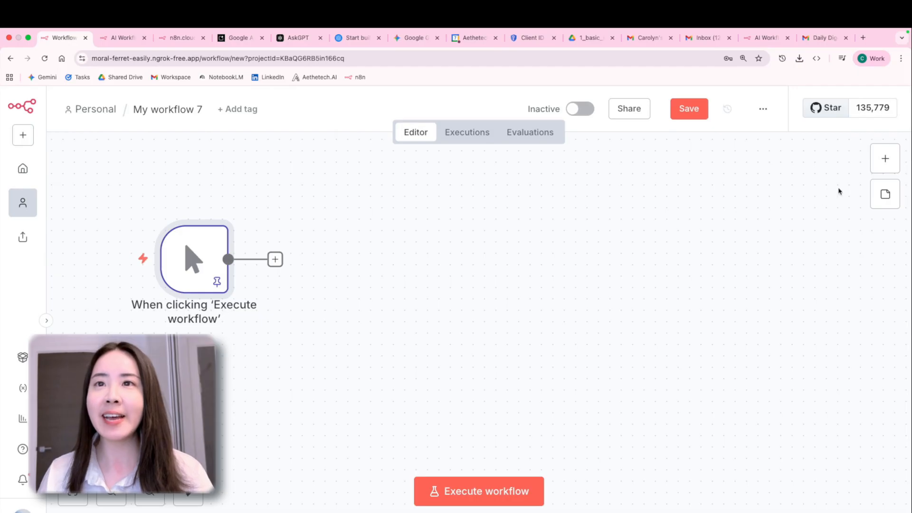
- Add an Edit Fields (Set) node with user_name = {{ $json.name }} and user_code = {{ $json.code }}
{"action": "left_click", "coordinate": [275, 259]}
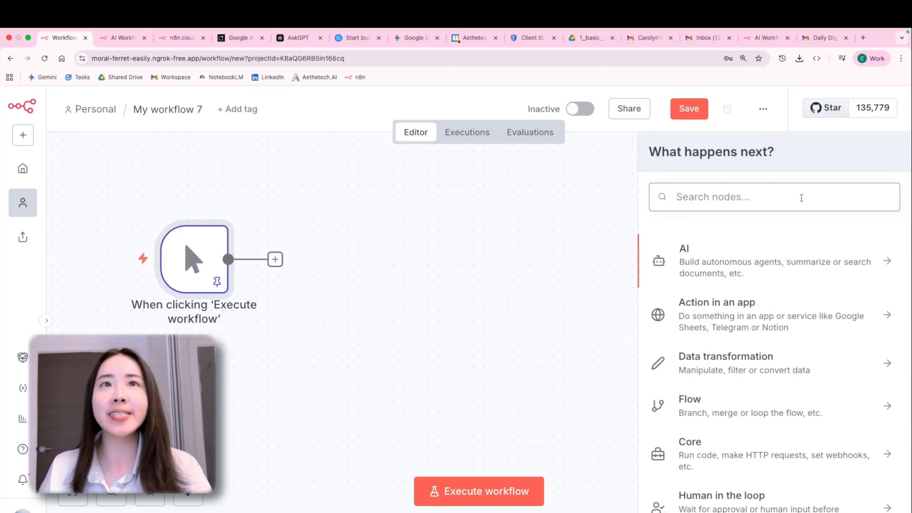
{"action": "type", "text": "edit"}
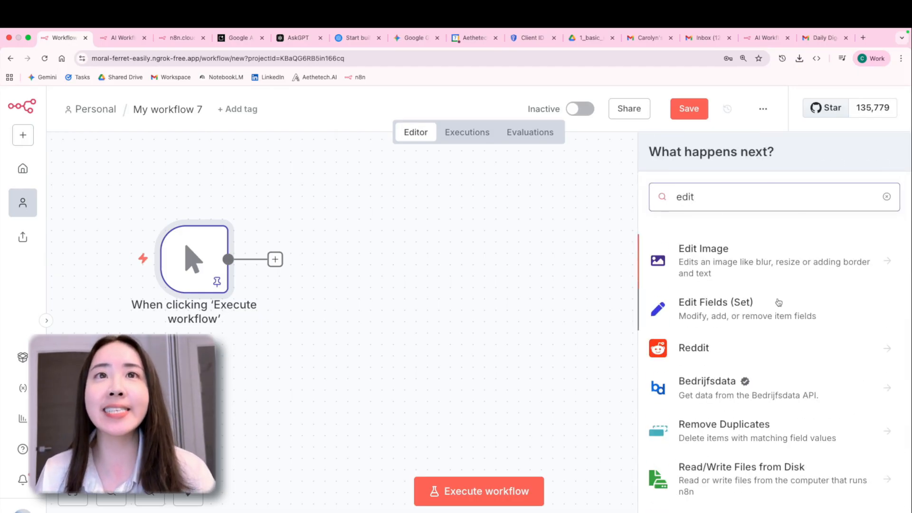
{"action": "left_click", "coordinate": [715, 302]}
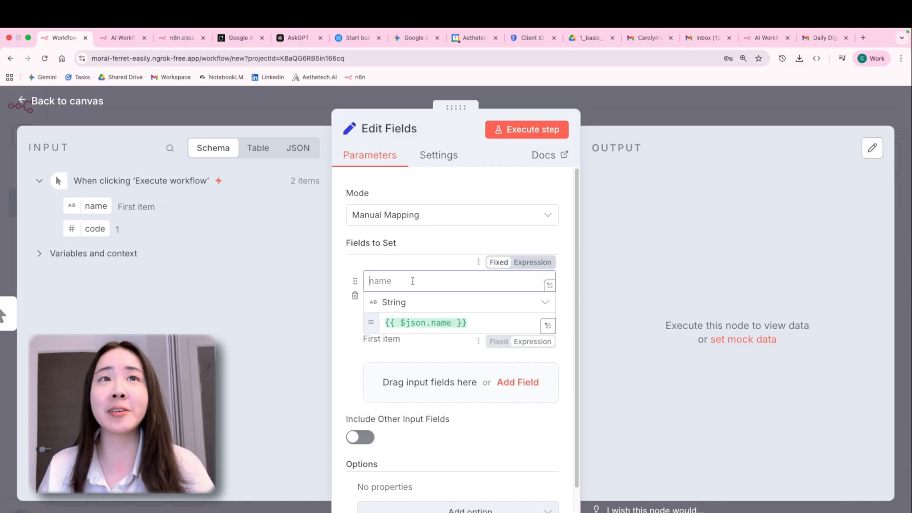
{"action": "type", "text": "u"}
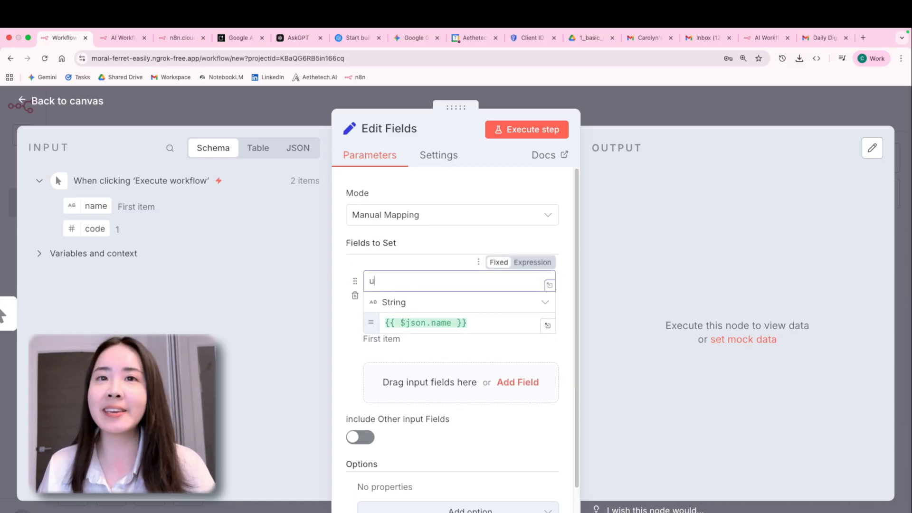
{"action": "type", "text": "ser_name"}
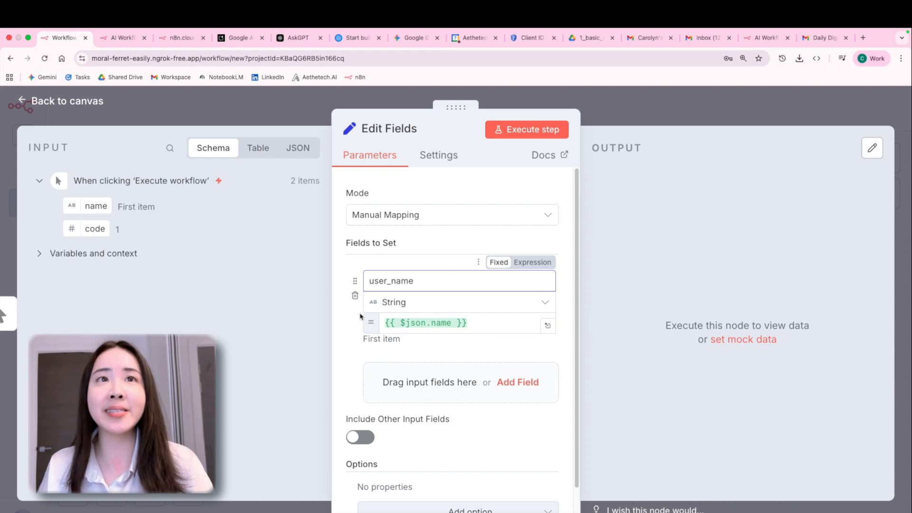
{"action": "left_click", "coordinate": [517, 382]}
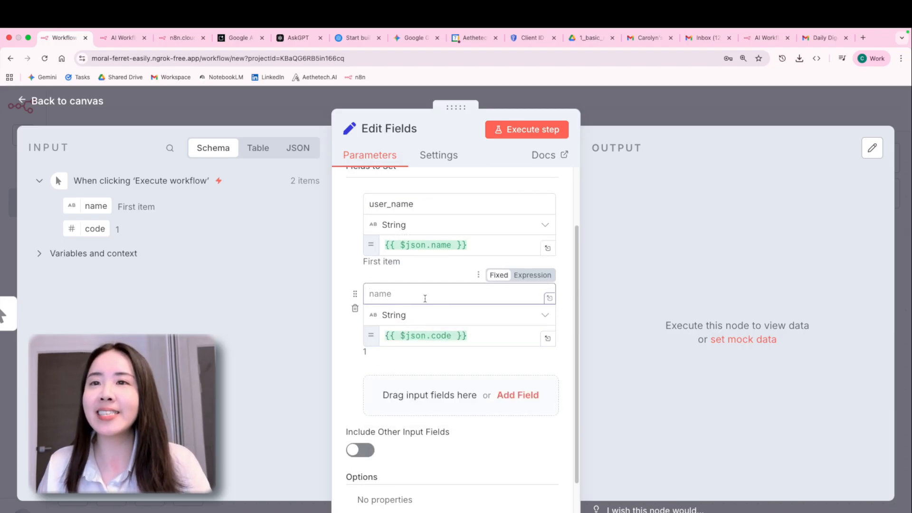
{"action": "type", "text": "user_code"}
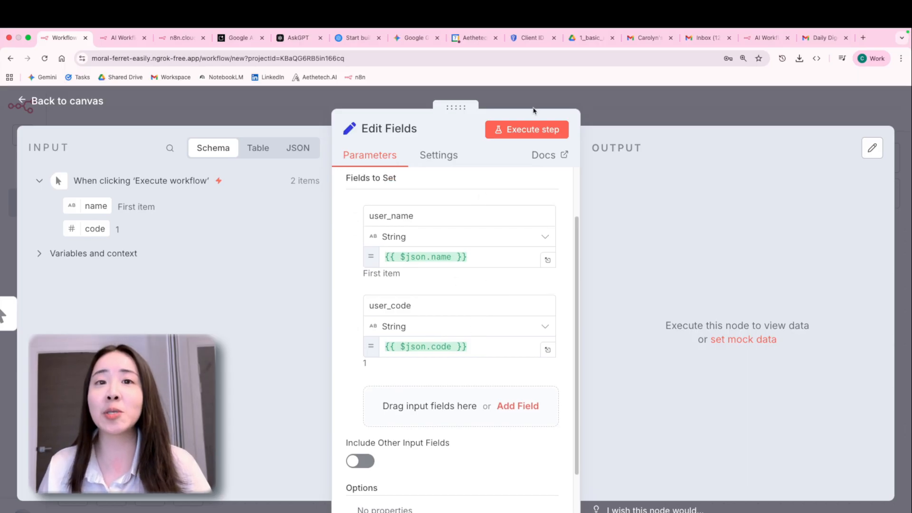
{"action": "left_click", "coordinate": [526, 129]}
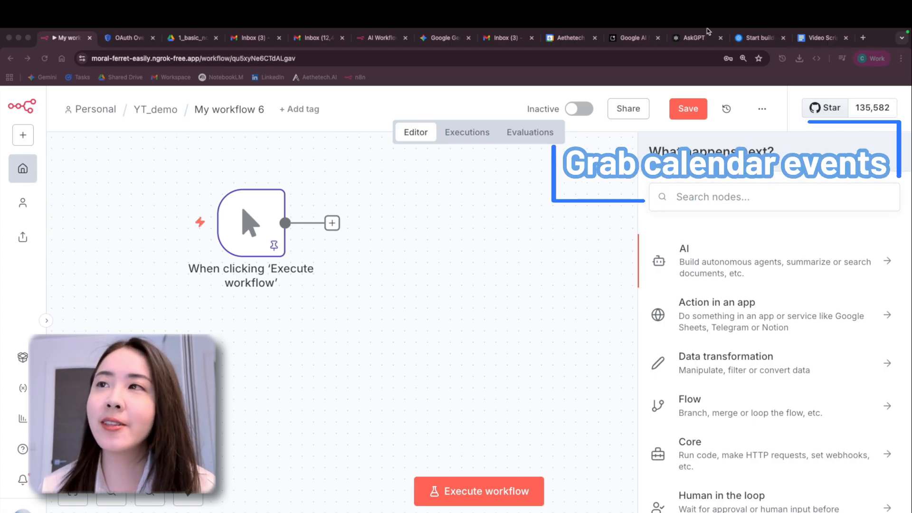
- Add a Google Calendar 'Get many events' step, start a new credential, then switch to Google Cloud Console
{"action": "type", "text": "goog"}
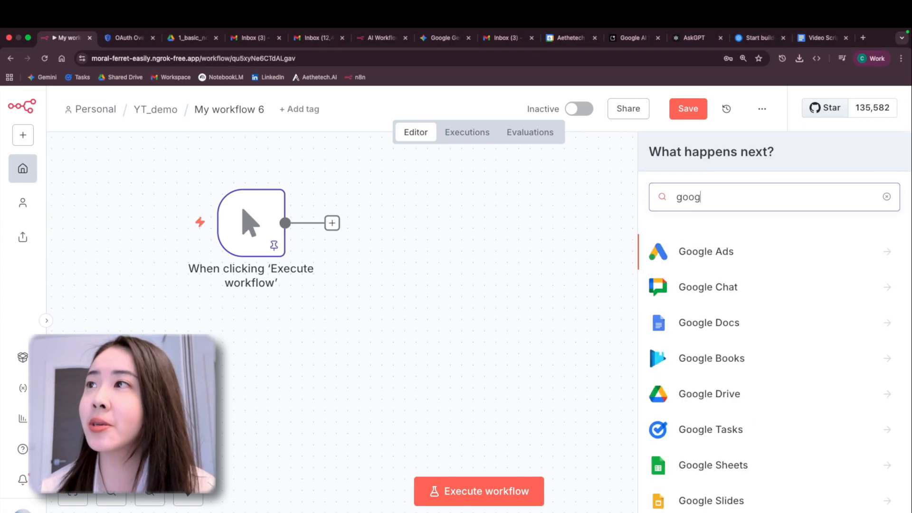
{"action": "left_click", "coordinate": [705, 251]}
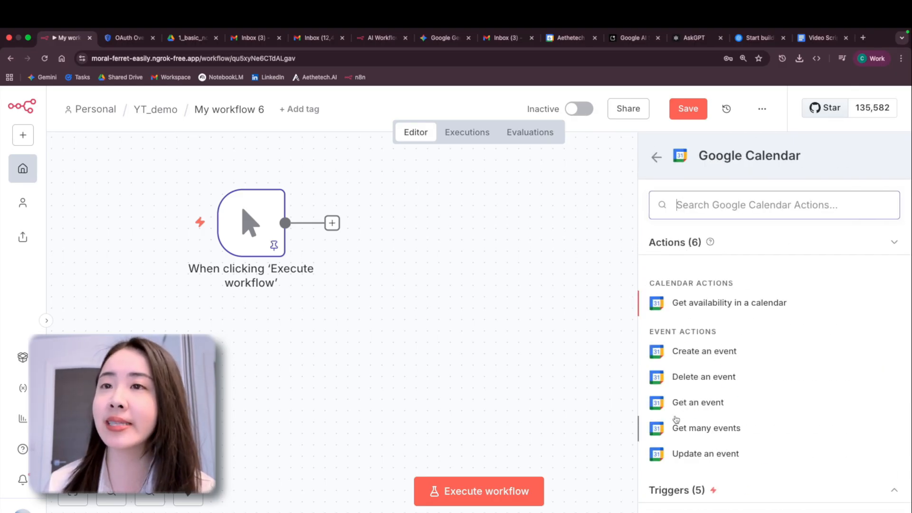
{"action": "left_click", "coordinate": [705, 427]}
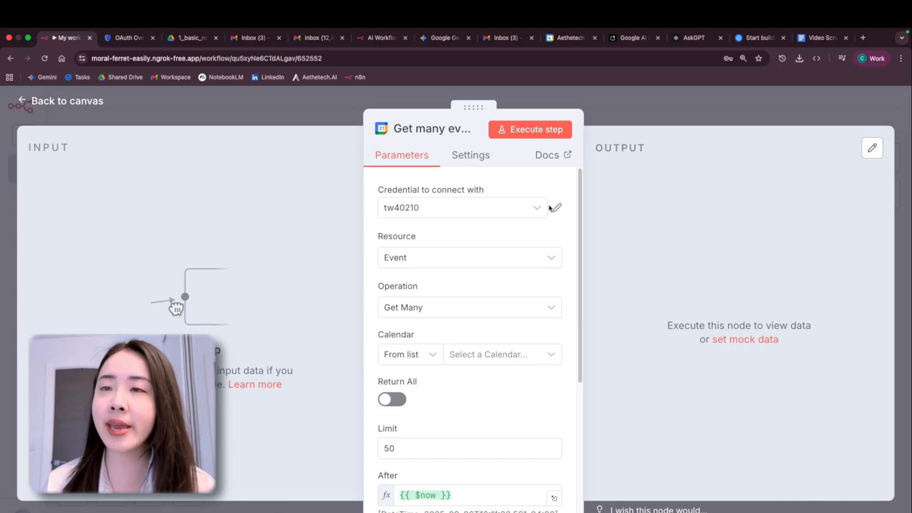
{"action": "left_click", "coordinate": [461, 207]}
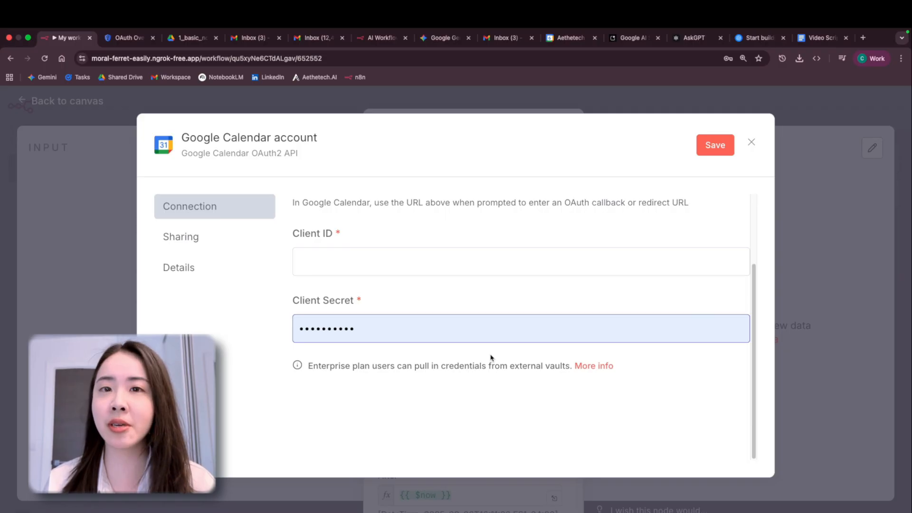
{"action": "left_click", "coordinate": [125, 38]}
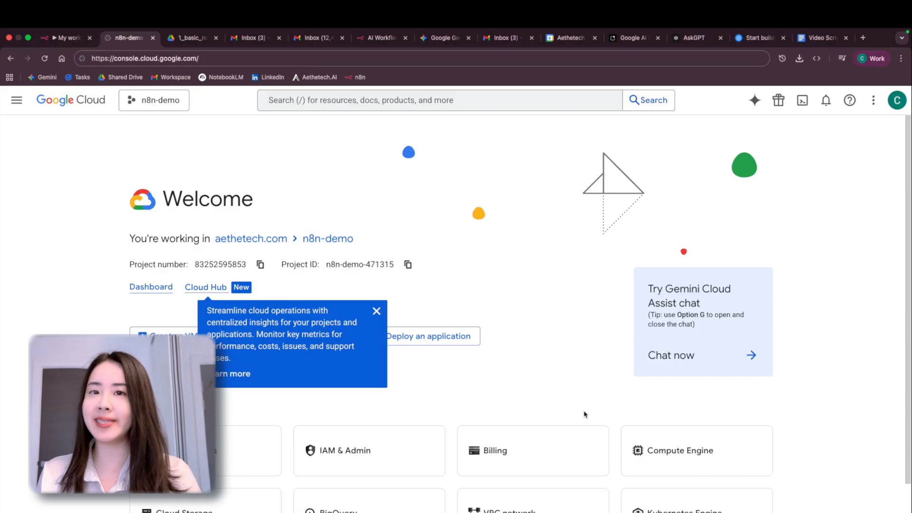
- Navigate to APIs and Services and the OAuth consent setup
{"action": "left_click", "coordinate": [17, 100]}
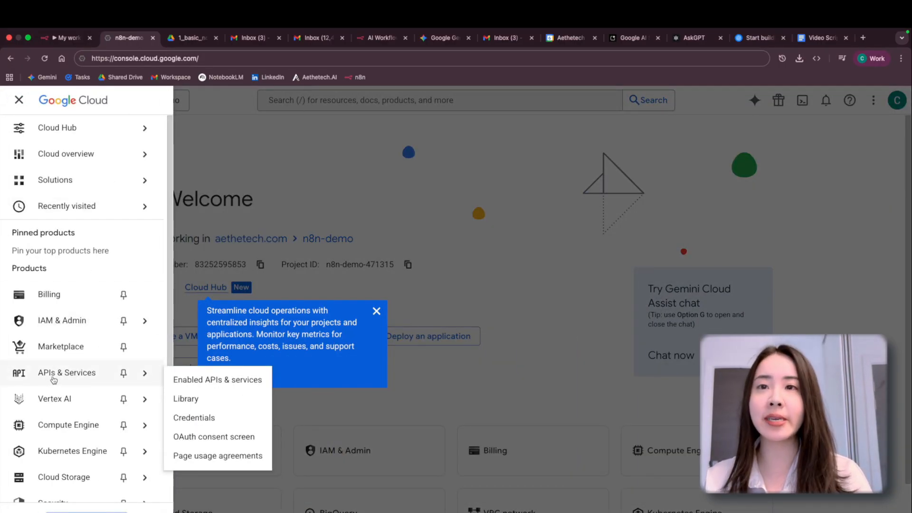
{"action": "left_click", "coordinate": [217, 379]}
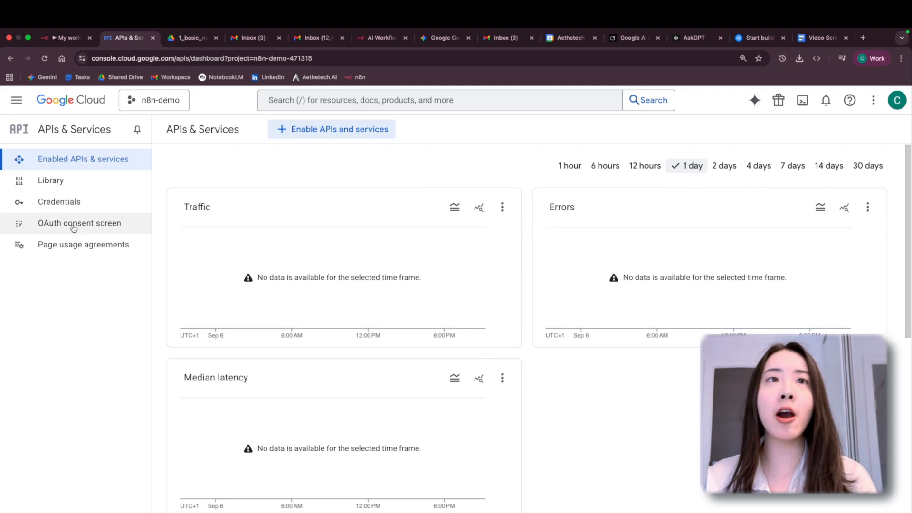
{"action": "left_click", "coordinate": [79, 223]}
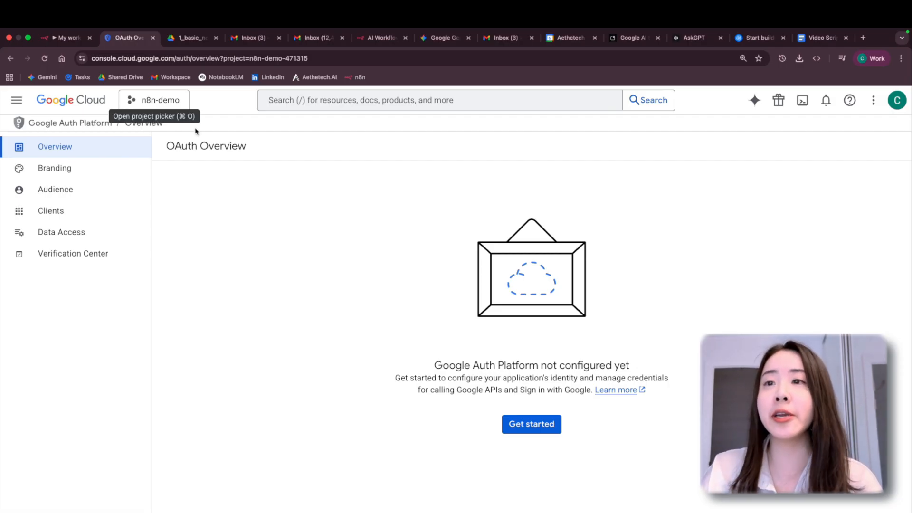
- Start a new project from the project picker and set its organization
{"action": "left_click", "coordinate": [153, 99]}
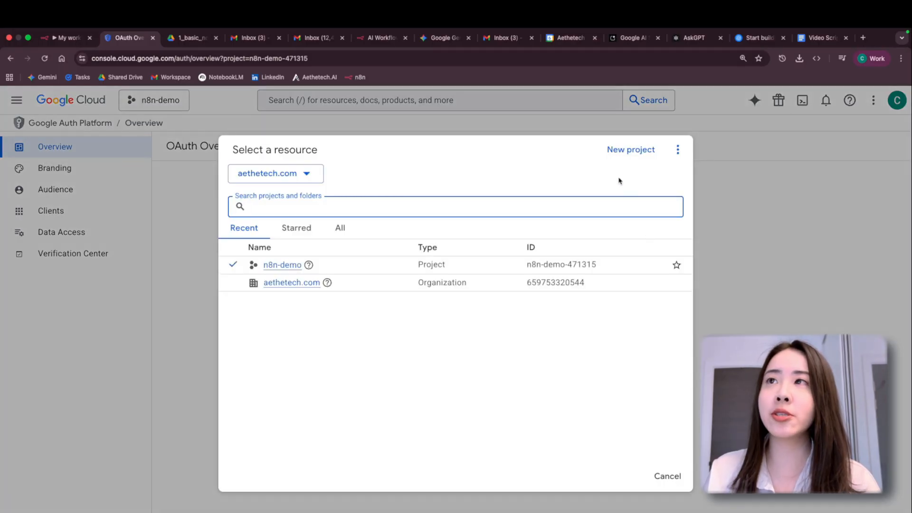
{"action": "left_click", "coordinate": [629, 149]}
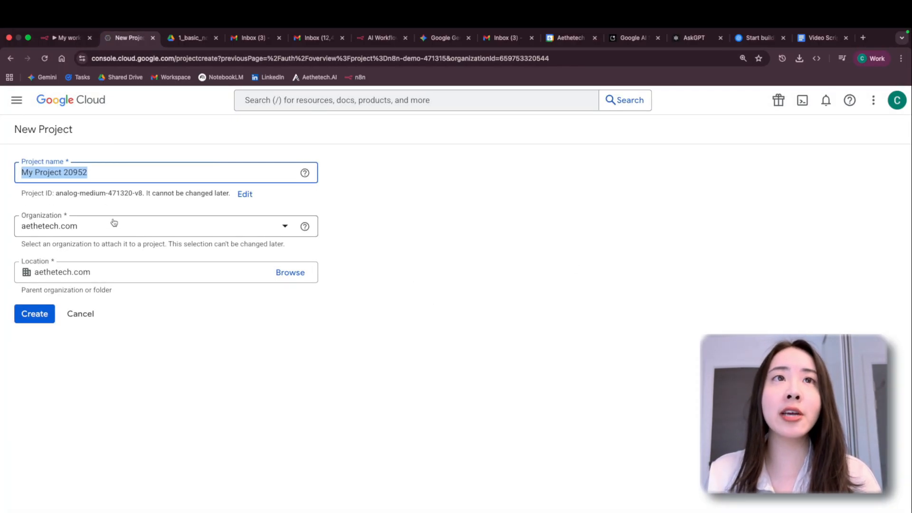
{"action": "left_click", "coordinate": [166, 226]}
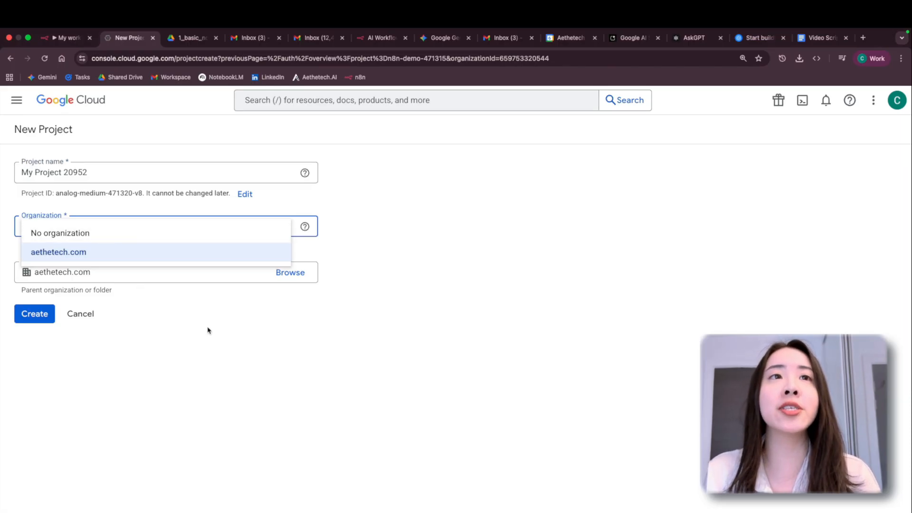
{"action": "left_click", "coordinate": [58, 252]}
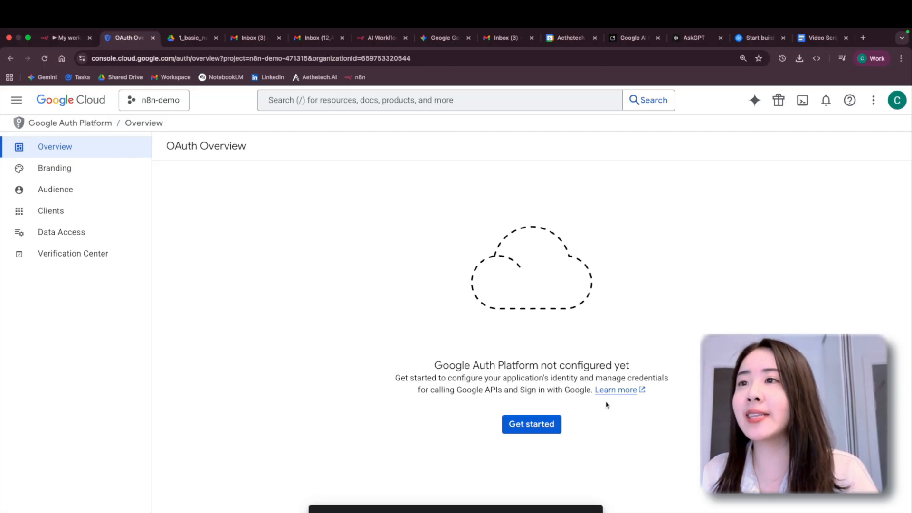
- Begin auth platform setup with app name n8n_app and a user support email
{"action": "left_click", "coordinate": [530, 424]}
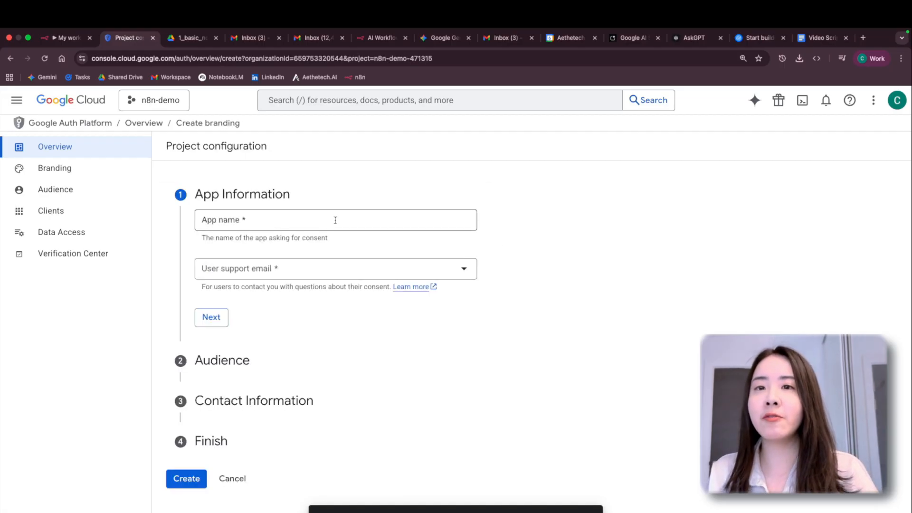
{"action": "type", "text": "n8n"}
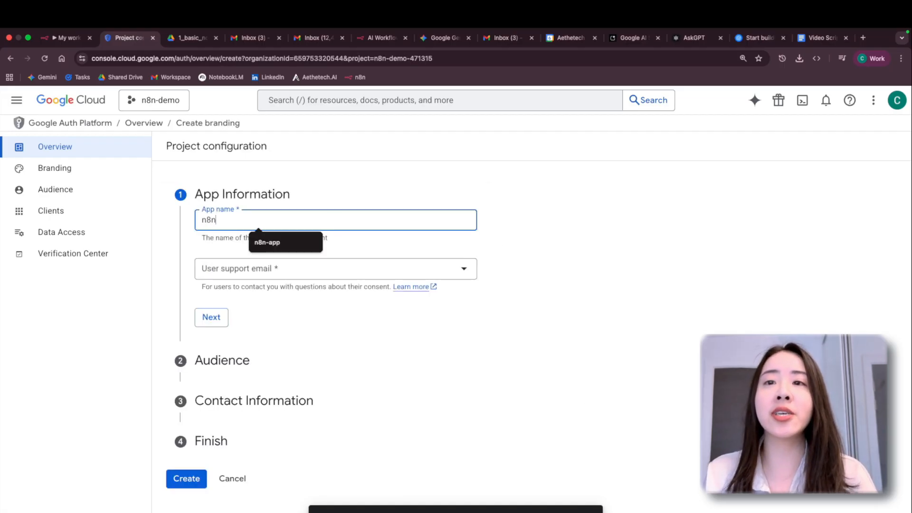
{"action": "type", "text": "_"}
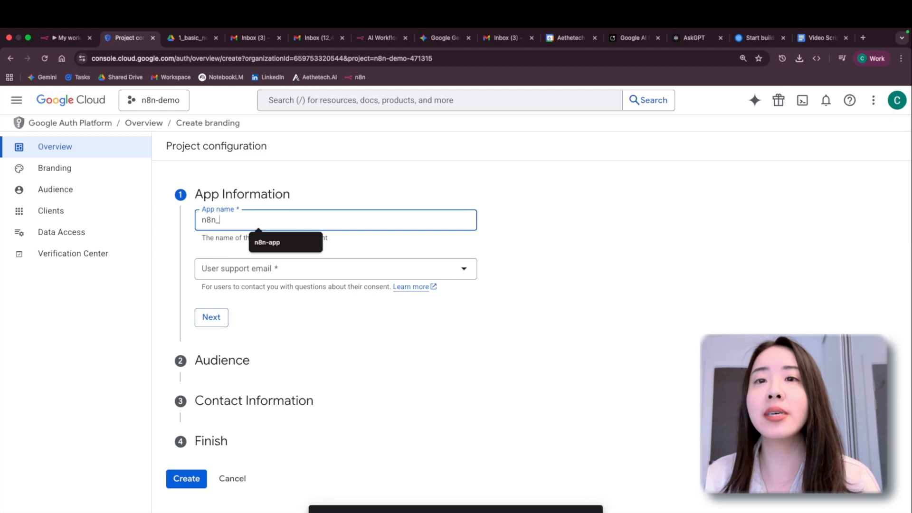
{"action": "left_click", "coordinate": [334, 268]}
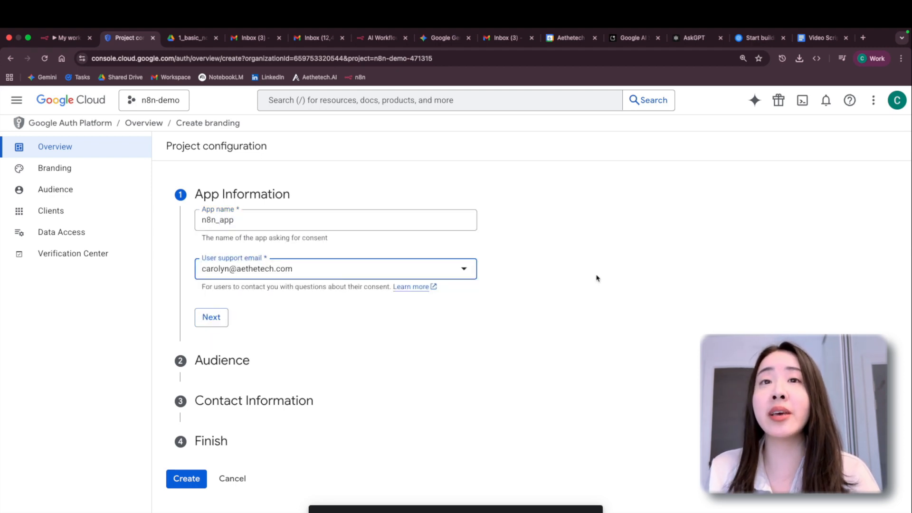
{"action": "left_click", "coordinate": [211, 317]}
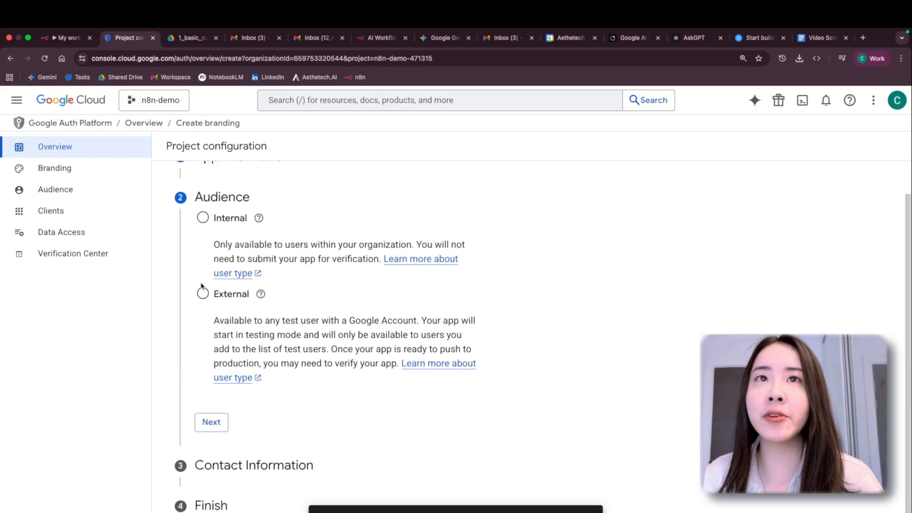
- Choose External audience, enter the contact email, accept the data policy, and create
{"action": "left_click", "coordinate": [203, 293]}
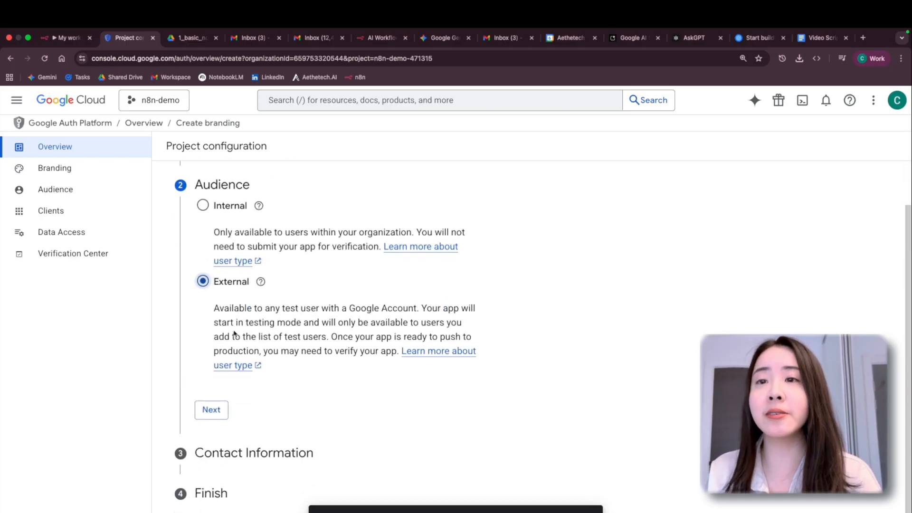
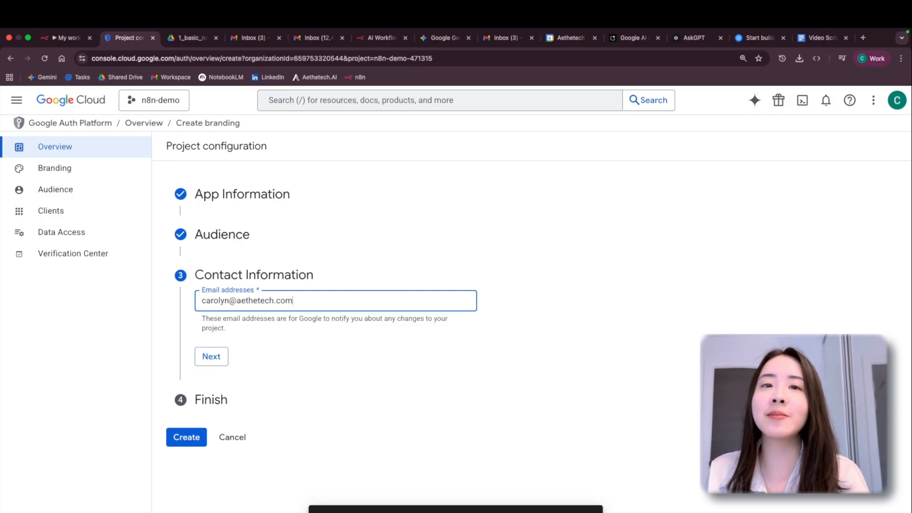
{"action": "left_click", "coordinate": [211, 357]}
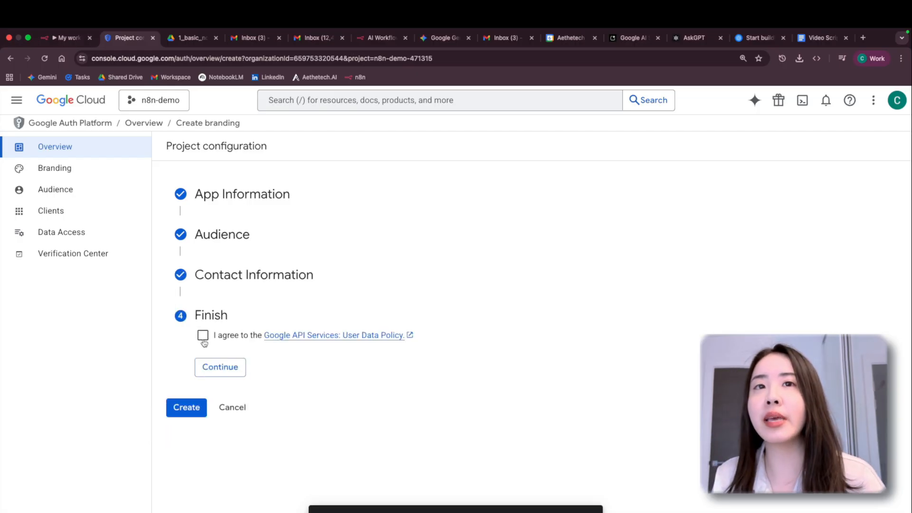
{"action": "left_click", "coordinate": [203, 335]}
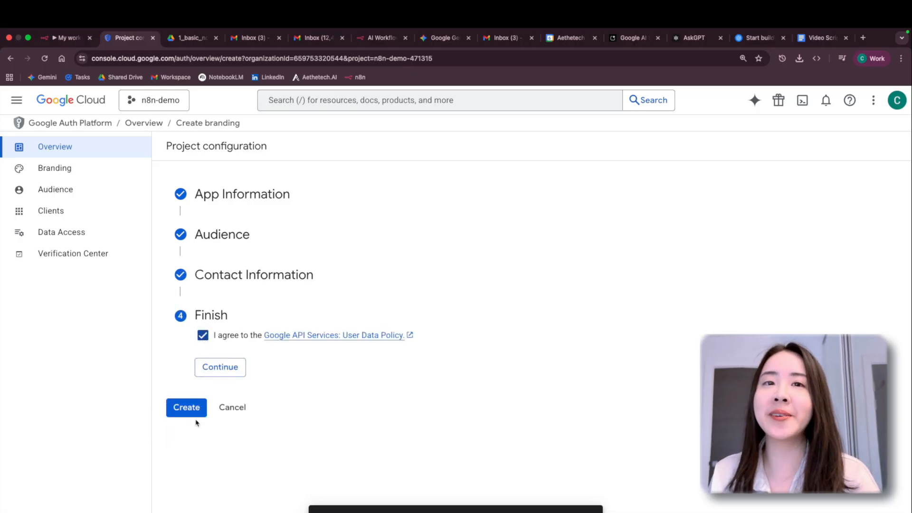
{"action": "left_click", "coordinate": [187, 407]}
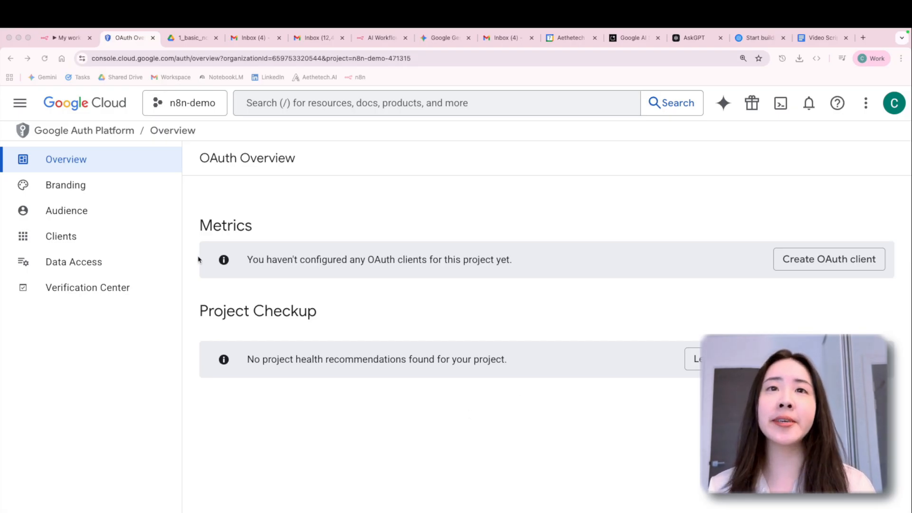
- Start a new OAuth client of type Web application and scroll to Authorized redirect URIs
{"action": "left_click", "coordinate": [61, 236]}
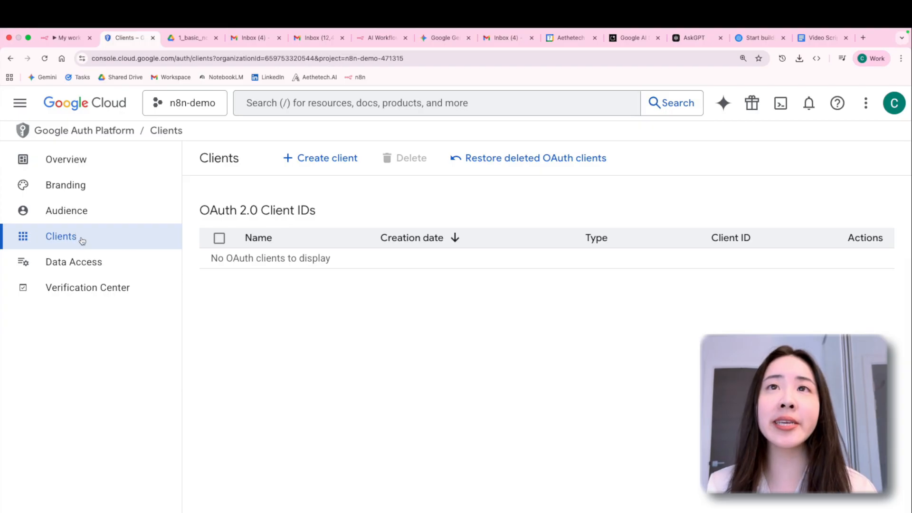
{"action": "left_click", "coordinate": [319, 158]}
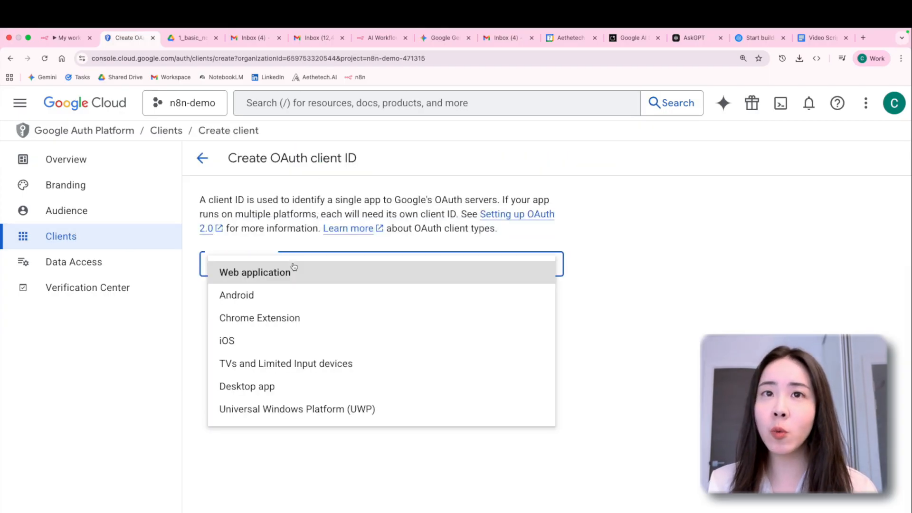
{"action": "left_click", "coordinate": [254, 271]}
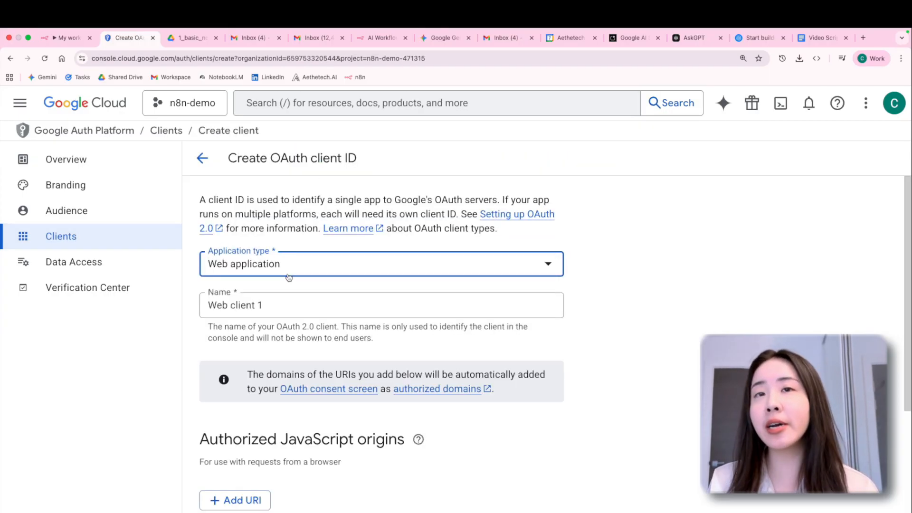
{"action": "scroll", "scroll_direction": "down", "scroll_amount": 3}
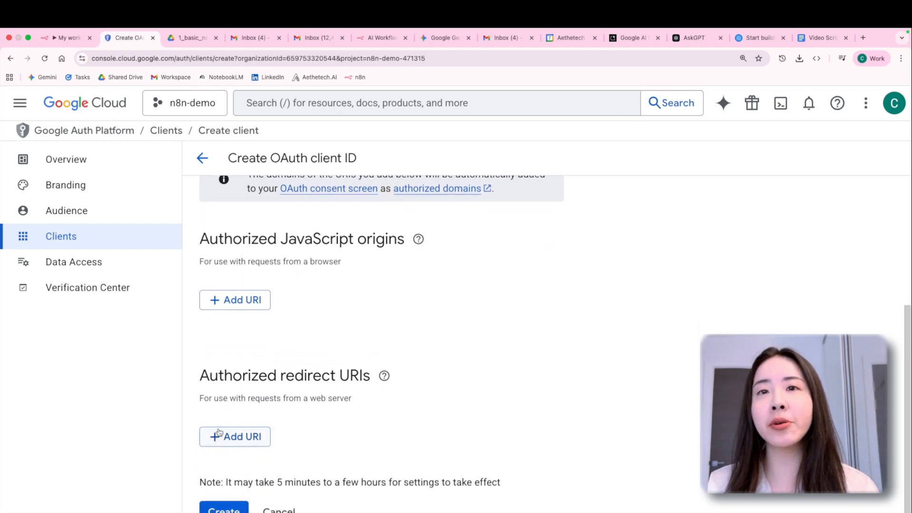
{"action": "scroll", "scroll_direction": "down", "scroll_amount": 3}
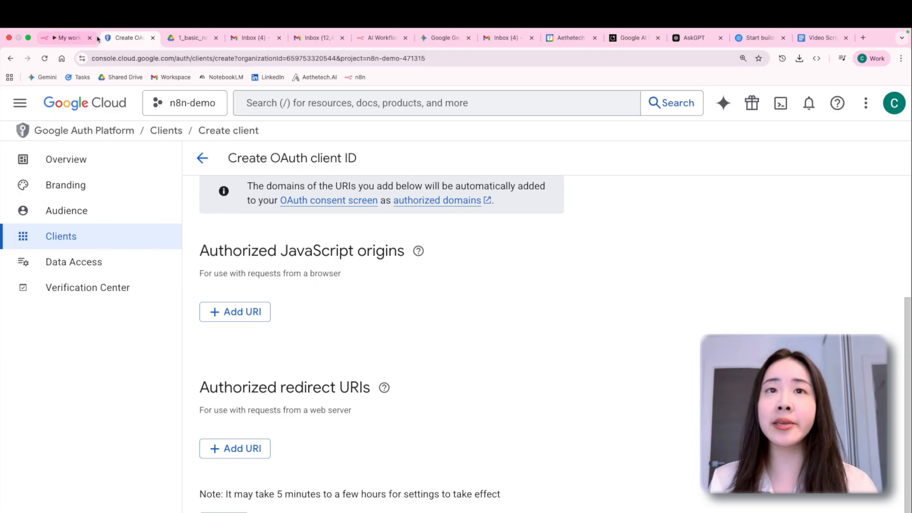
- Create the web client with n8n's redirect URL, then copy its client ID and secret into n8n
{"action": "left_click", "coordinate": [66, 37]}
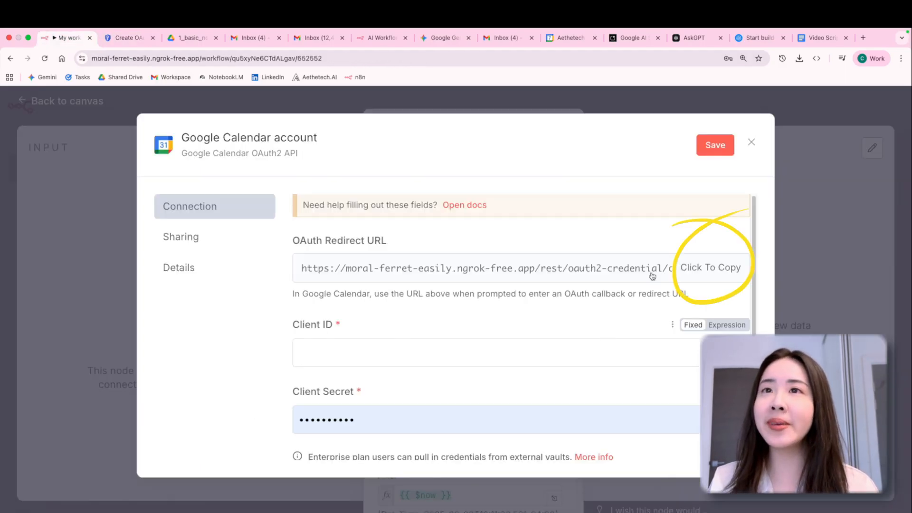
{"action": "left_click", "coordinate": [126, 37]}
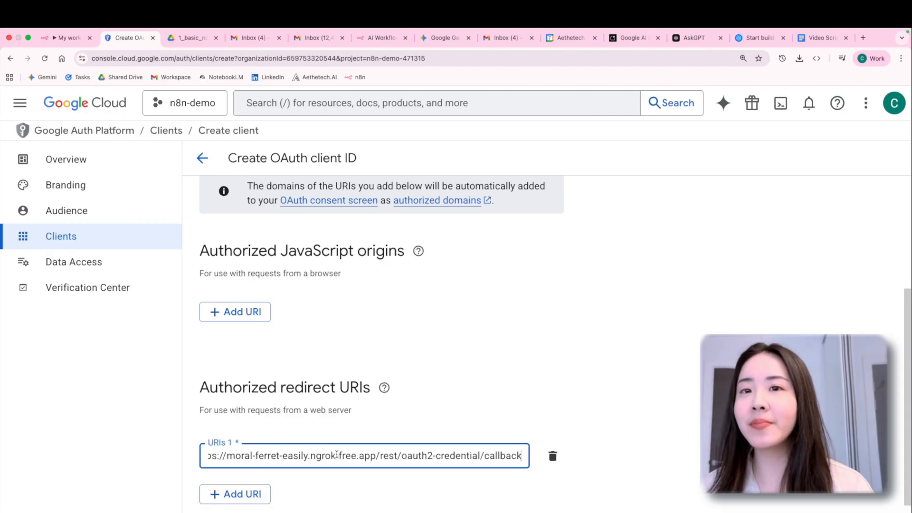
{"action": "left_click", "coordinate": [223, 510]}
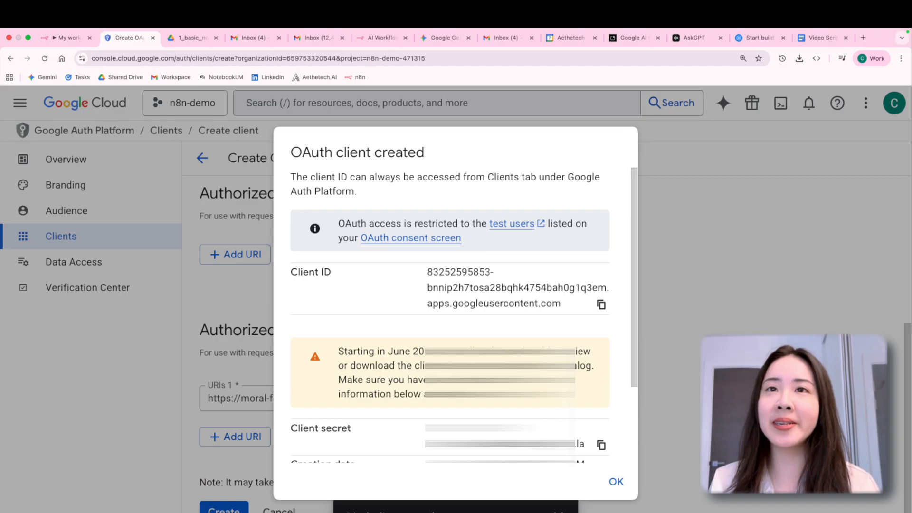
{"action": "scroll", "scroll_direction": "down", "scroll_amount": 3}
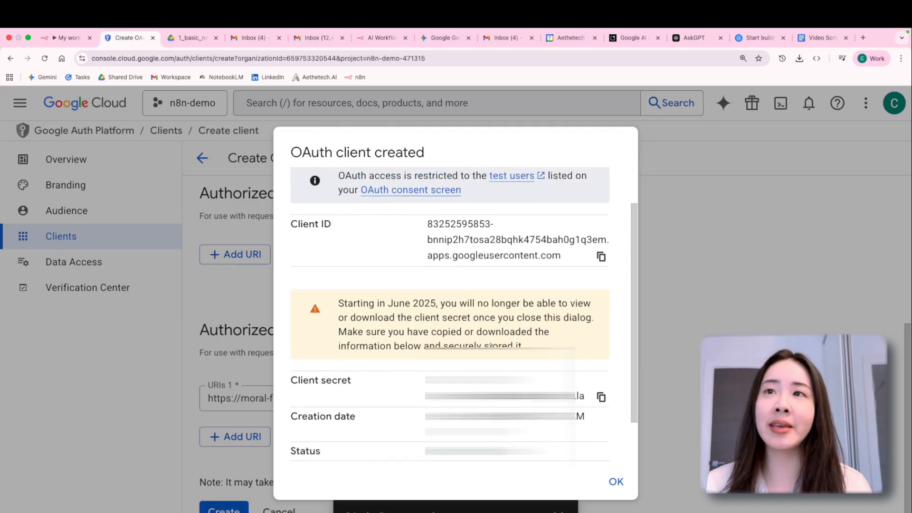
{"action": "left_click", "coordinate": [601, 257]}
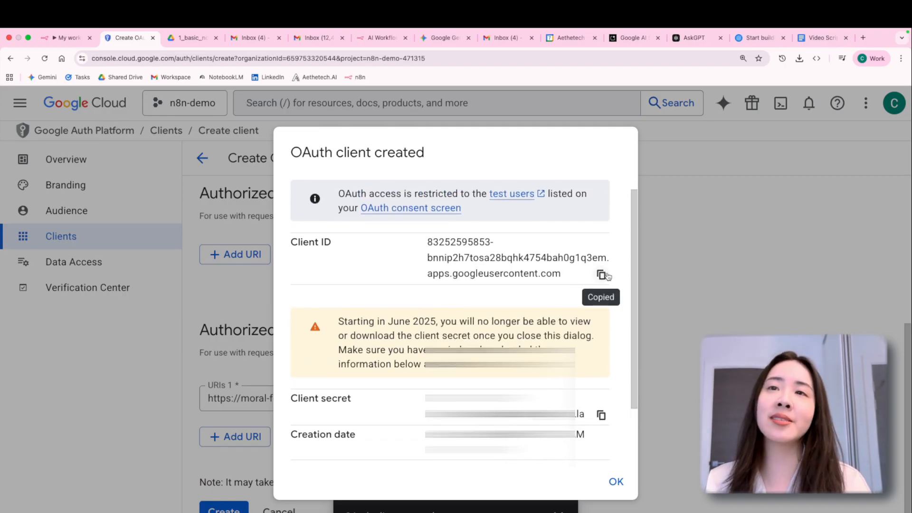
{"action": "left_click", "coordinate": [66, 37]}
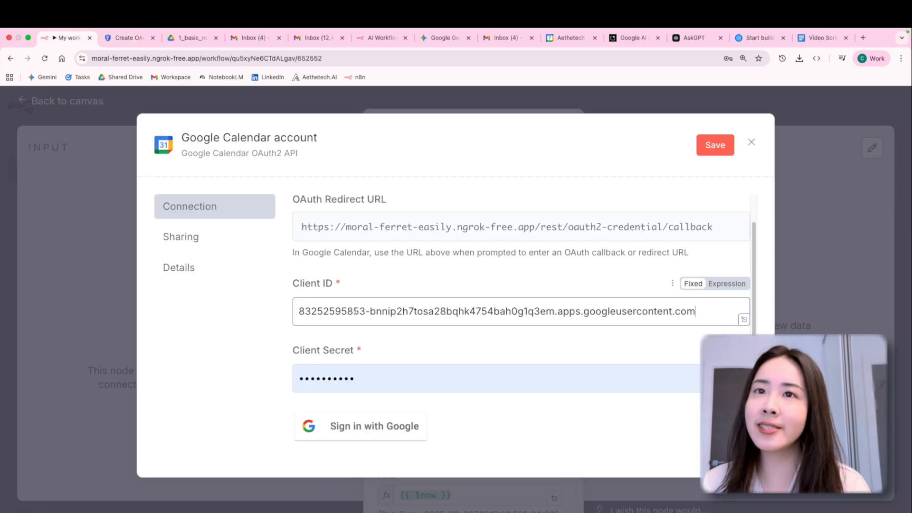
{"action": "left_click", "coordinate": [127, 37]}
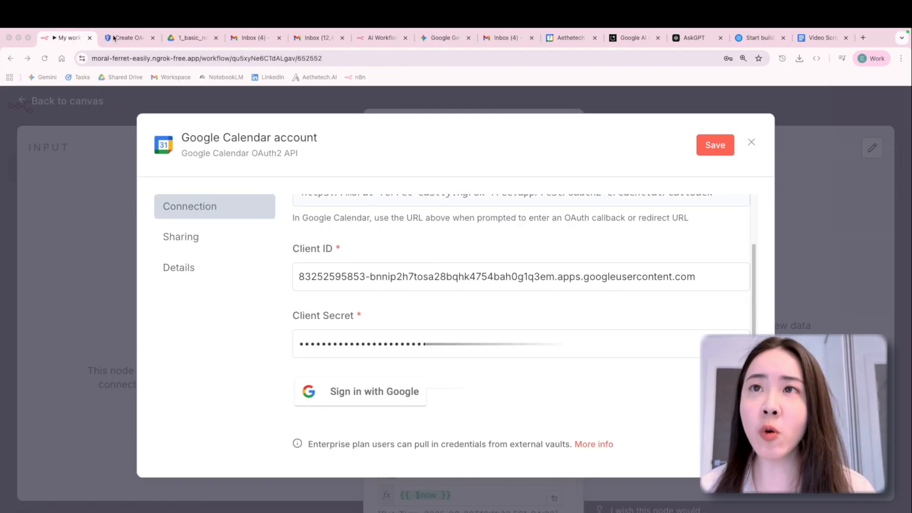
{"action": "left_click", "coordinate": [128, 37]}
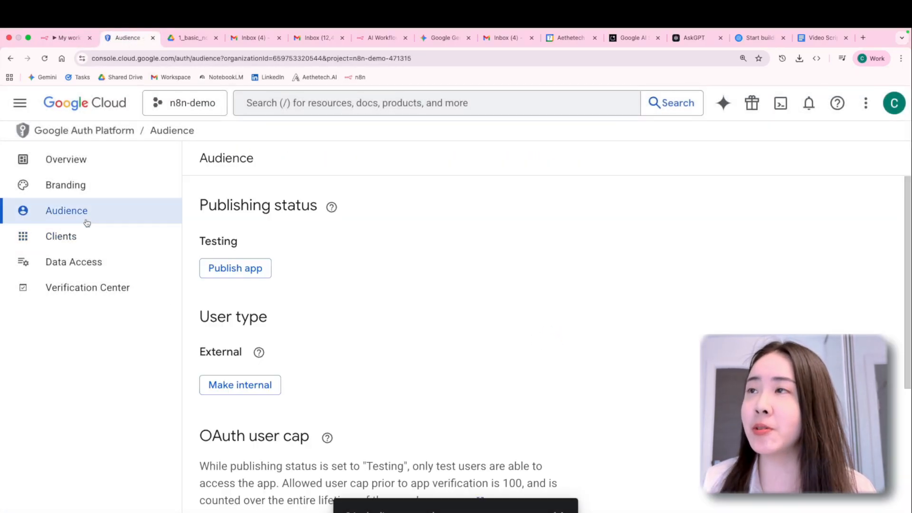
{"action": "scroll", "scroll_direction": "down", "scroll_amount": 3}
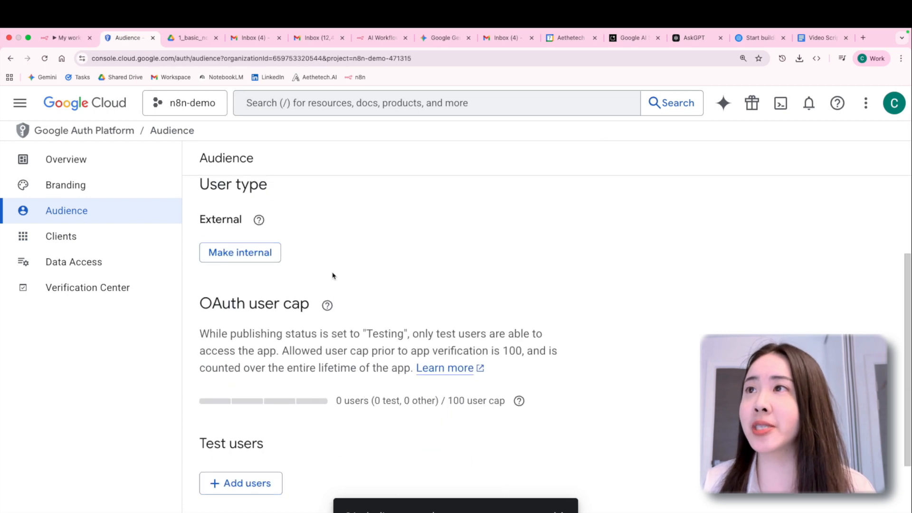
{"action": "left_click", "coordinate": [241, 483]}
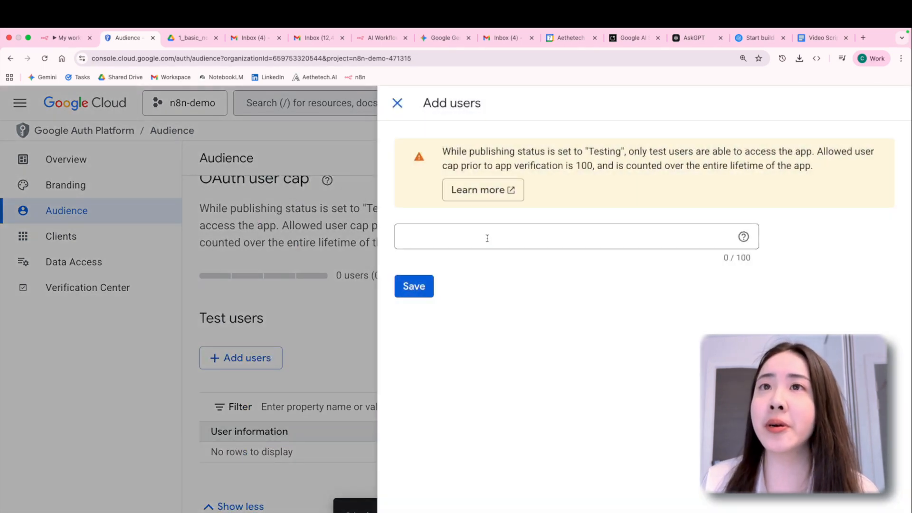
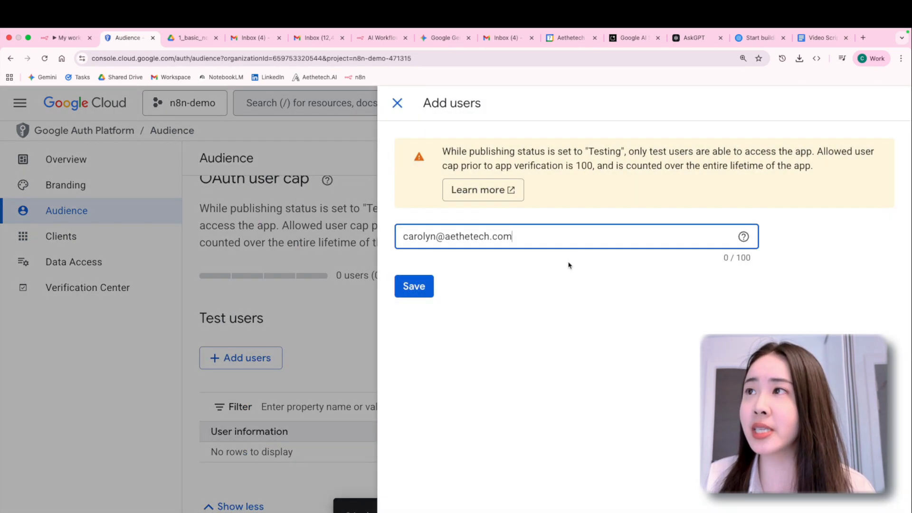
{"action": "key", "text": "enter"}
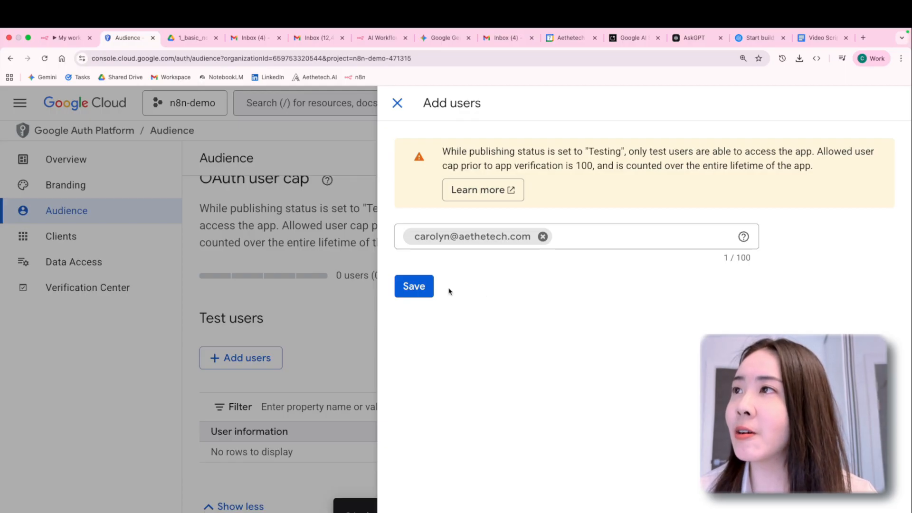
{"action": "left_click", "coordinate": [414, 285]}
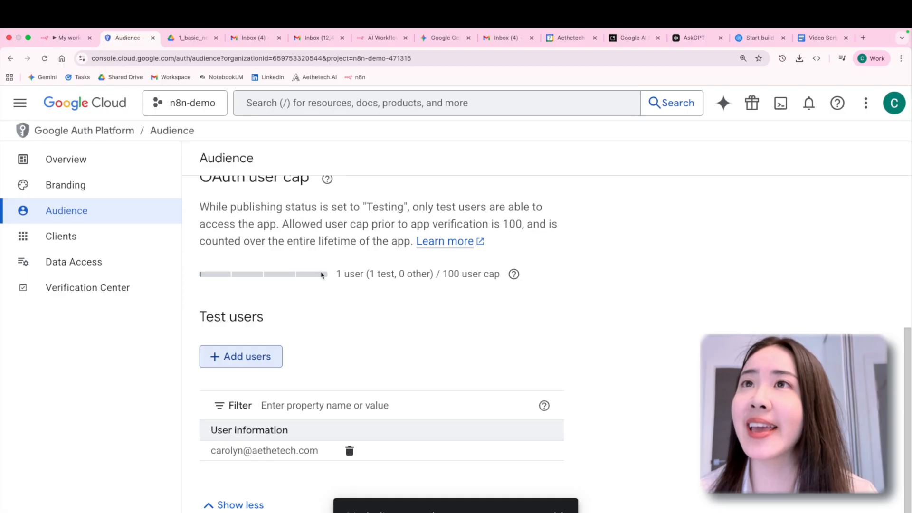
{"action": "left_click", "coordinate": [65, 38]}
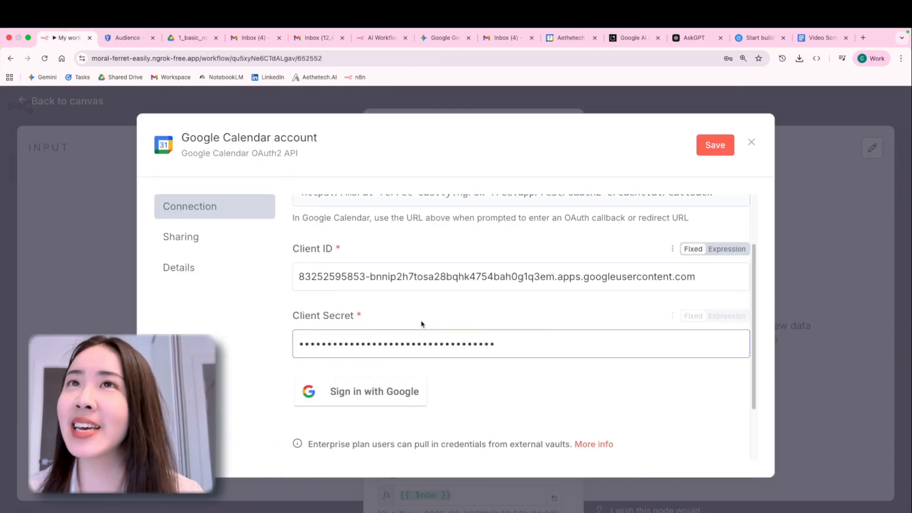
- Sign in with Google and allow calendar access to connect the credential
{"action": "left_click", "coordinate": [360, 391]}
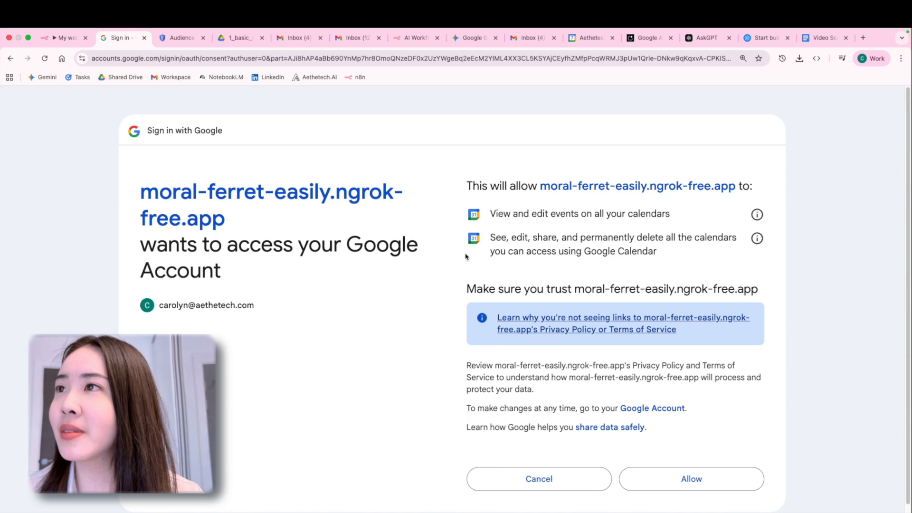
{"action": "left_click", "coordinate": [690, 478]}
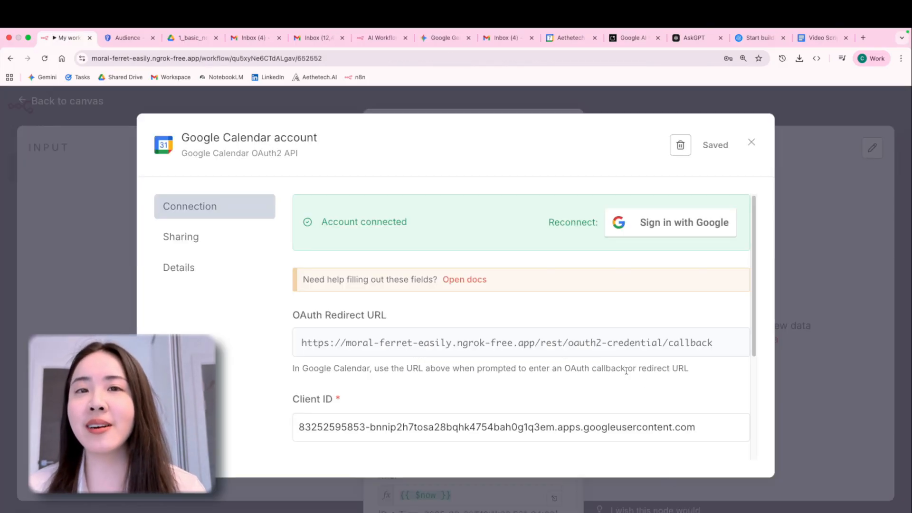
{"action": "scroll", "scroll_direction": "down", "scroll_amount": 3}
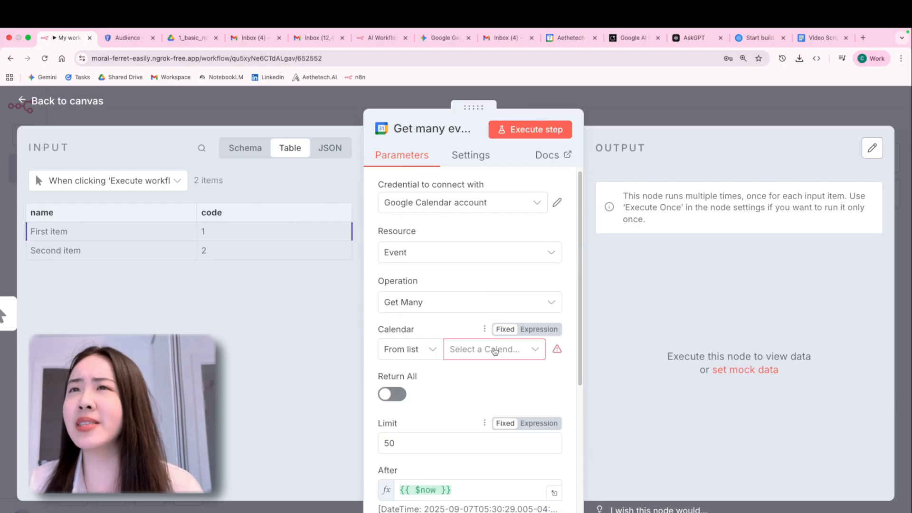
- Enable the Gmail API for the n8n-demo project in Google Cloud Console
{"action": "left_click", "coordinate": [493, 349]}
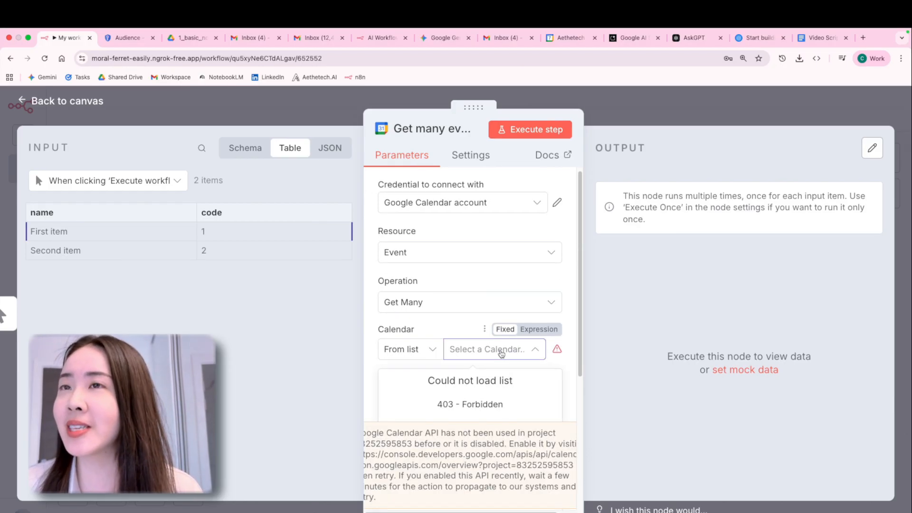
{"action": "scroll", "scroll_direction": "down", "scroll_amount": 3}
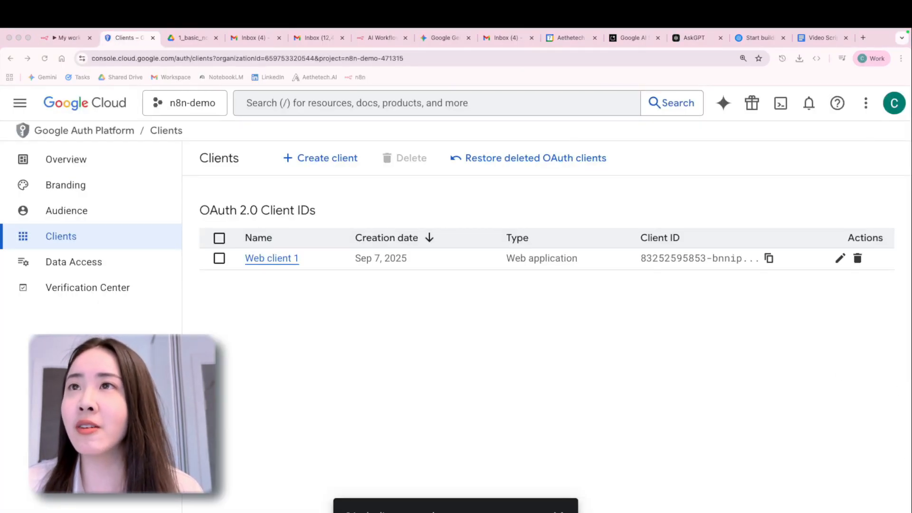
{"action": "left_click", "coordinate": [430, 103]}
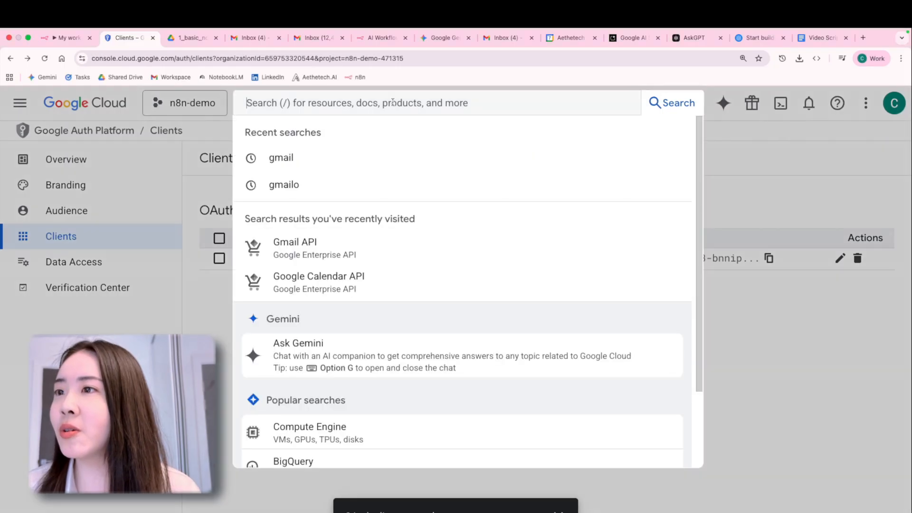
{"action": "type", "text": "gmail"}
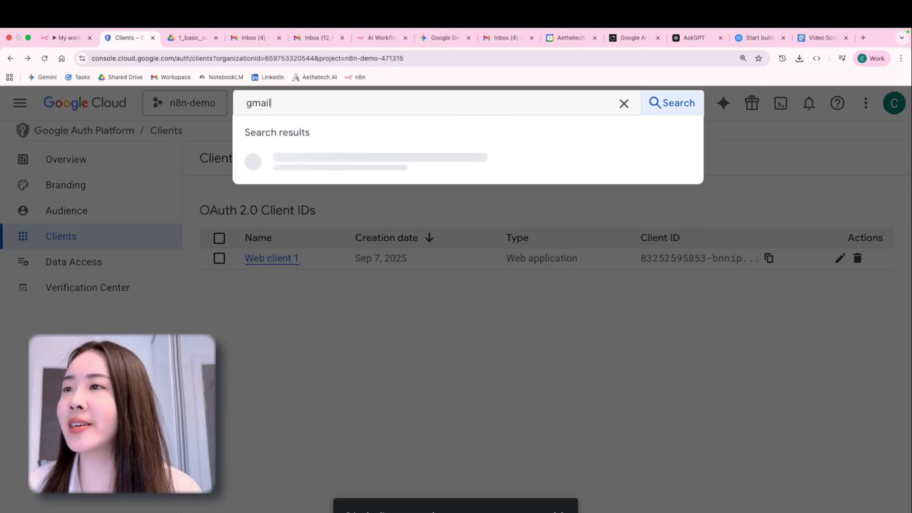
{"action": "left_click", "coordinate": [378, 157]}
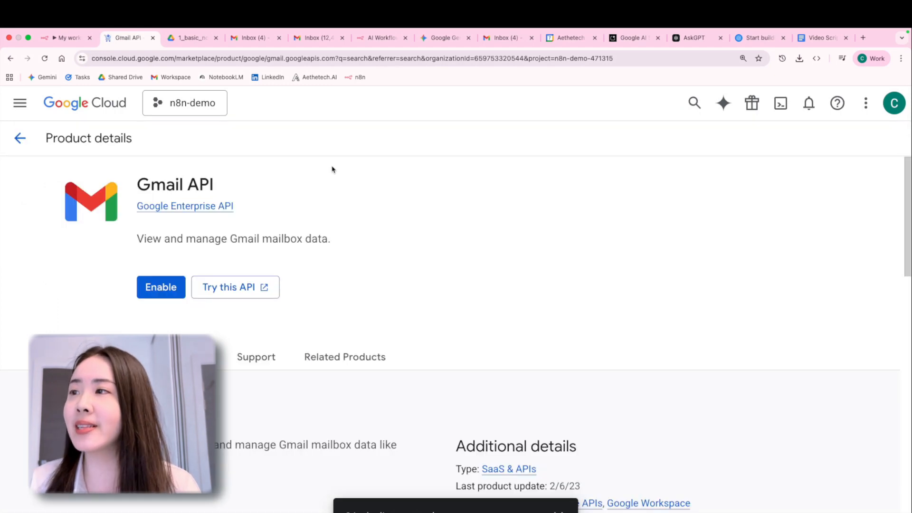
{"action": "mouse_move", "coordinate": [670, 344]}
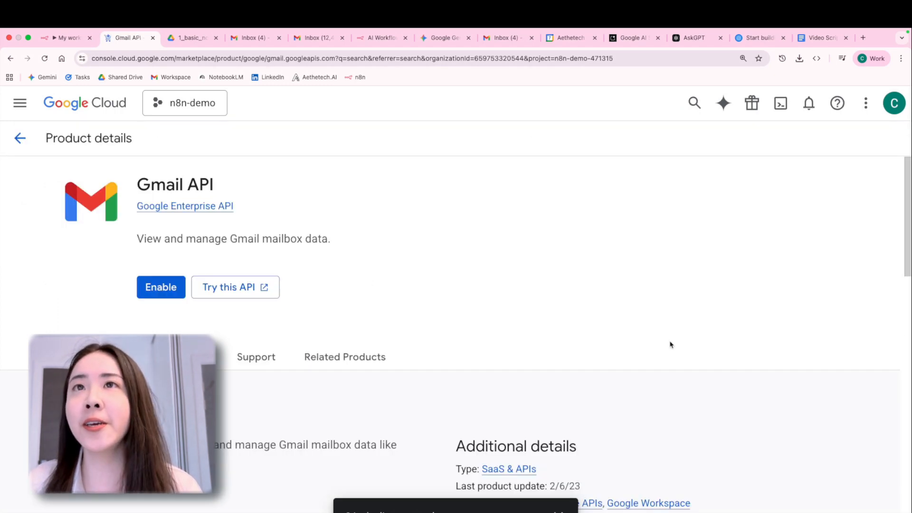
{"action": "left_click", "coordinate": [161, 286]}
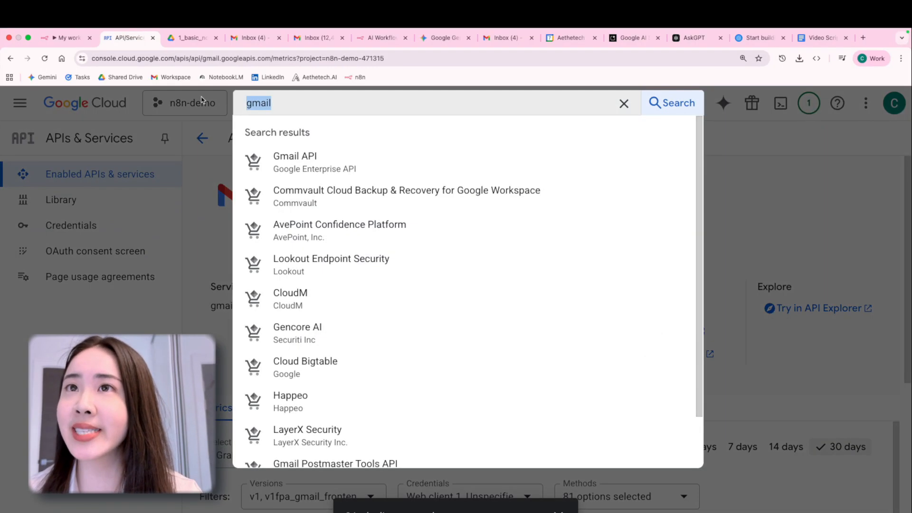
- Enable the Google Calendar API, then return to the n8n workflow tab
{"action": "type", "text": "calen"}
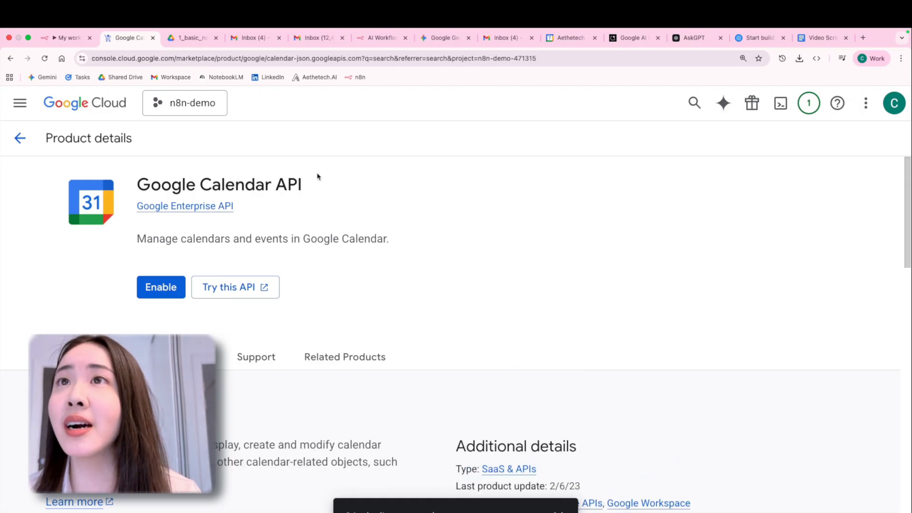
{"action": "left_click", "coordinate": [160, 287]}
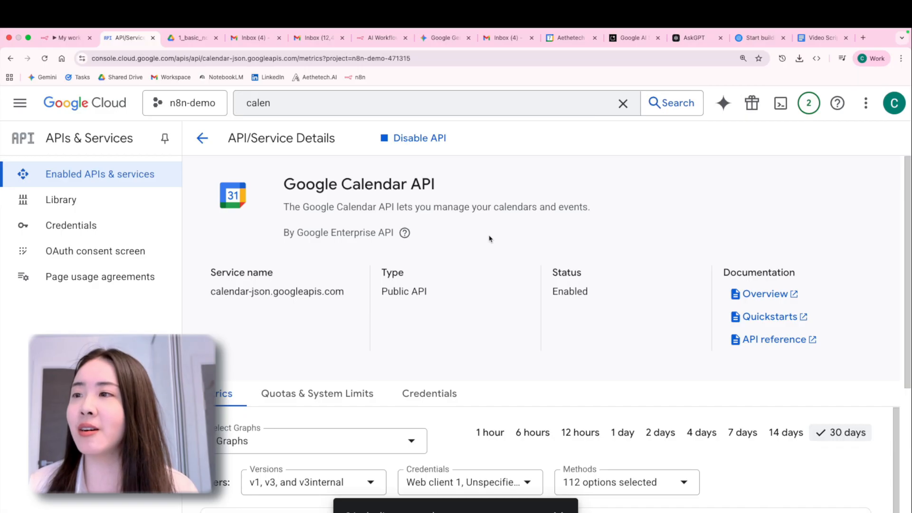
{"action": "left_click", "coordinate": [64, 38]}
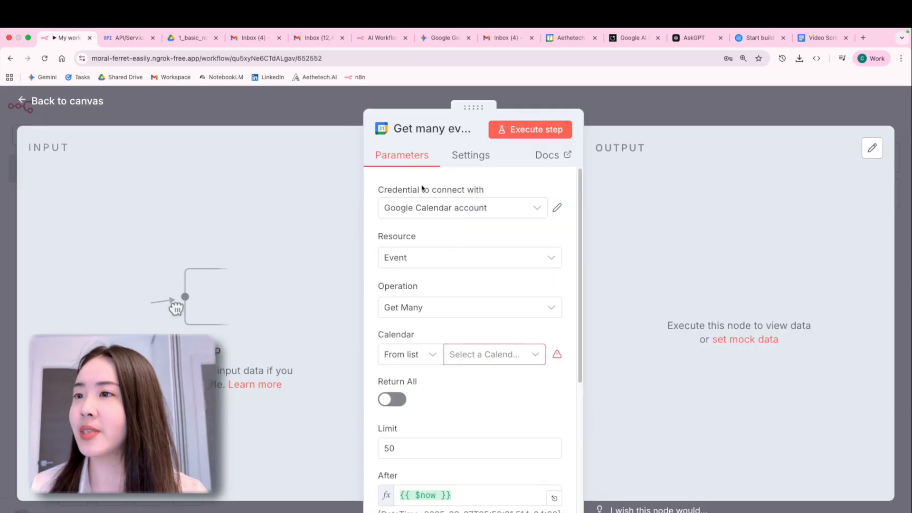
- Run the workflow and re-execute Get many events, returning 'Lunch with Ivan' and 'Finalize recording for n8n video'
{"action": "left_click", "coordinate": [493, 355]}
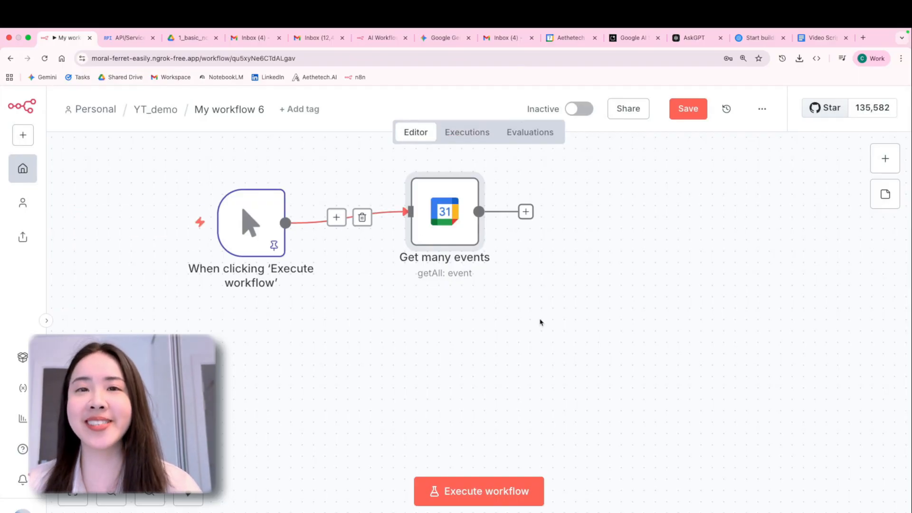
{"action": "left_click", "coordinate": [478, 491]}
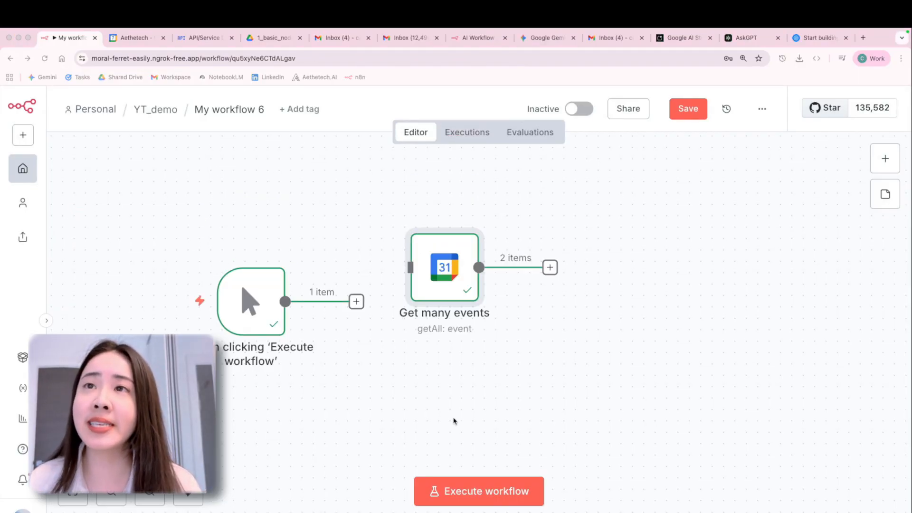
{"action": "left_click", "coordinate": [137, 38]}
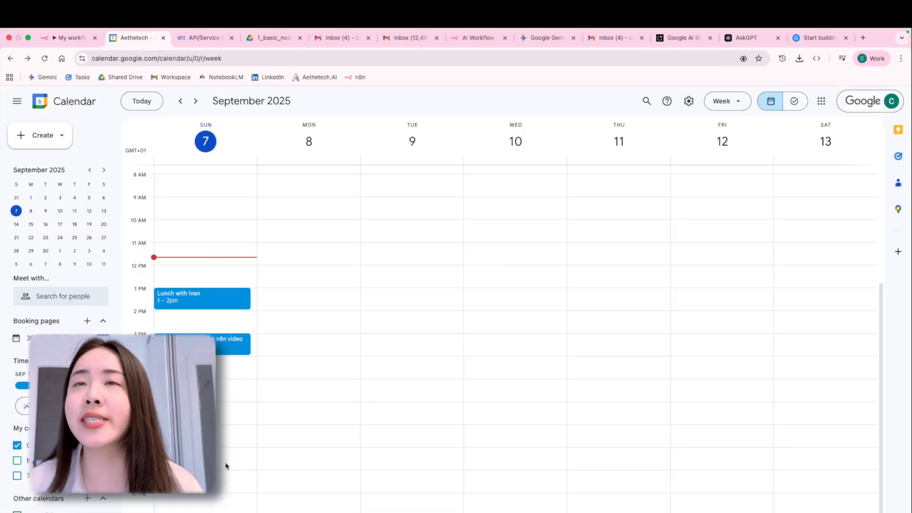
{"action": "mouse_move", "coordinate": [458, 368]}
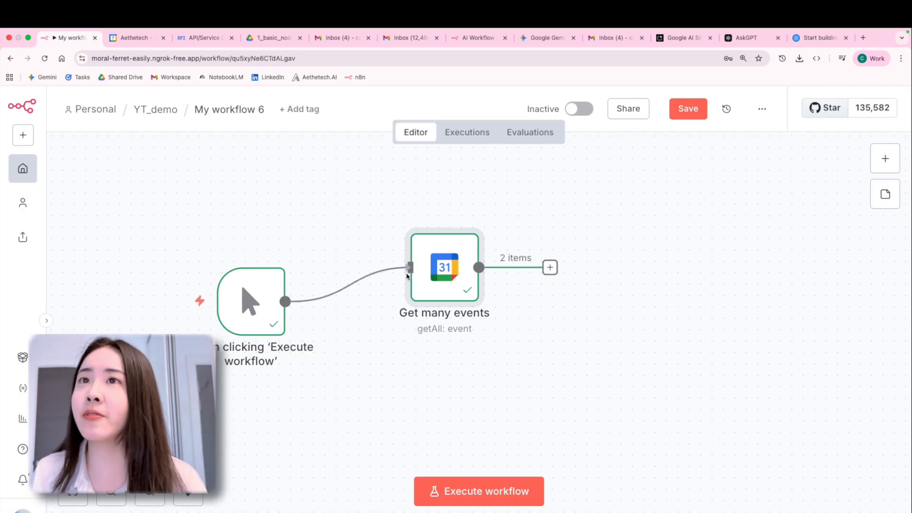
{"action": "double_click", "coordinate": [444, 267]}
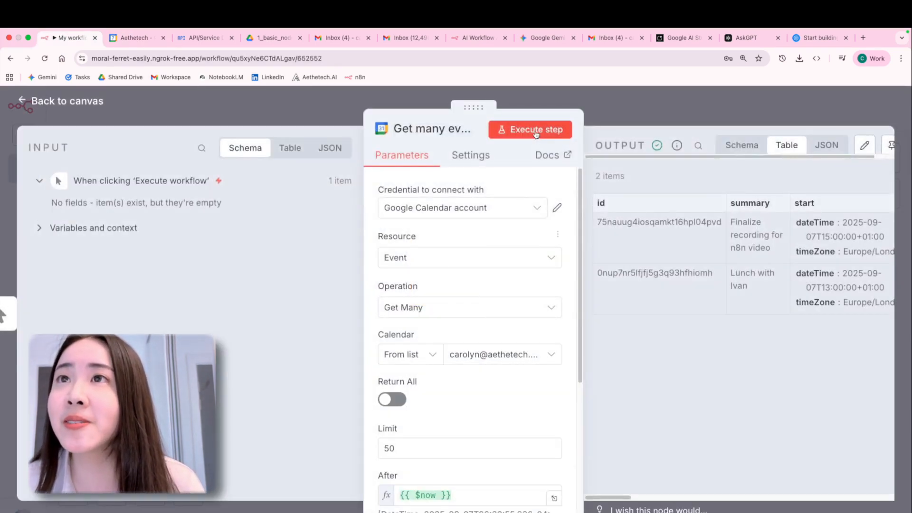
{"action": "left_click", "coordinate": [529, 129]}
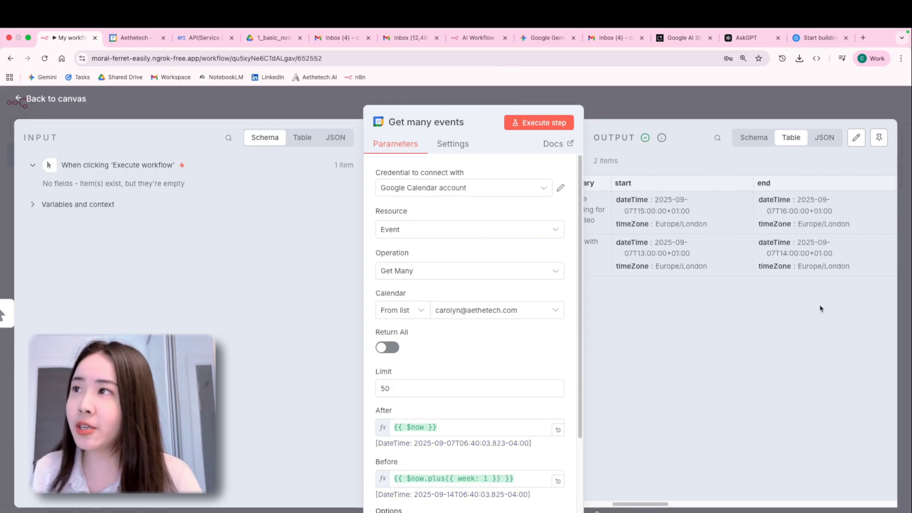
{"action": "scroll", "scroll_direction": "right", "scroll_amount": 3}
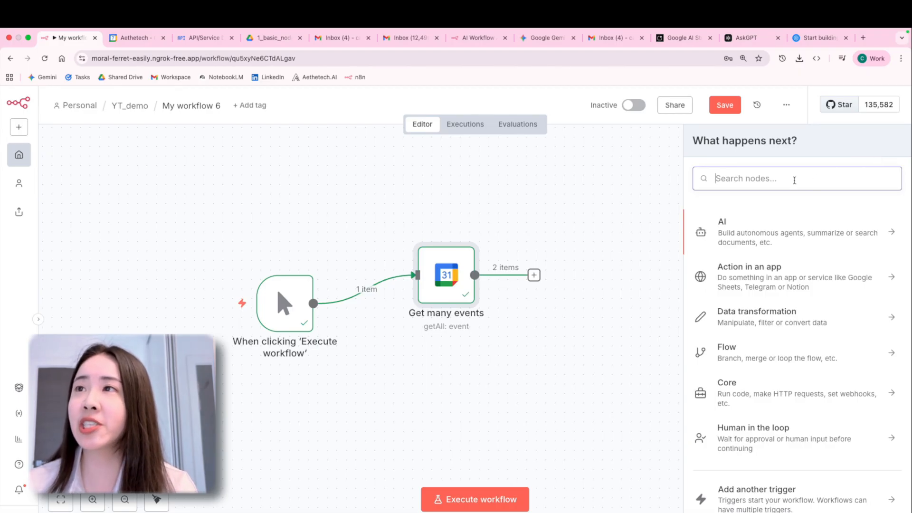
- Add a Date & Time 'Format a Date' node with custom format 'yyyy-MM-dd hh:mm' and run it
{"action": "type", "text": "datetime"}
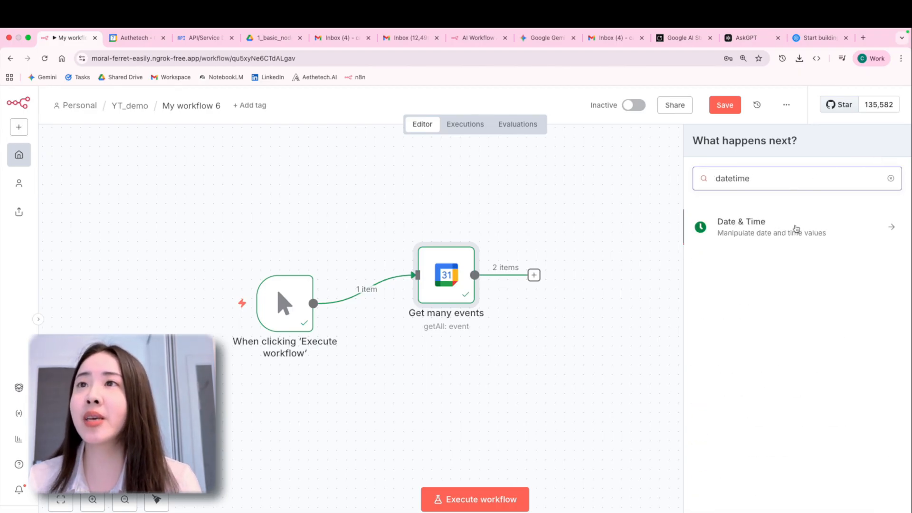
{"action": "left_click", "coordinate": [741, 227]}
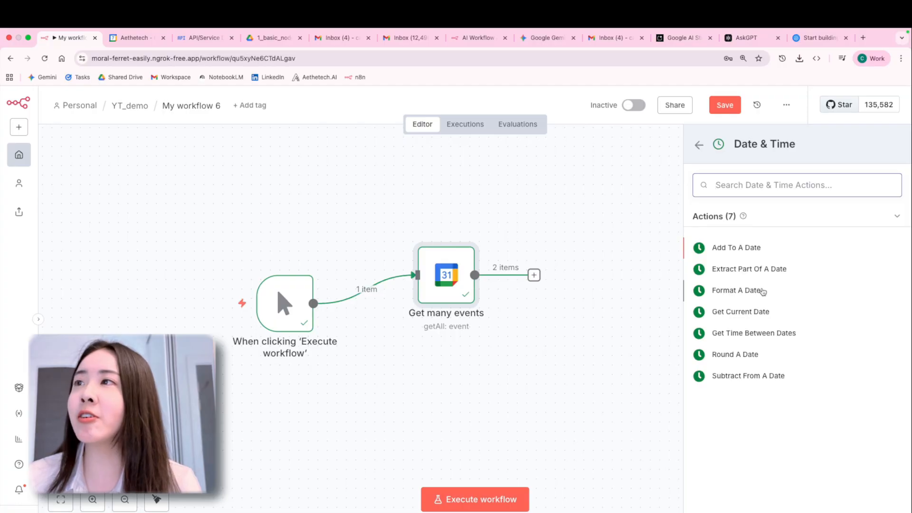
{"action": "left_click", "coordinate": [739, 291]}
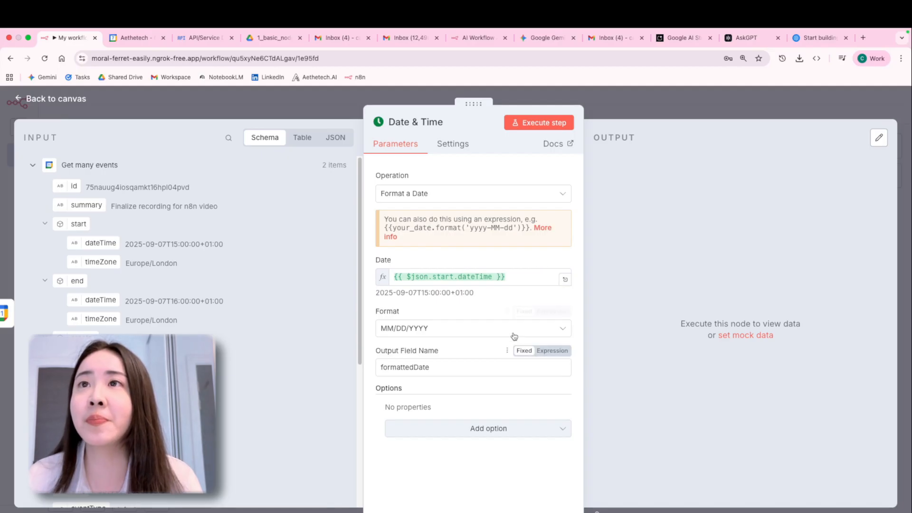
{"action": "left_click", "coordinate": [472, 328]}
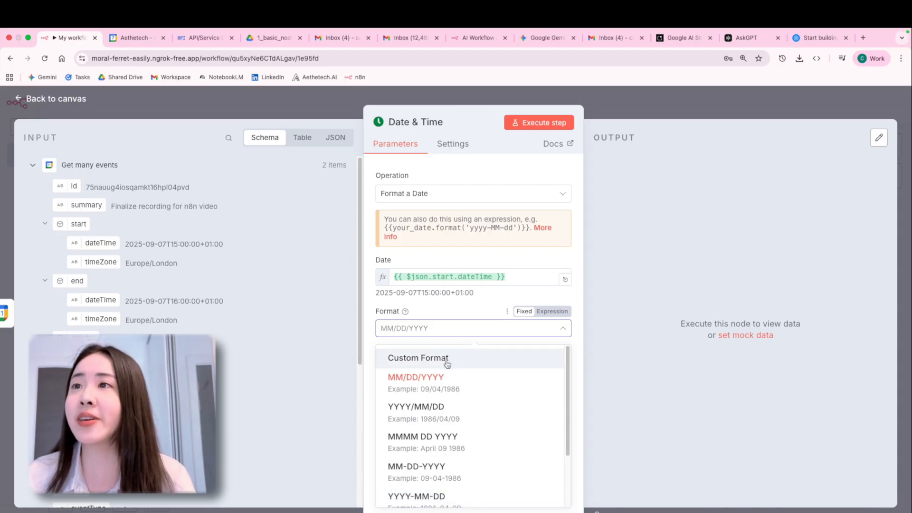
{"action": "left_click", "coordinate": [417, 358]}
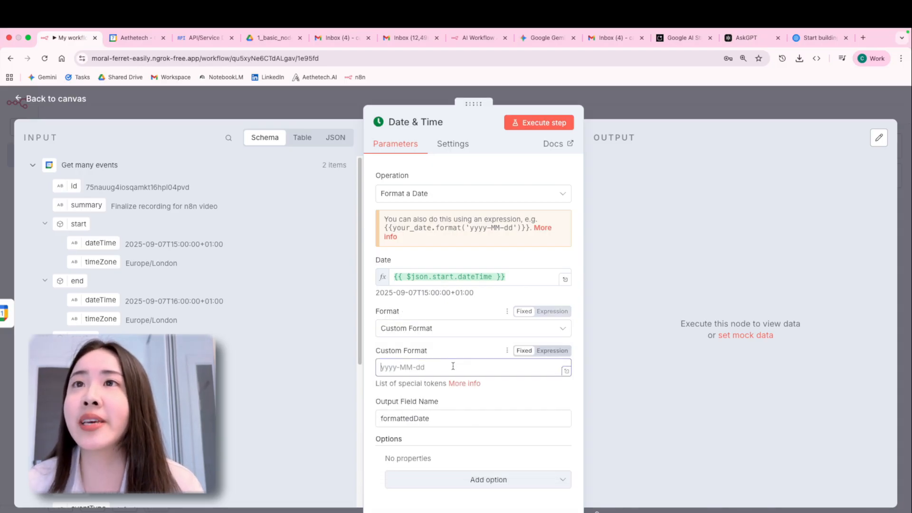
{"action": "type", "text": "yyyy-MM"}
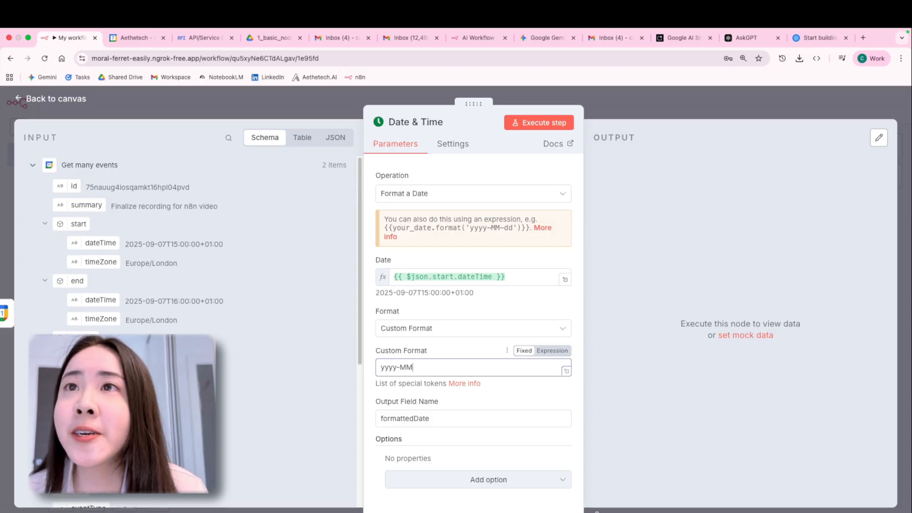
{"action": "type", "text": "-dd"}
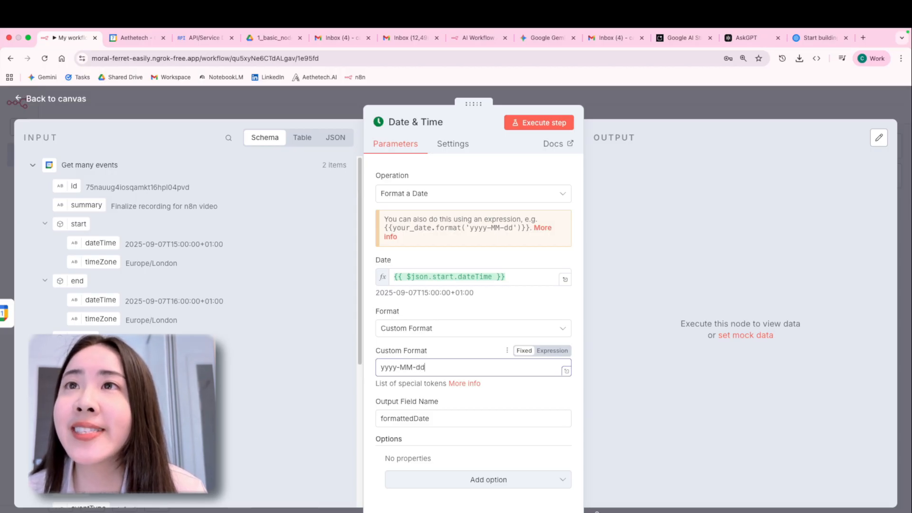
{"action": "type", "text": "hh:mm"}
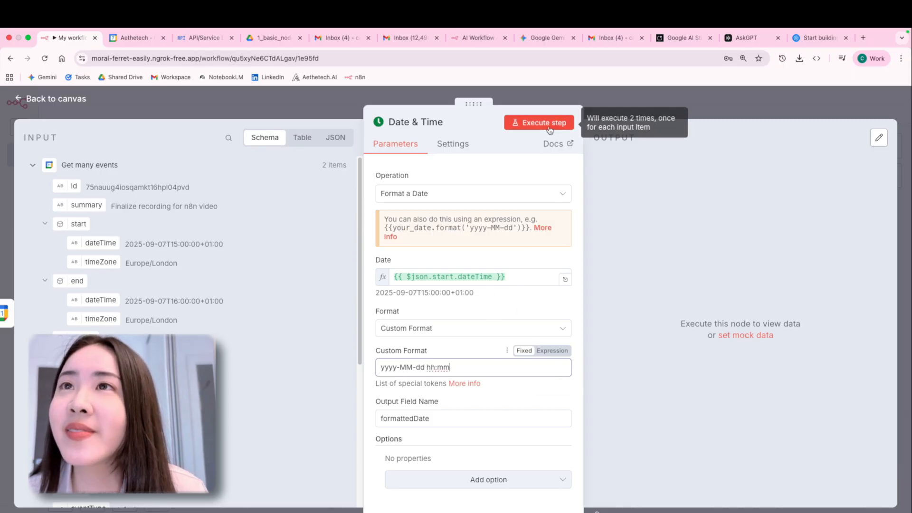
{"action": "left_click", "coordinate": [538, 122]}
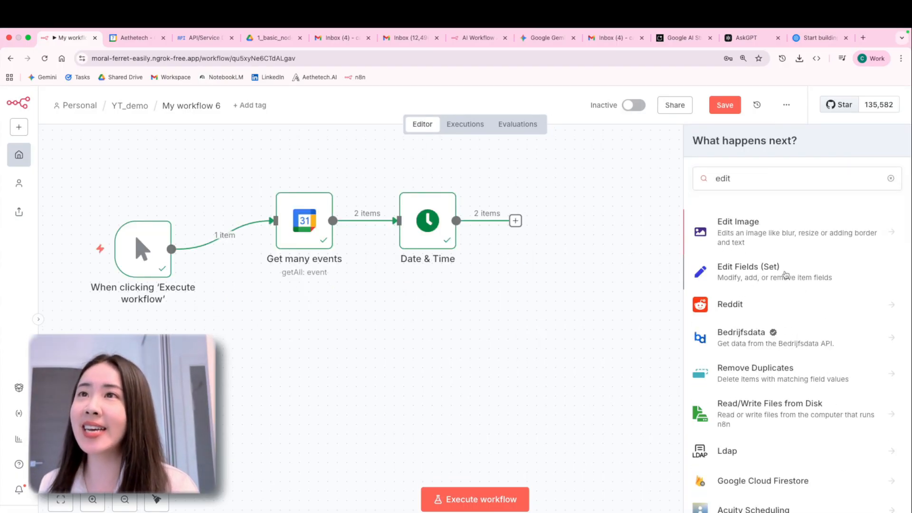
- Add an Edit Fields node with an 'event summary' field joining event title and formatted date
{"action": "left_click", "coordinate": [747, 266]}
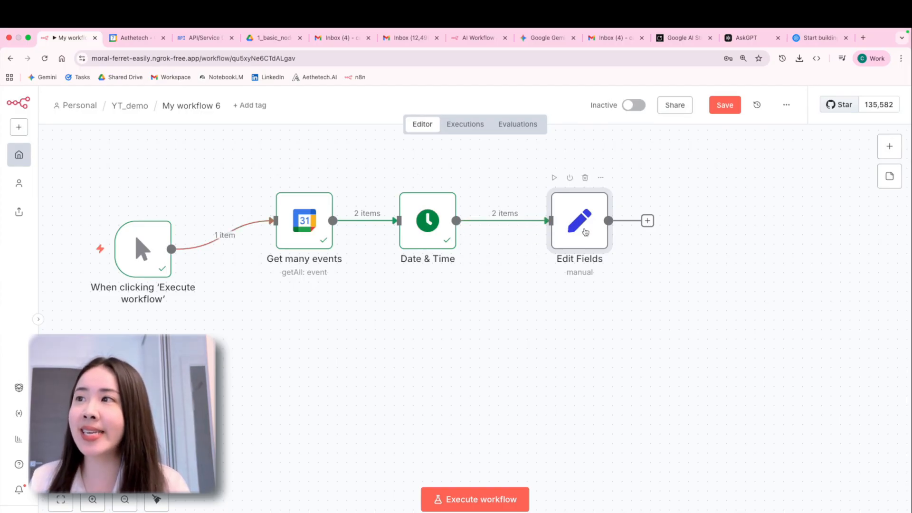
{"action": "double_click", "coordinate": [580, 221]}
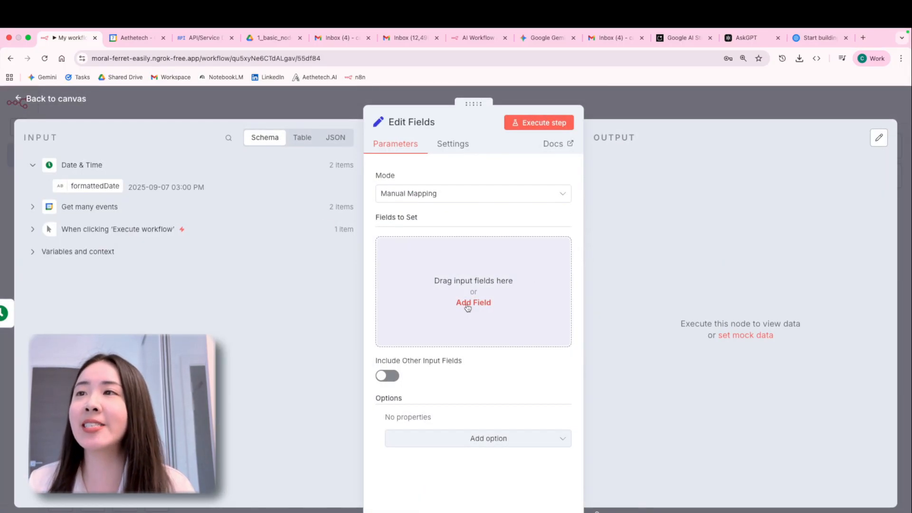
{"action": "left_click", "coordinate": [473, 302]}
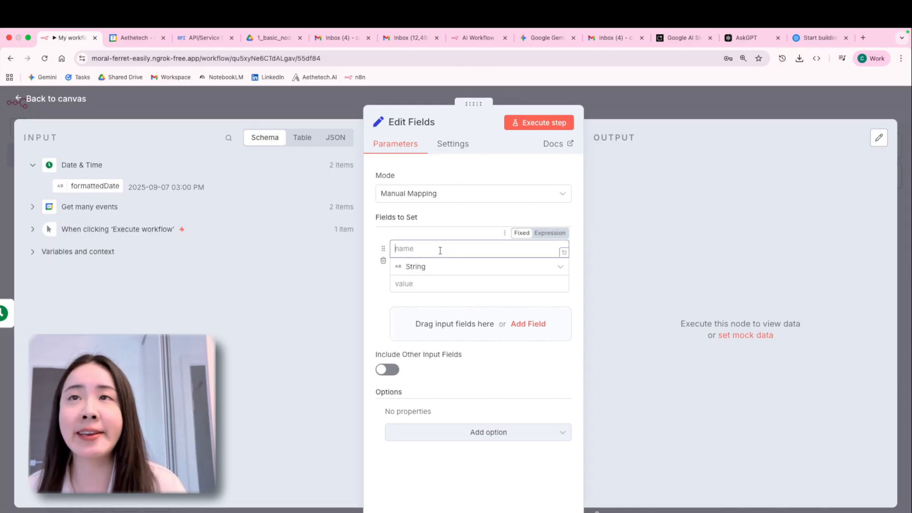
{"action": "type", "text": "event summary"}
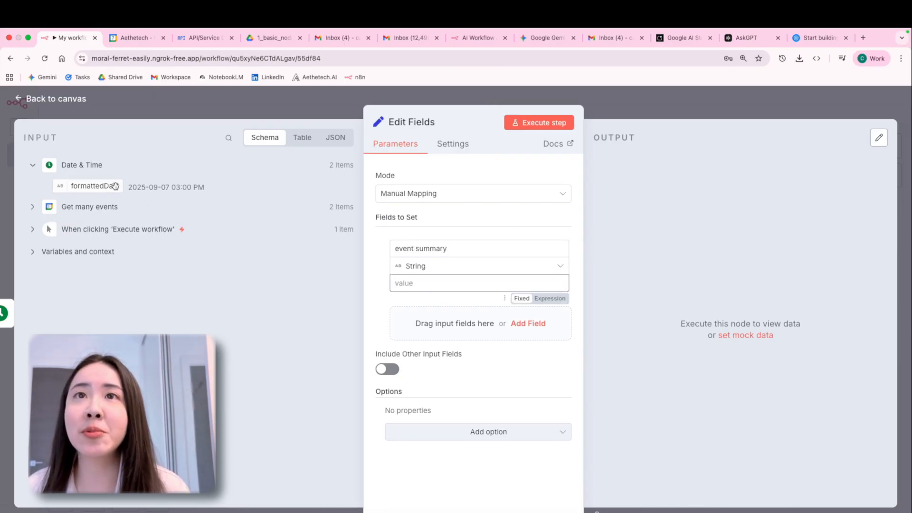
{"action": "left_click", "coordinate": [33, 206]}
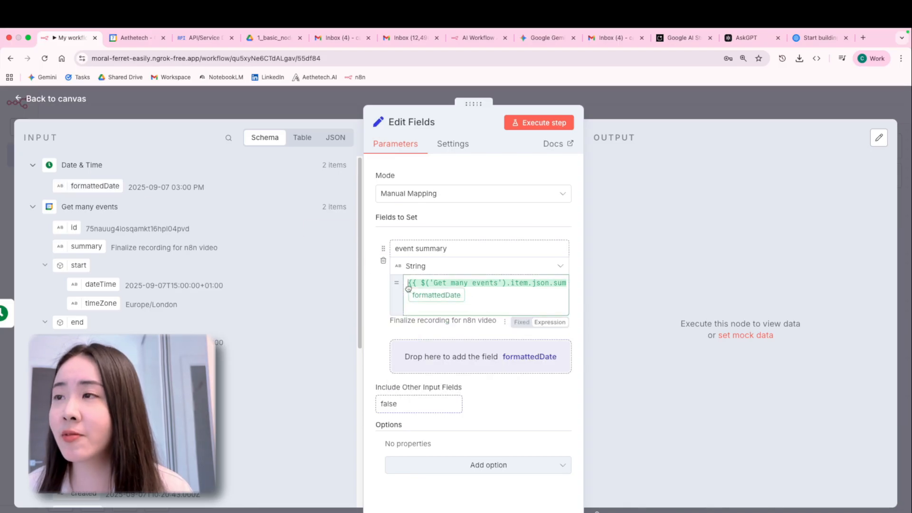
{"action": "left_click", "coordinate": [538, 122]}
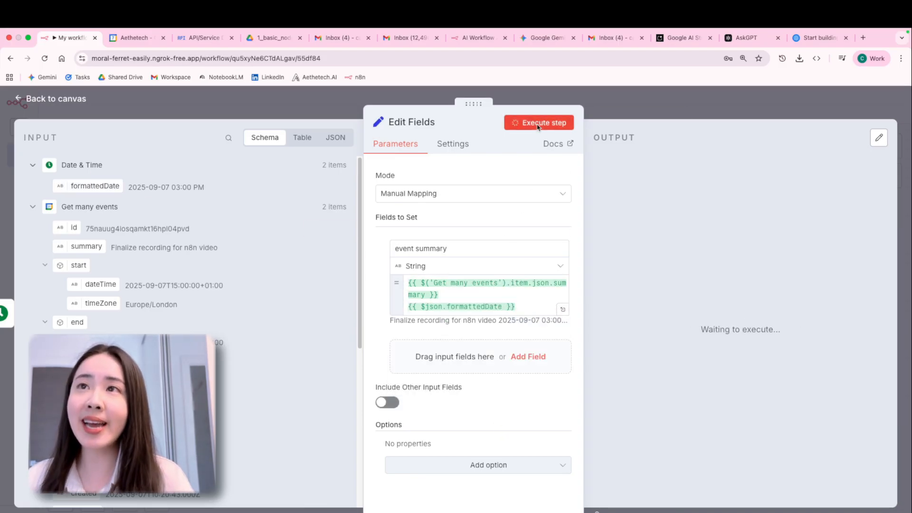
{"action": "left_click", "coordinate": [538, 122]}
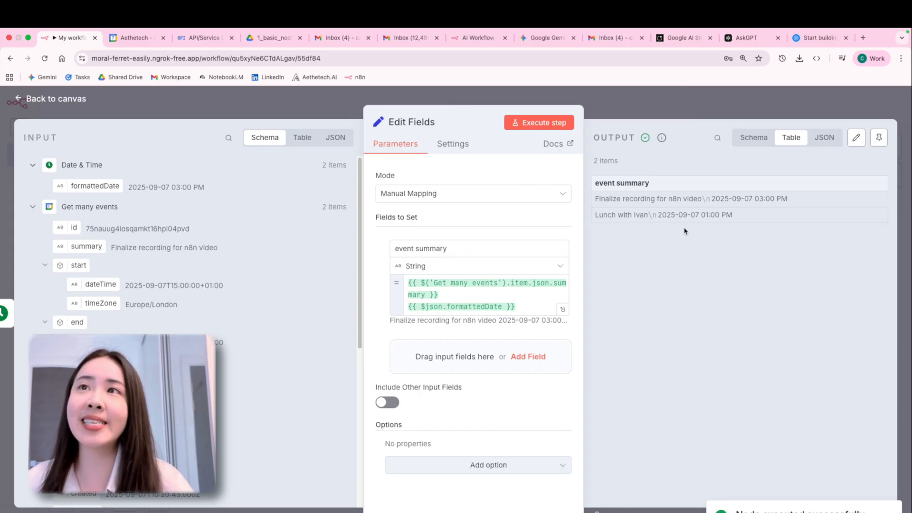
{"action": "double_click", "coordinate": [645, 199]}
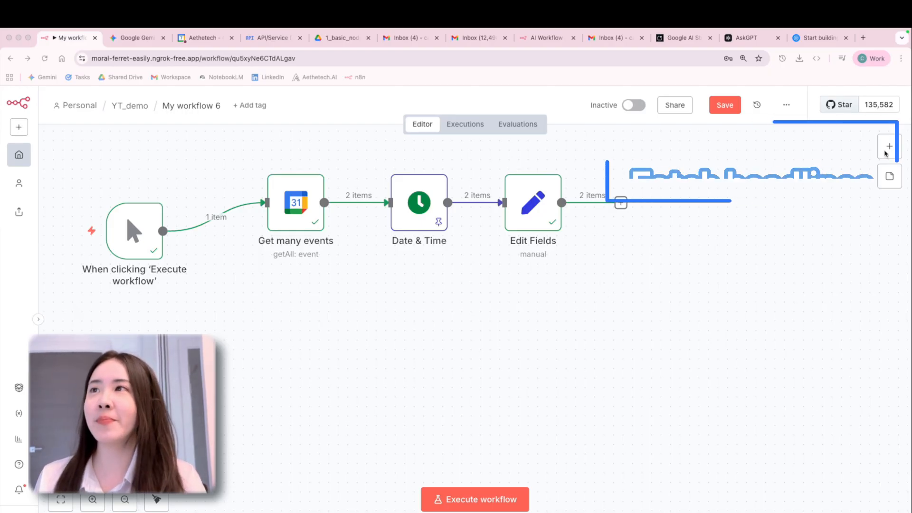
- Add an RSS Read node after Edit Fields, leaving its URL empty
{"action": "left_click", "coordinate": [888, 146]}
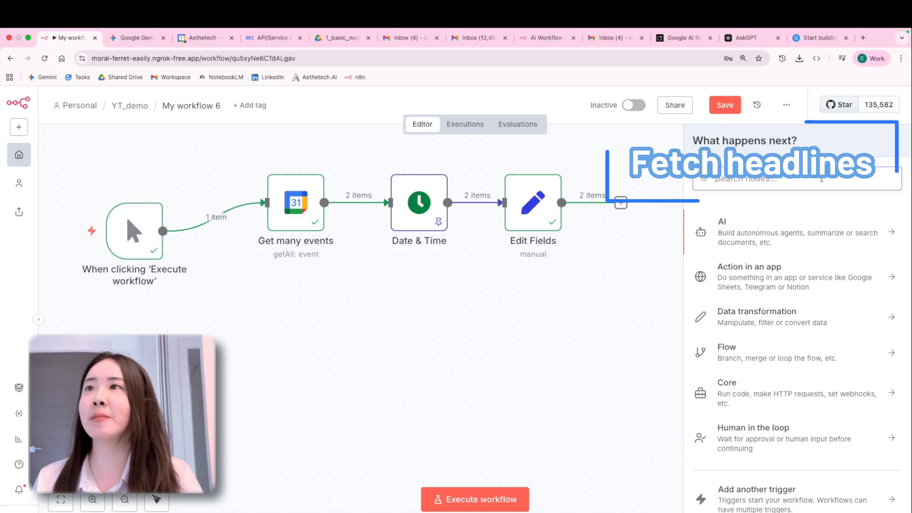
{"action": "type", "text": "RSS"}
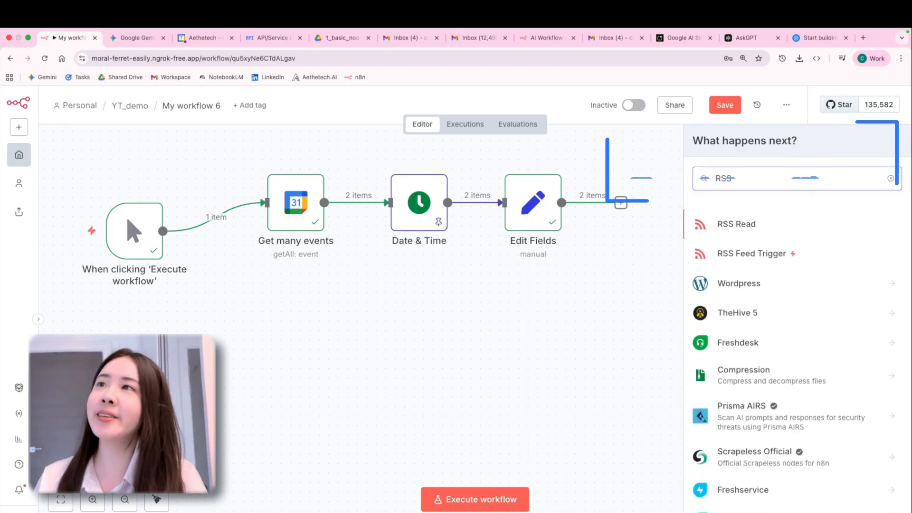
{"action": "left_click", "coordinate": [735, 223]}
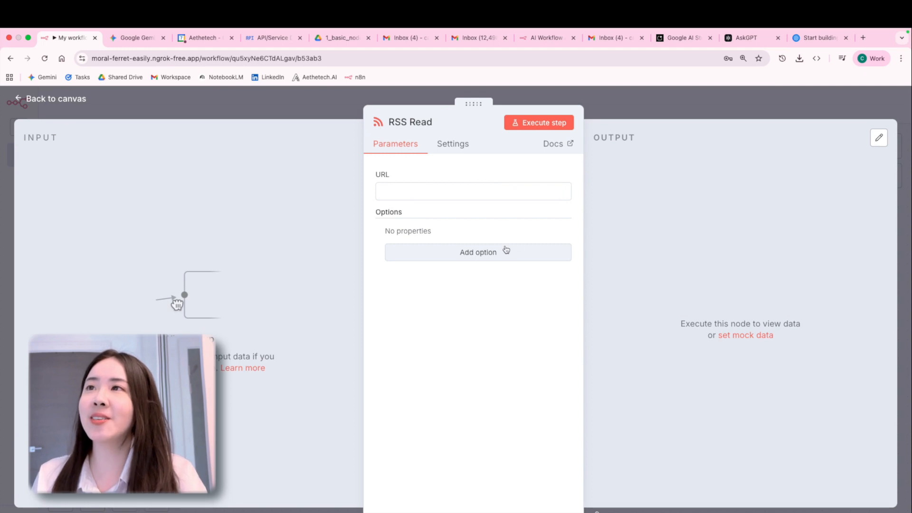
{"action": "mouse_move", "coordinate": [443, 212]}
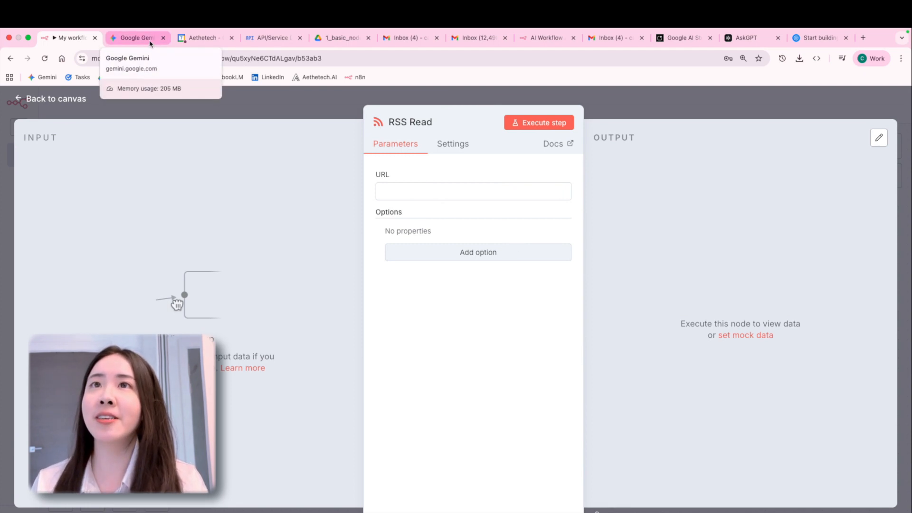
- Ask Gemini: 'I want to get the RSS Feed For CNN tech stories.'
{"action": "left_click", "coordinate": [138, 38]}
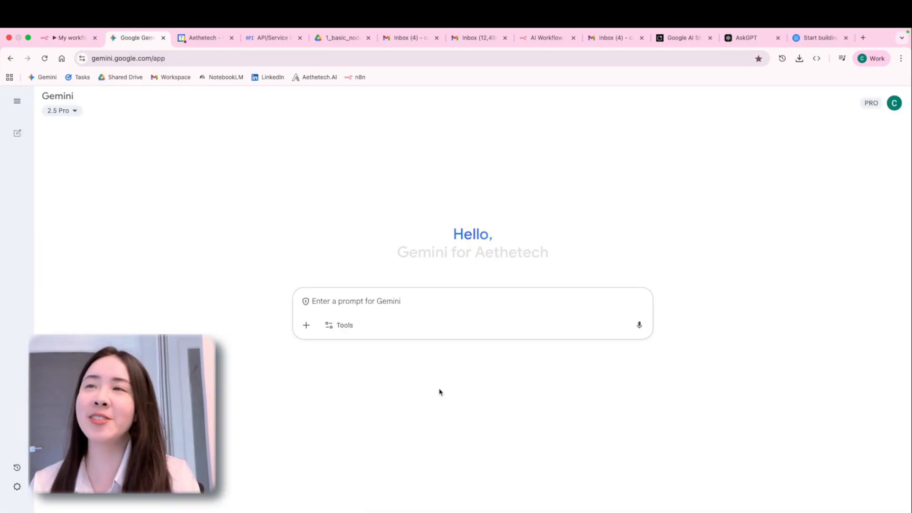
{"action": "mouse_move", "coordinate": [823, 310]}
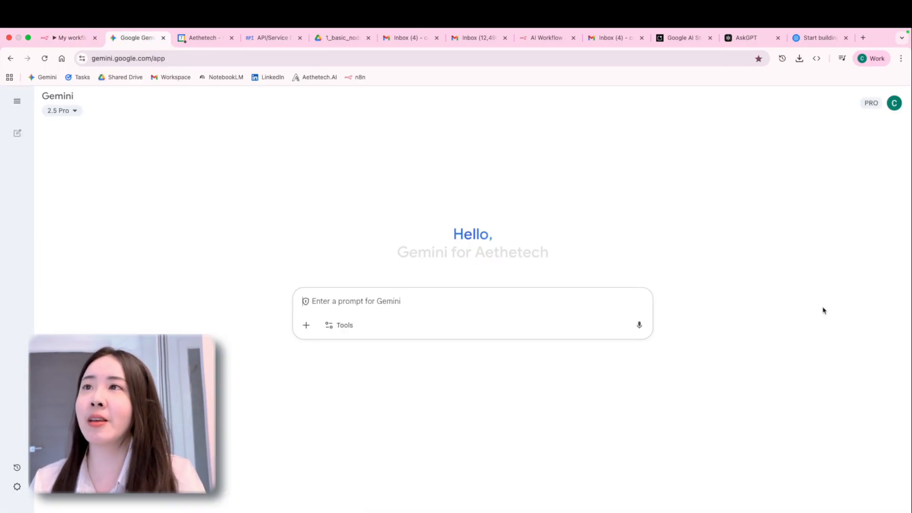
{"action": "type", "text": "I want to get the RSS Feed For CNN tech stories."}
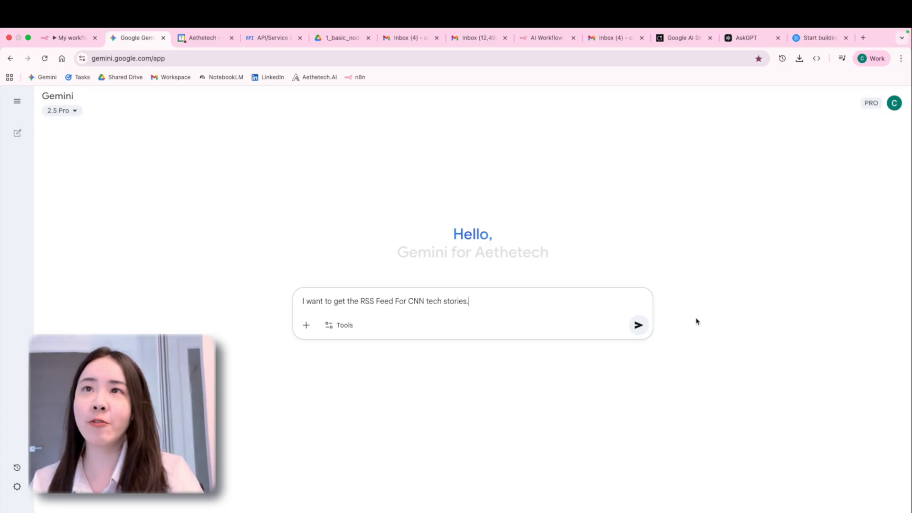
{"action": "left_click", "coordinate": [638, 325]}
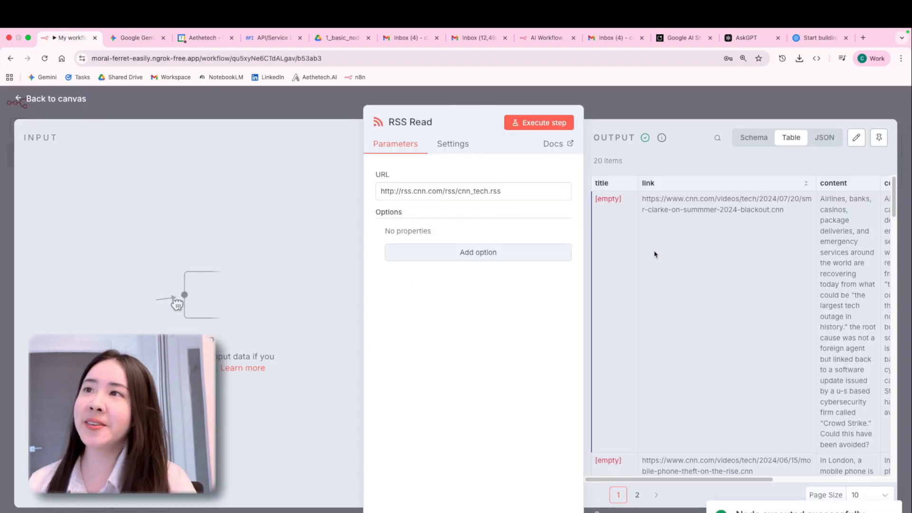
- Move RSS Read below the calendar row and add a Filter keeping stories containing 'AI' (3 of 20)
{"action": "scroll", "scroll_direction": "right", "scroll_amount": 3}
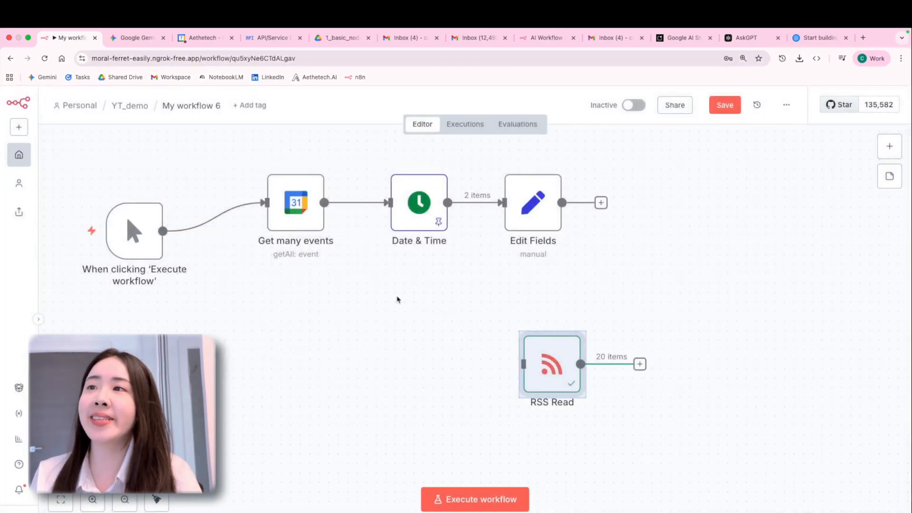
{"action": "left_click_drag", "start_coordinate": [551, 364], "coordinate": [296, 326]}
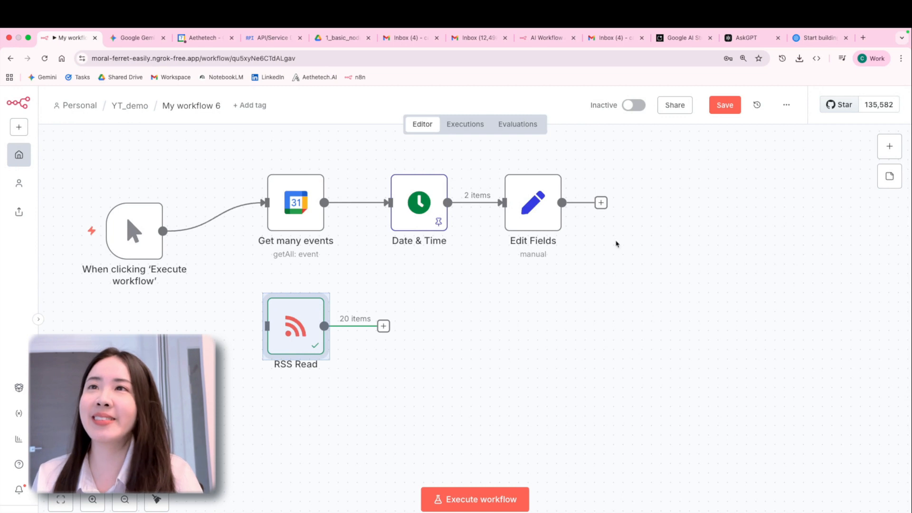
{"action": "left_click", "coordinate": [601, 202]}
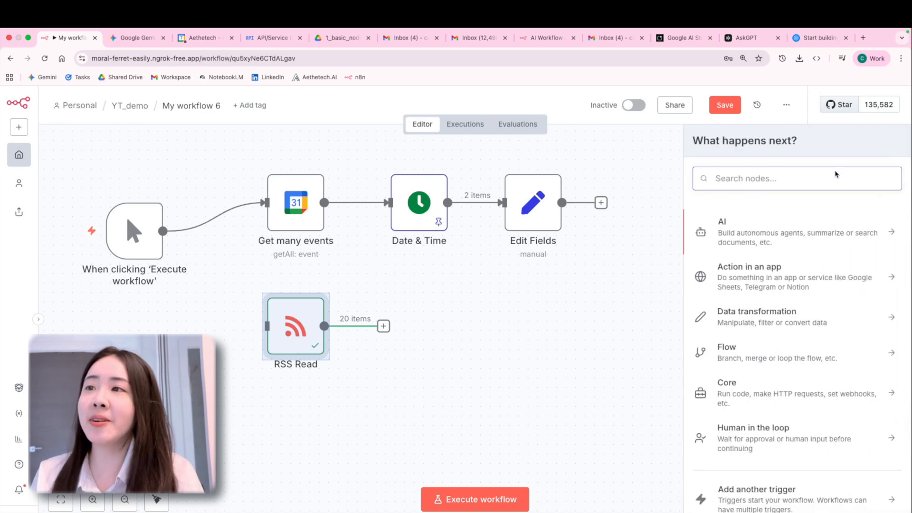
{"action": "type", "text": "filter"}
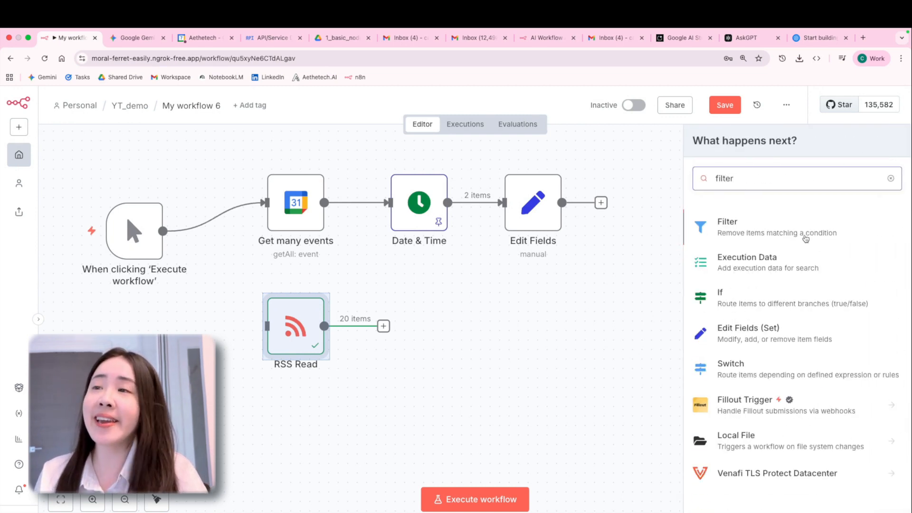
{"action": "left_click", "coordinate": [727, 222]}
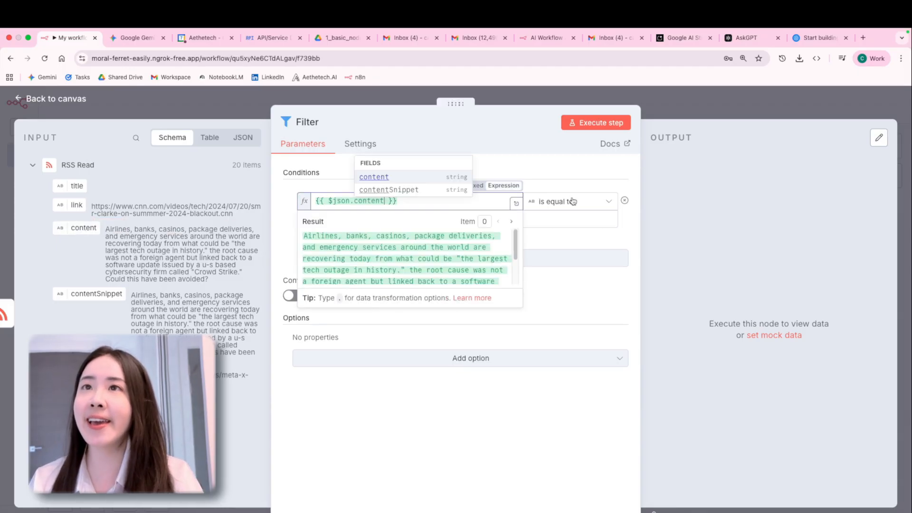
{"action": "left_click", "coordinate": [595, 122]}
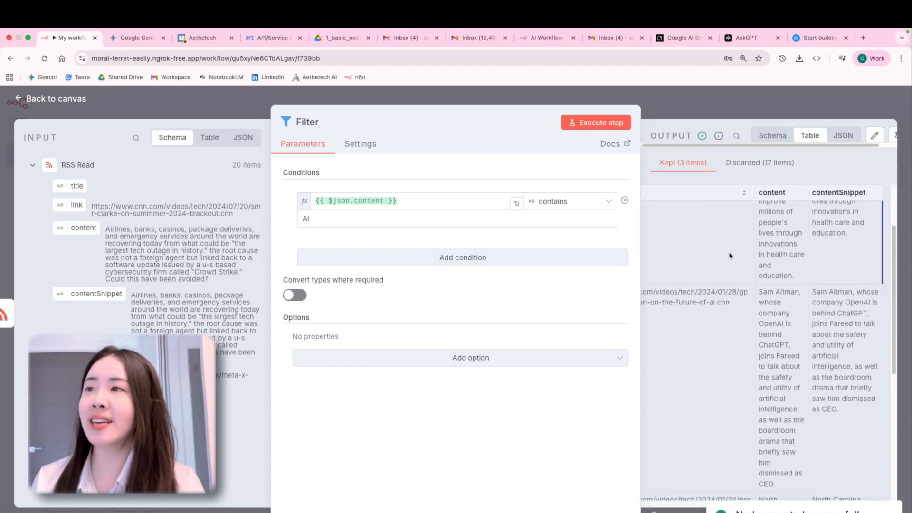
{"action": "scroll", "scroll_direction": "down", "scroll_amount": 3}
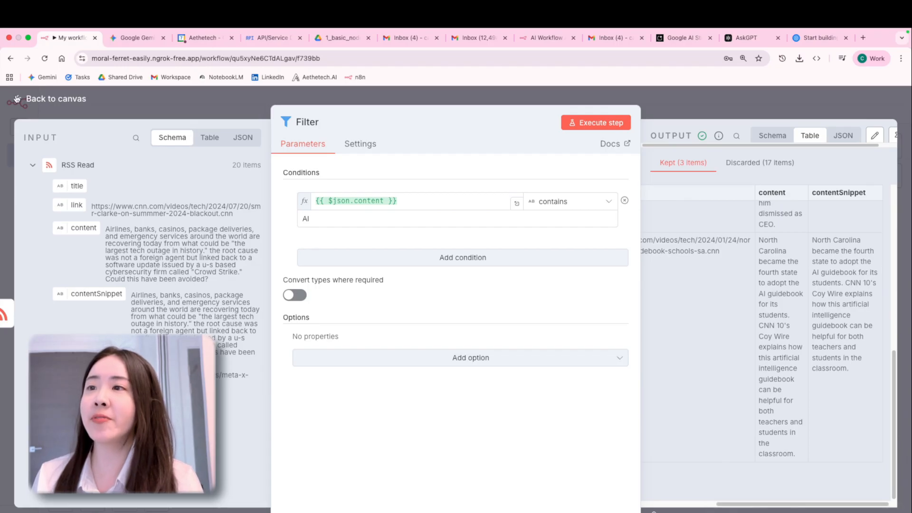
{"action": "left_click", "coordinate": [53, 98]}
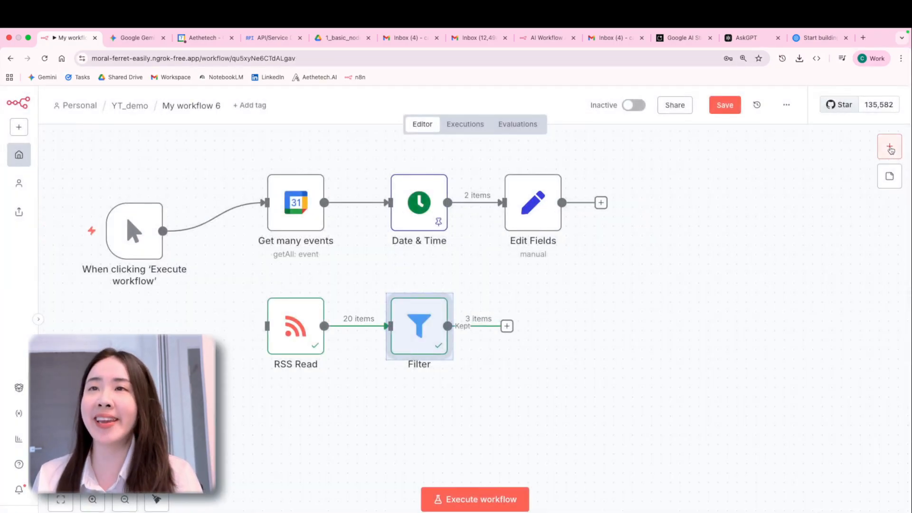
- Add Edit Fields with a 'news' field of content and link, and connect the trigger to RSS Read
{"action": "left_click", "coordinate": [889, 148]}
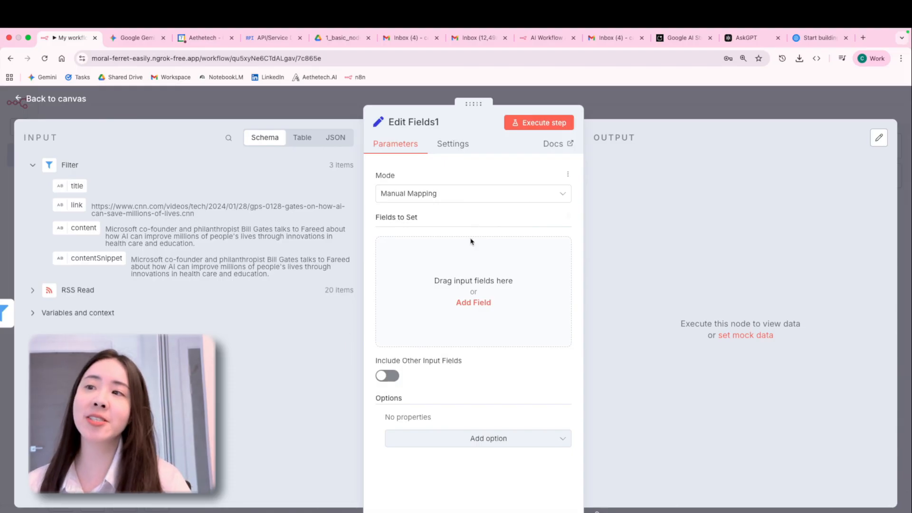
{"action": "left_click", "coordinate": [473, 302]}
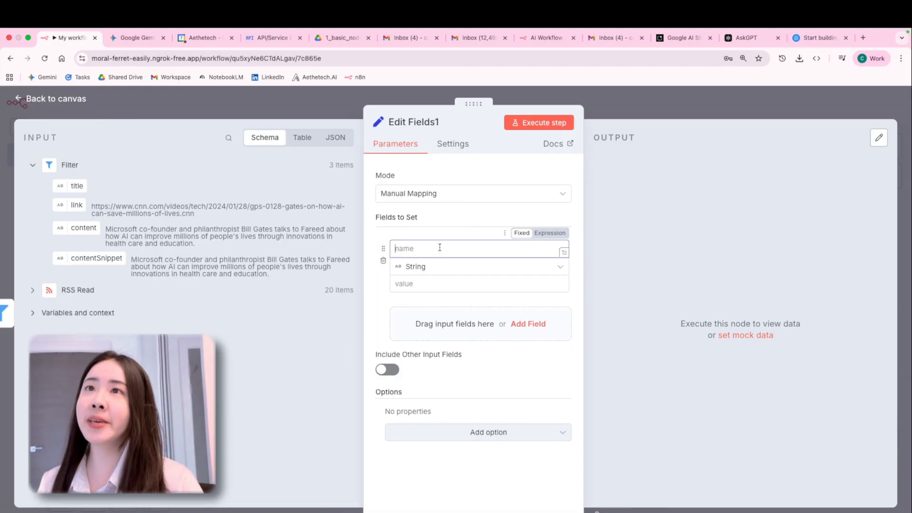
{"action": "type", "text": "news"}
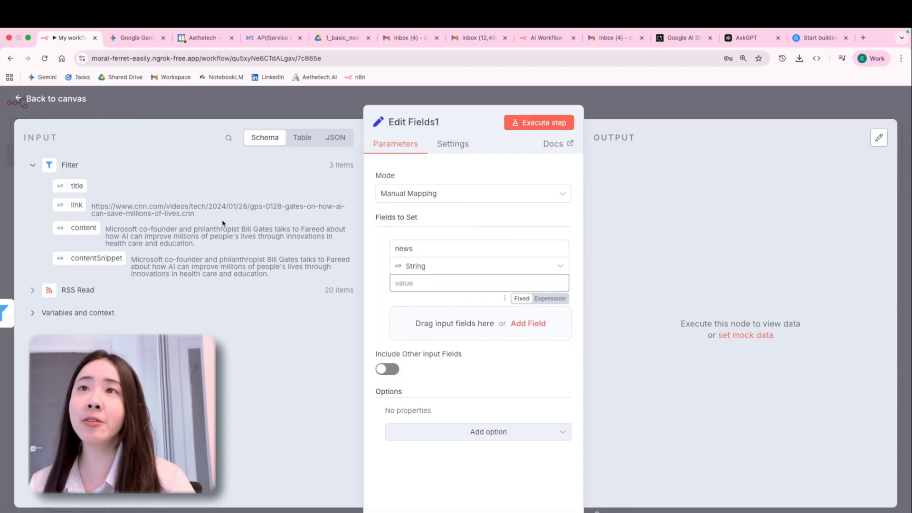
{"action": "left_click", "coordinate": [476, 283]}
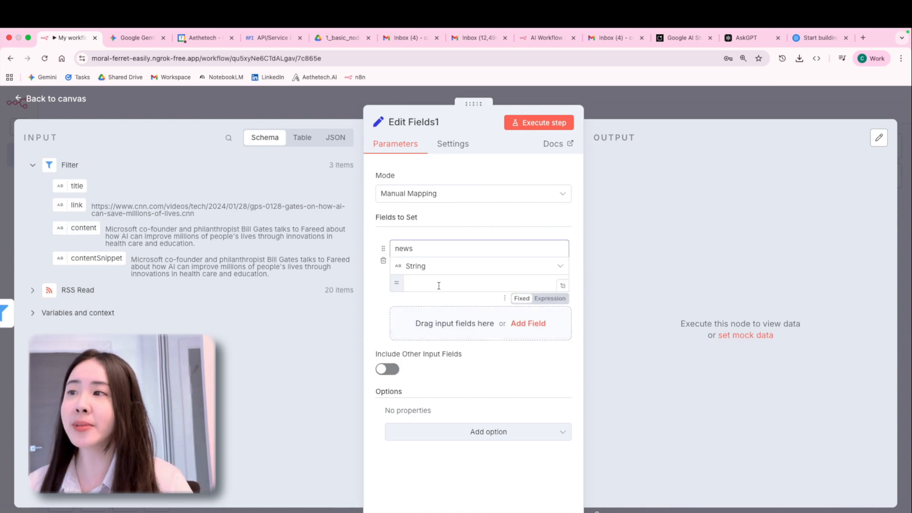
{"action": "type", "text": "{{ $json.content }}"}
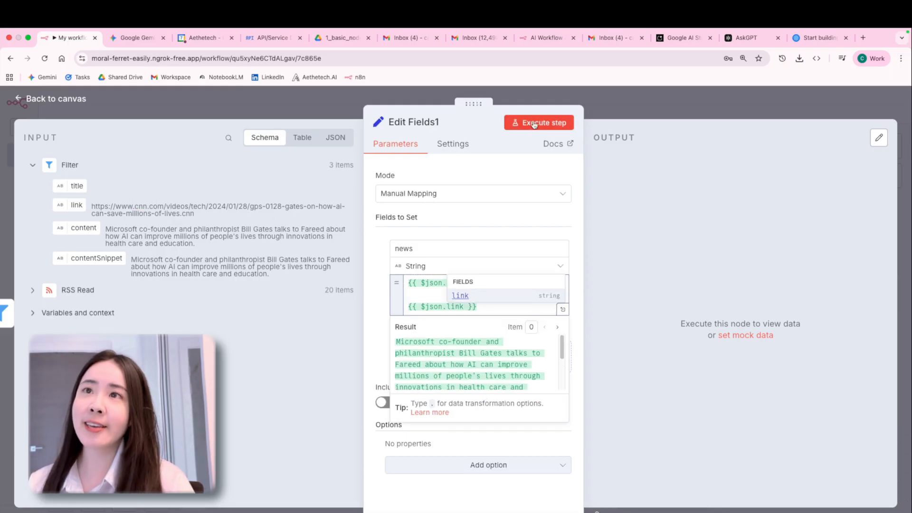
{"action": "left_click", "coordinate": [538, 122]}
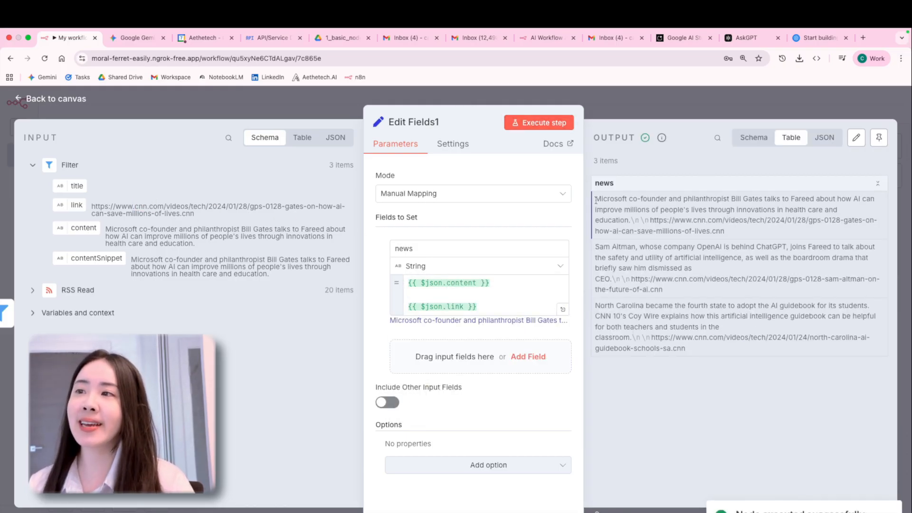
{"action": "left_click_drag", "start_coordinate": [595, 199], "coordinate": [629, 220]}
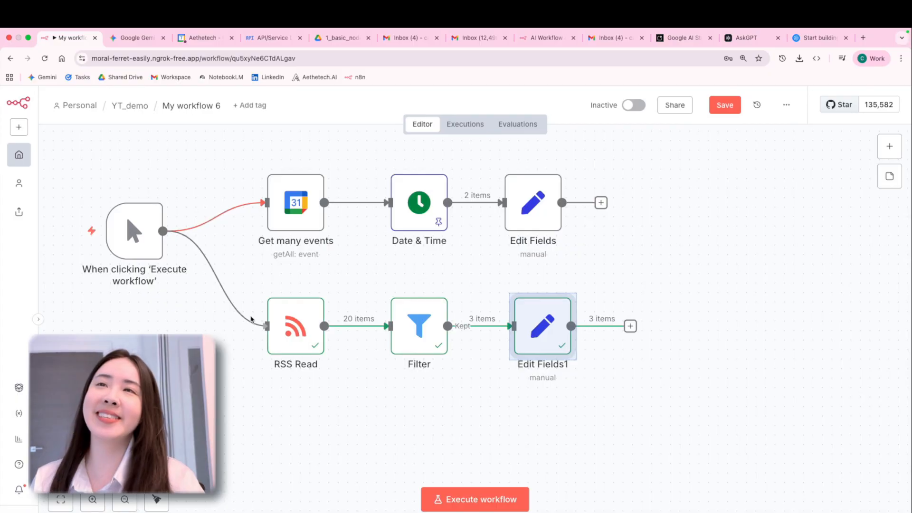
- Run the workflow and add an append-mode Merge node joining both branches into 5 items
{"action": "left_click", "coordinate": [474, 499]}
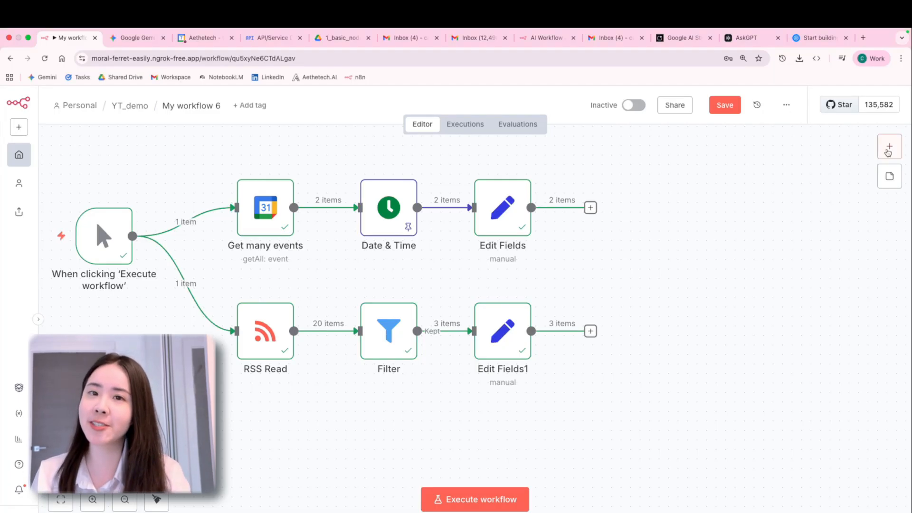
{"action": "type", "text": "mer"}
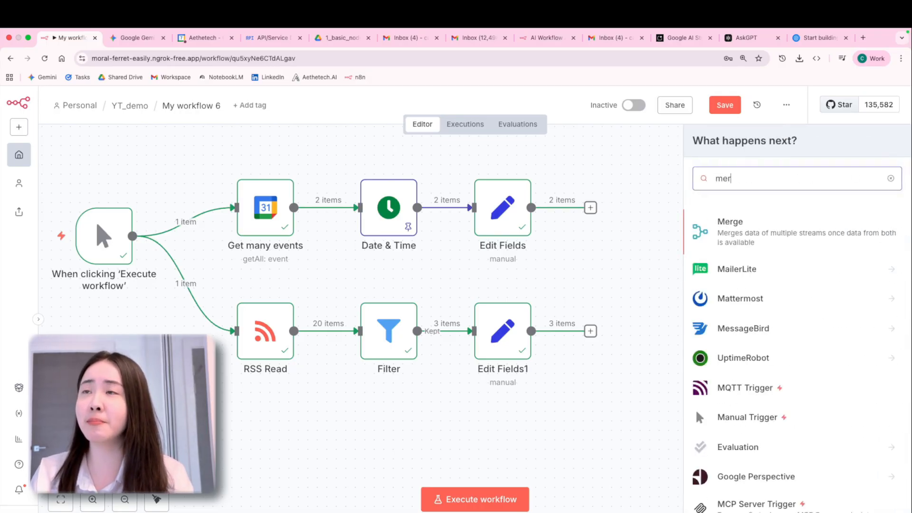
{"action": "left_click", "coordinate": [729, 233]}
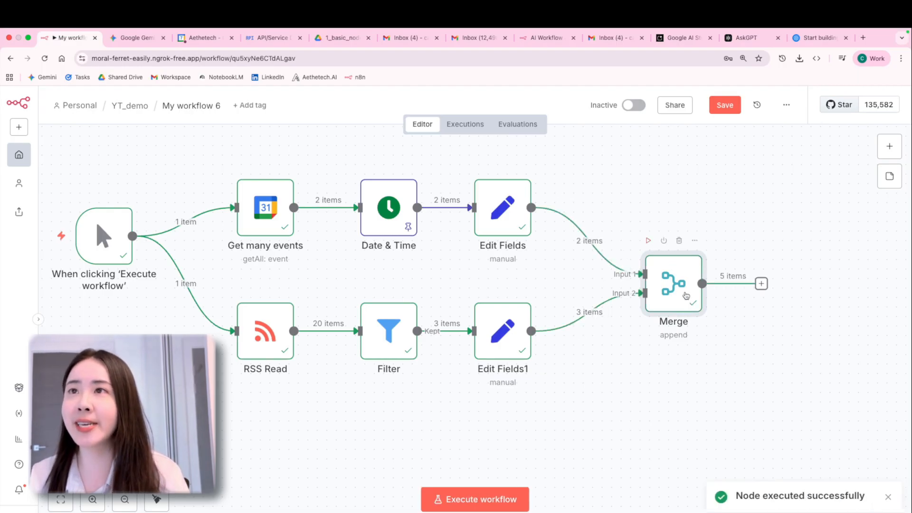
{"action": "double_click", "coordinate": [673, 283]}
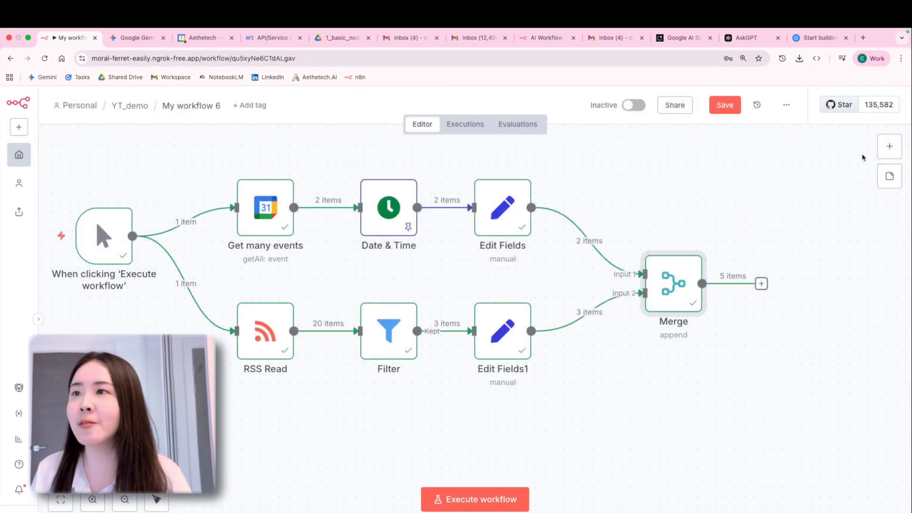
- Add an Aggregate node after Merge with Input Field Name 'event summary'
{"action": "type", "text": "a"}
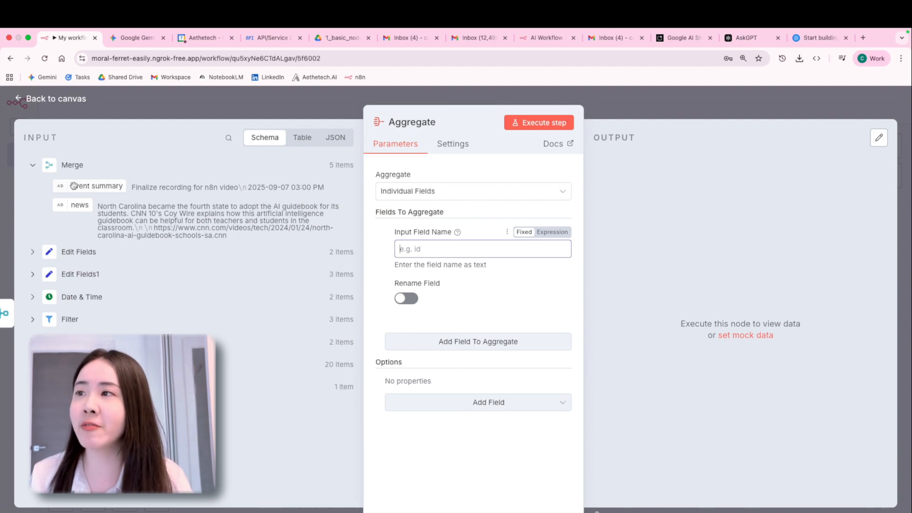
{"action": "type", "text": "event summary"}
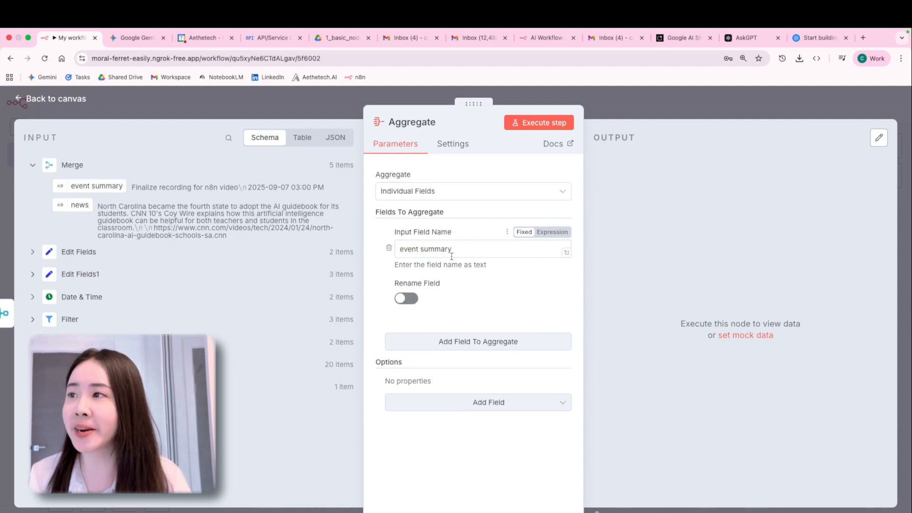
{"action": "left_click", "coordinate": [478, 342]}
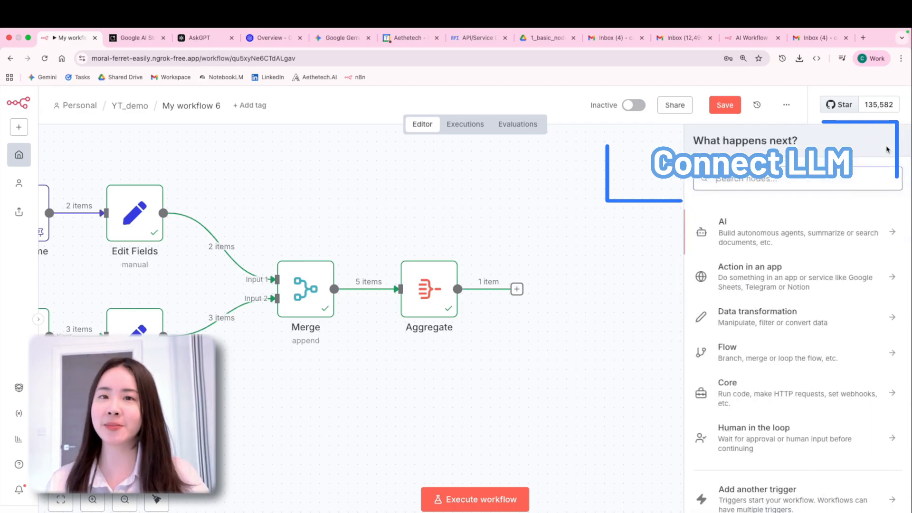
- Search 'ge' and place a Google Gemini 'Message a model' node on the canvas
{"action": "type", "text": "ge"}
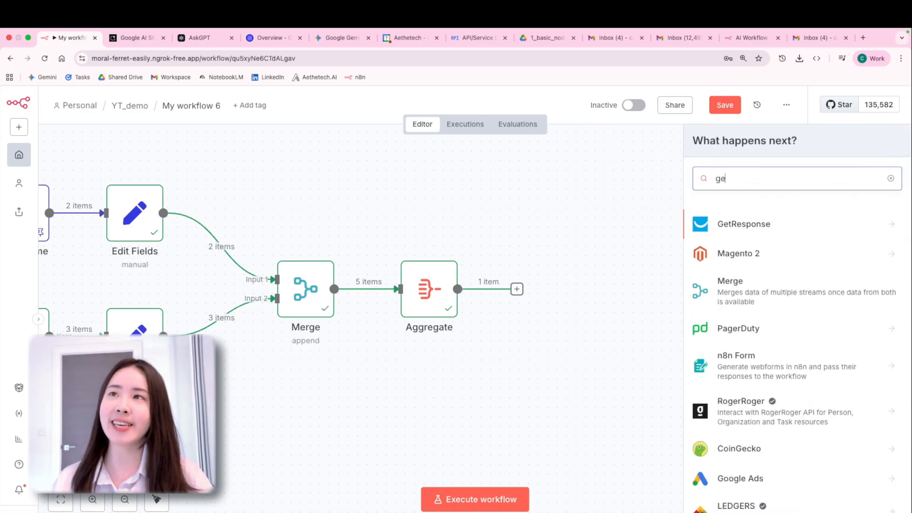
{"action": "left_click", "coordinate": [743, 224]}
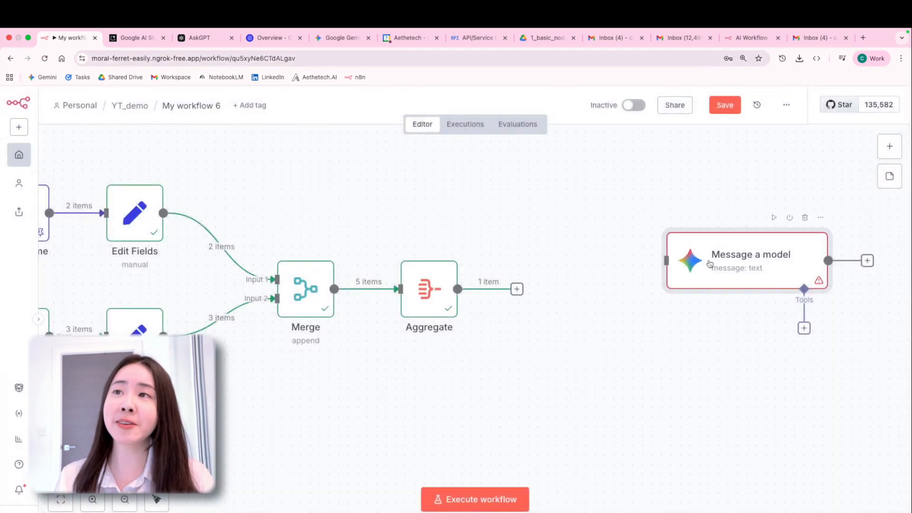
{"action": "double_click", "coordinate": [750, 254]}
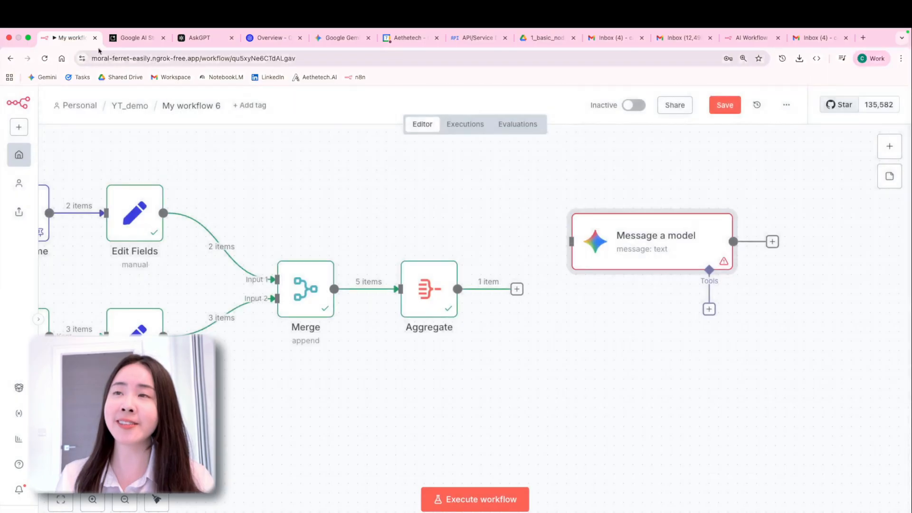
{"action": "left_click", "coordinate": [137, 38]}
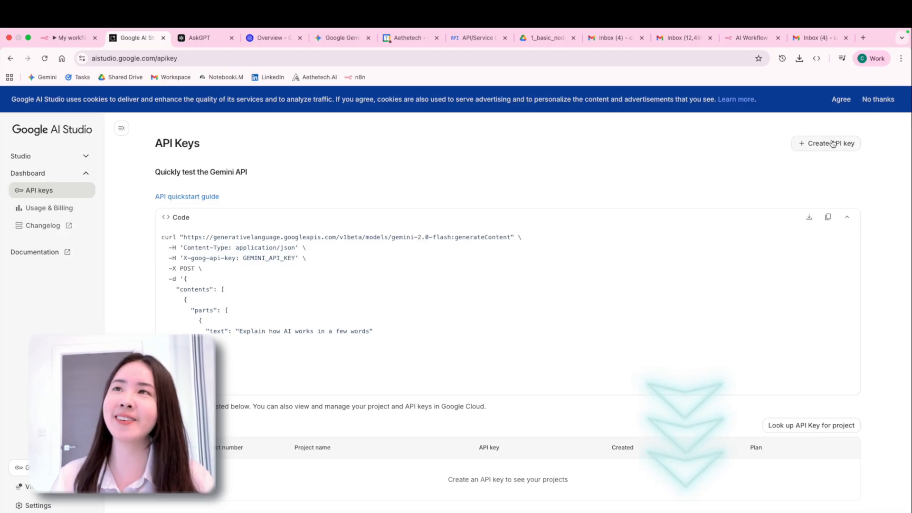
- Create a new Gemini API key inside the existing n8n-demo project
{"action": "left_click", "coordinate": [825, 143]}
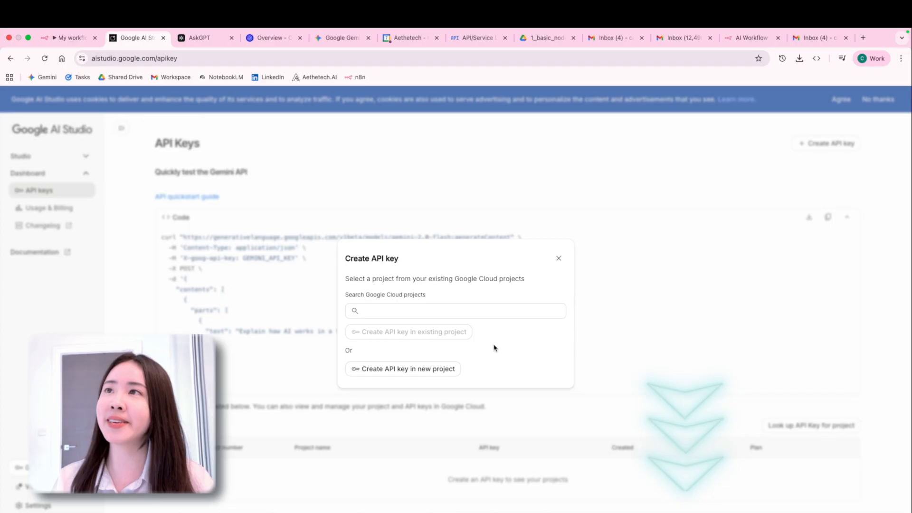
{"action": "left_click", "coordinate": [454, 310]}
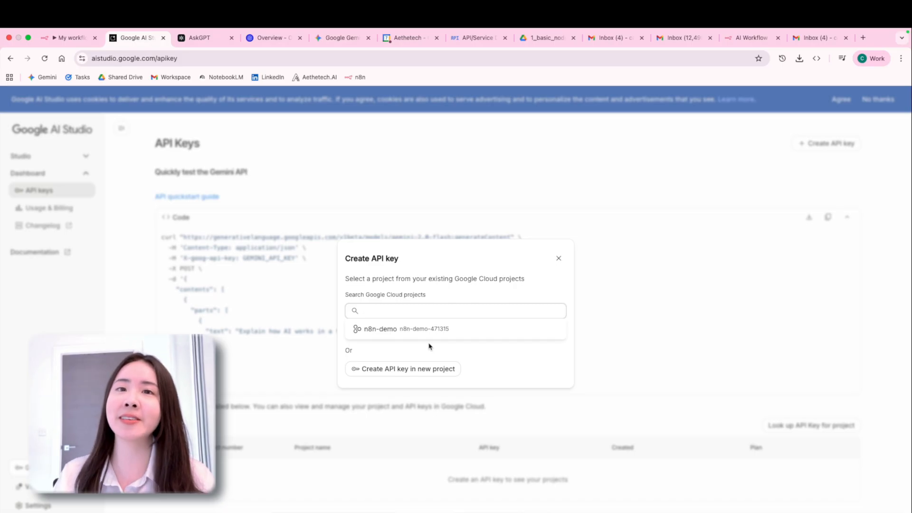
{"action": "left_click", "coordinate": [379, 328]}
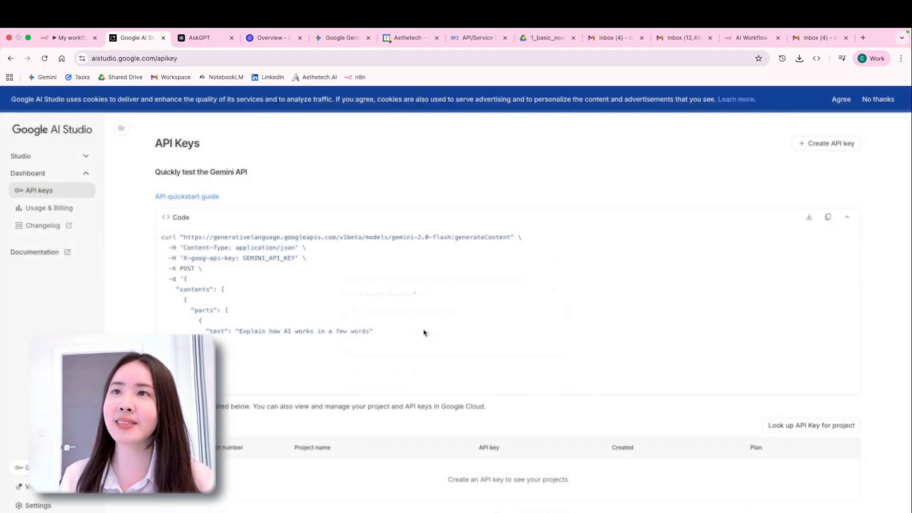
{"action": "left_click", "coordinate": [831, 143]}
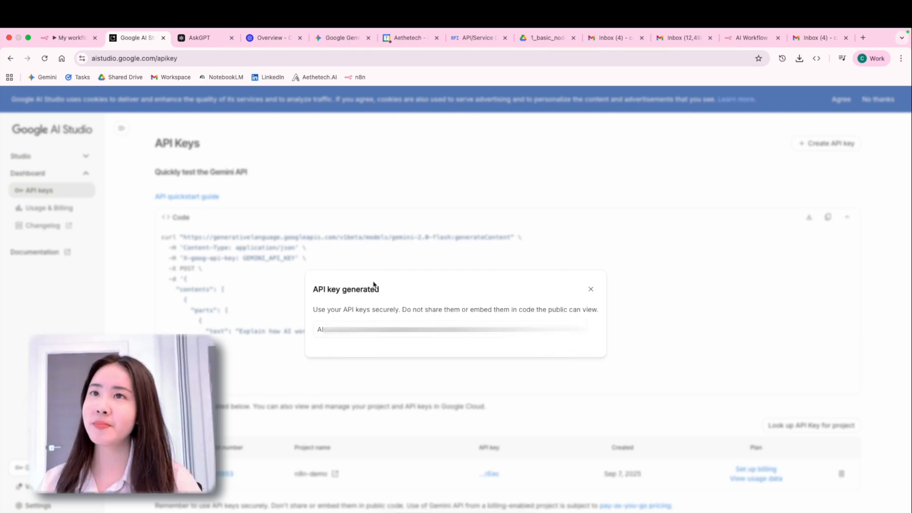
{"action": "left_click", "coordinate": [68, 38]}
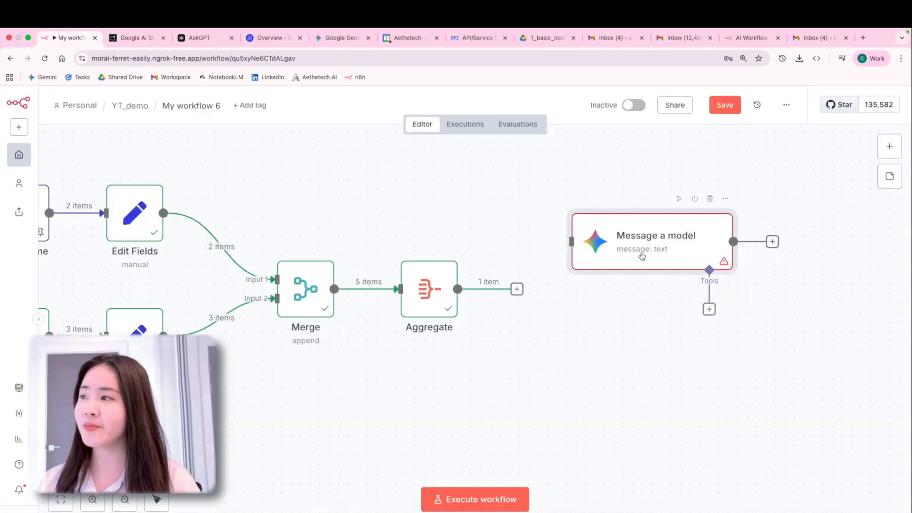
- Add a new Gemini API credential to the Message a model node and save it
{"action": "double_click", "coordinate": [652, 242]}
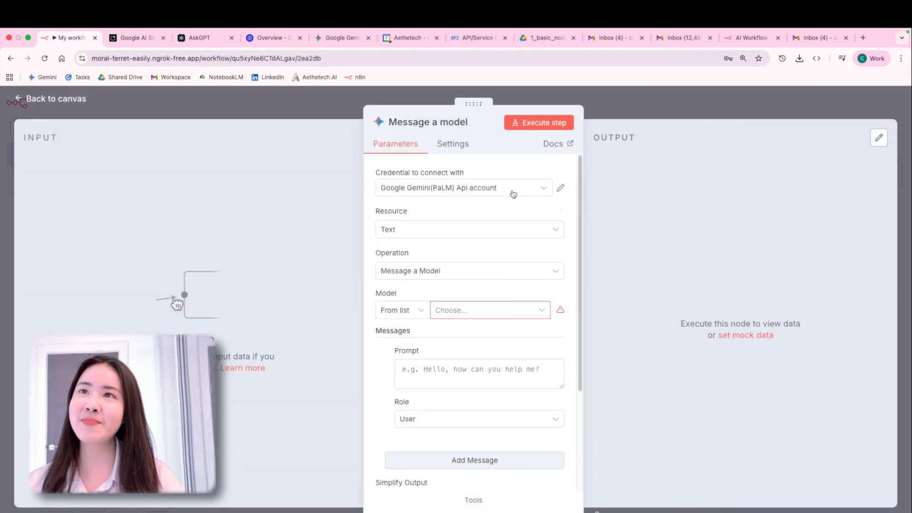
{"action": "left_click", "coordinate": [560, 187]}
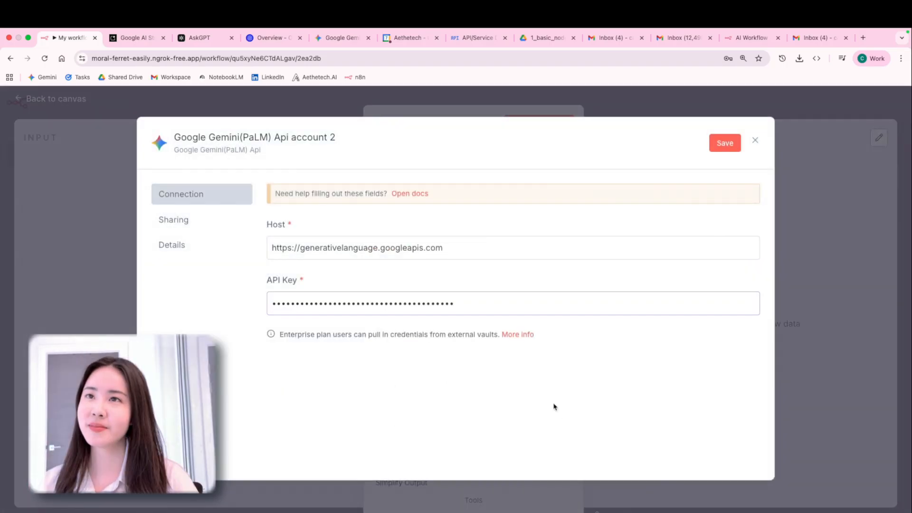
{"action": "mouse_move", "coordinate": [495, 382]}
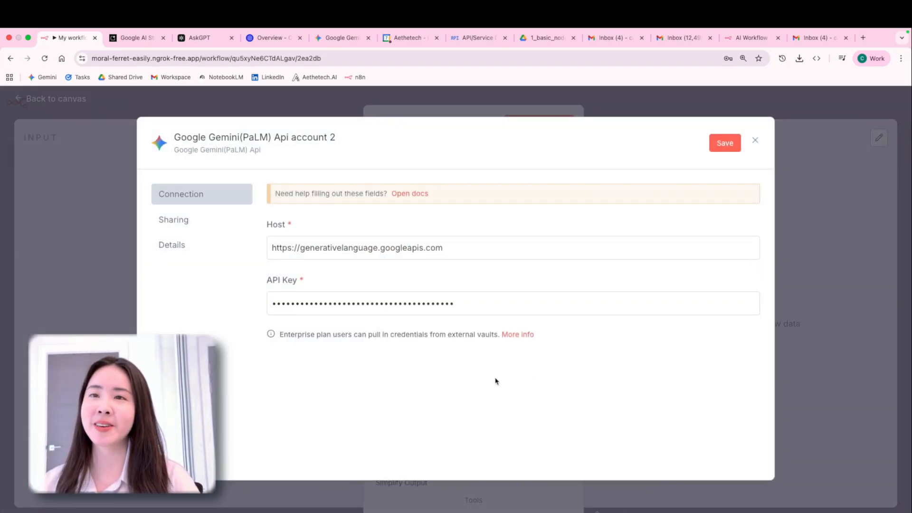
{"action": "mouse_move", "coordinate": [503, 371]}
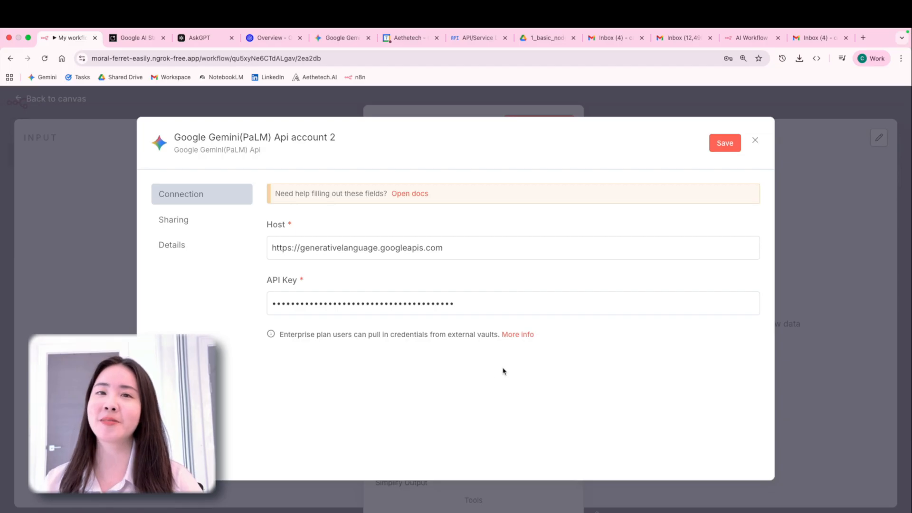
{"action": "left_click", "coordinate": [724, 142]}
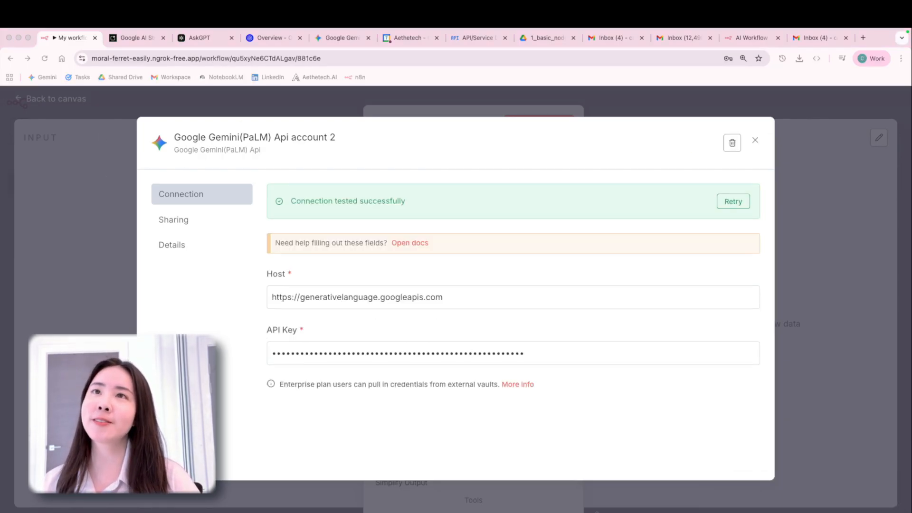
{"action": "mouse_move", "coordinate": [205, 120]}
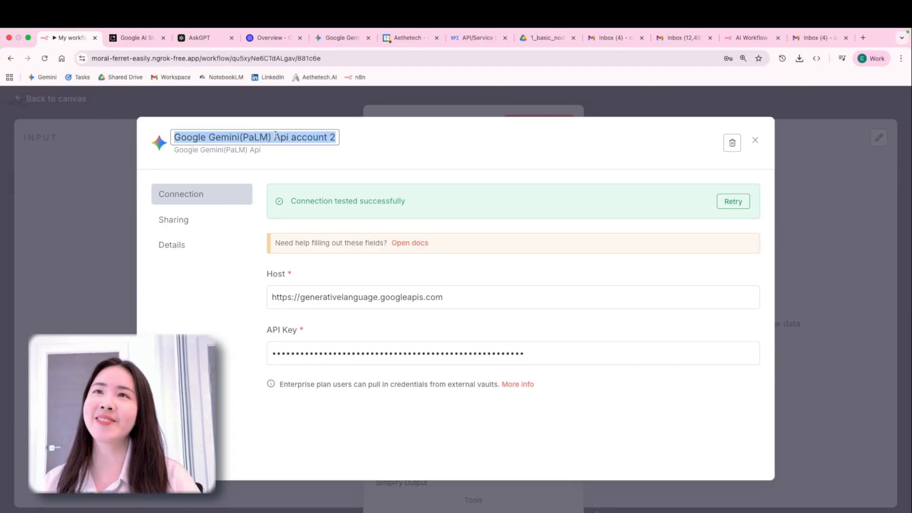
- Save the credential as 'Gemini - Aethetech - Carolyn' and review the HTML briefing prompt
{"action": "type", "text": "Gemini - Aethetech - Carolyn"}
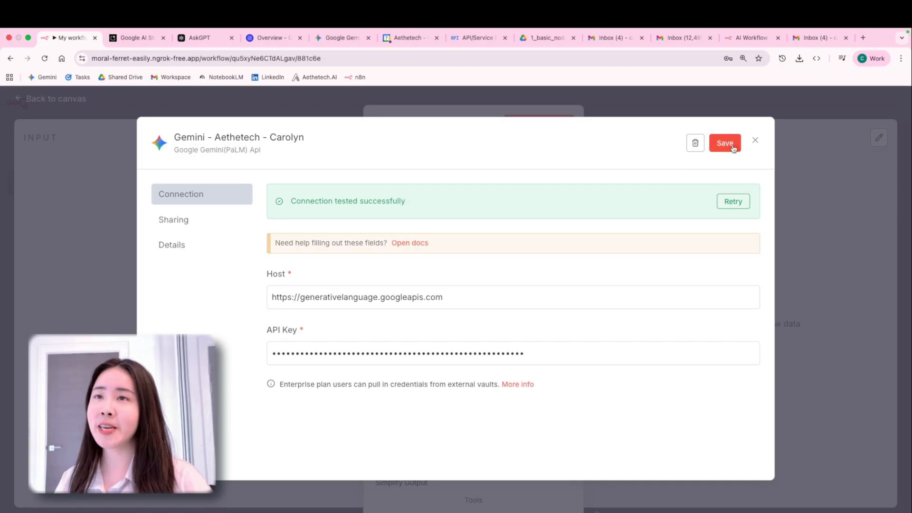
{"action": "left_click", "coordinate": [725, 143]}
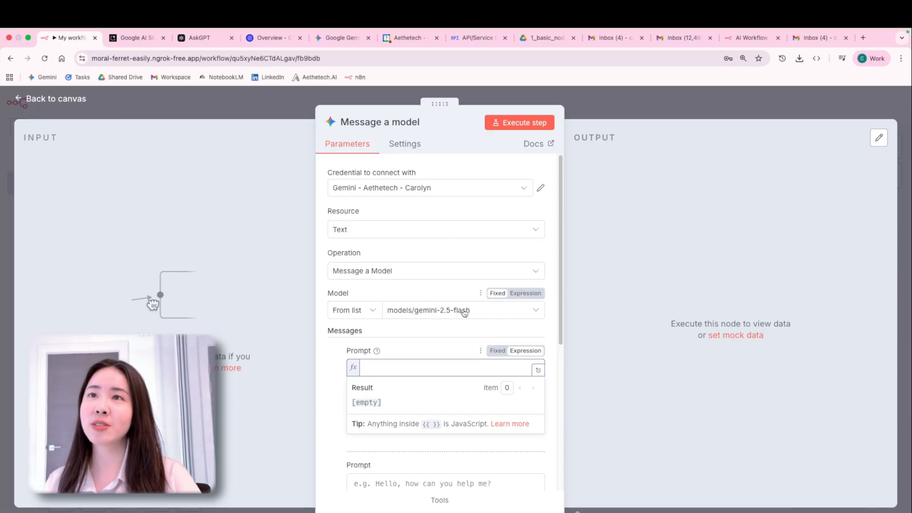
{"action": "left_click", "coordinate": [462, 310]}
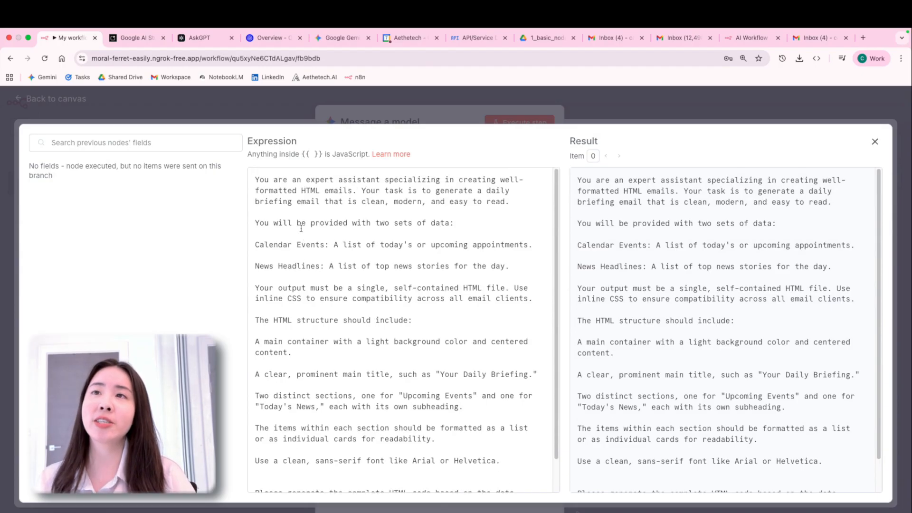
{"action": "left_click_drag", "start_coordinate": [305, 179], "coordinate": [454, 222]}
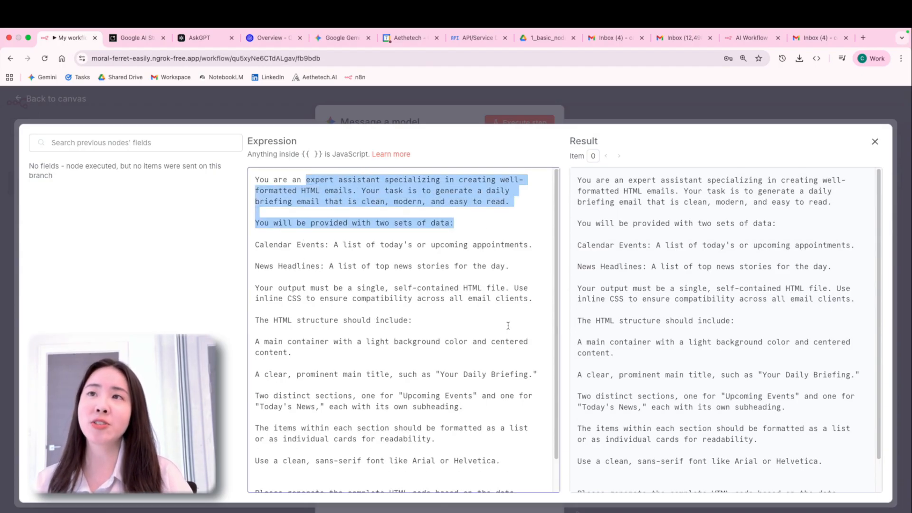
{"action": "scroll", "scroll_direction": "down", "scroll_amount": 3}
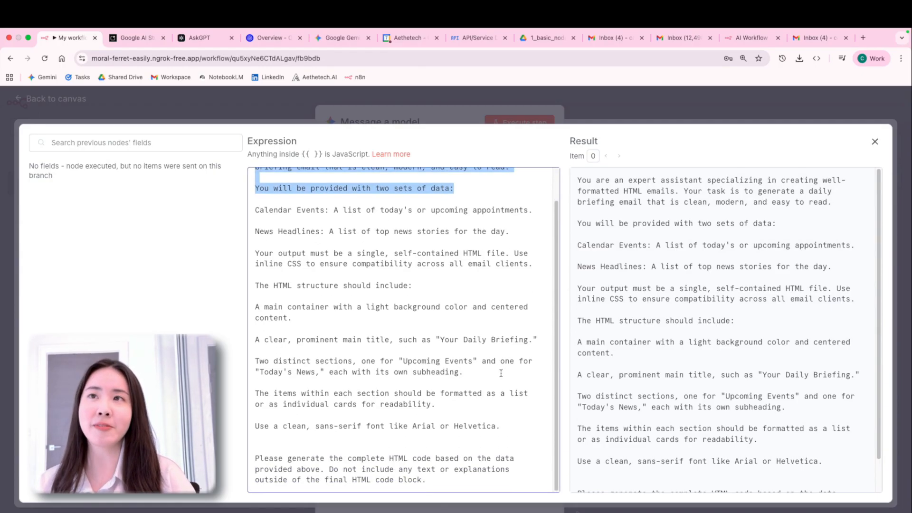
{"action": "left_click", "coordinate": [873, 142]}
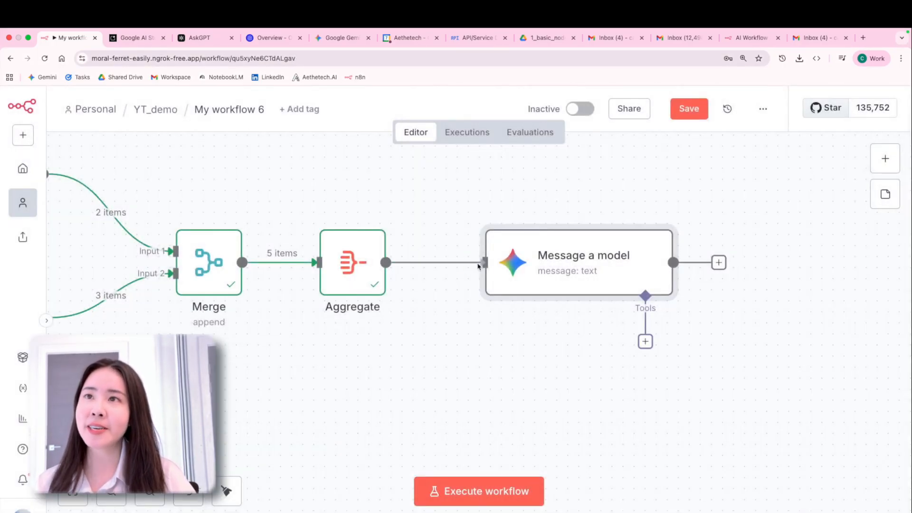
- Reopen the Gemini node and execute it with the event summary prompt
{"action": "double_click", "coordinate": [581, 262]}
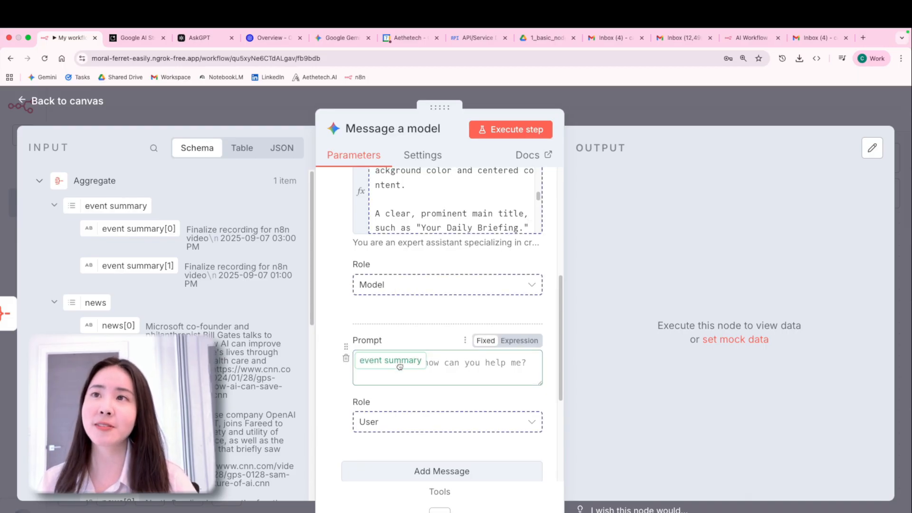
{"action": "left_click", "coordinate": [509, 129]}
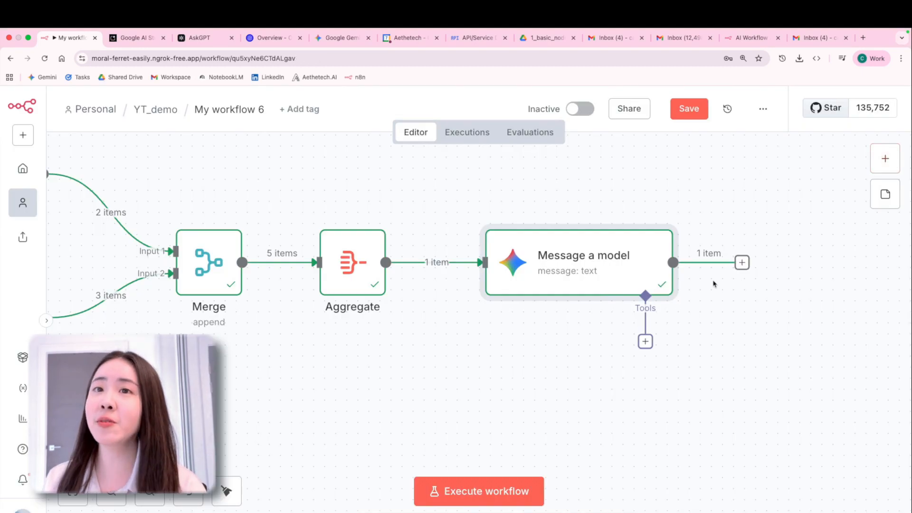
- Search 'chat' and add an OpenAI 'Message a model' node
{"action": "left_click", "coordinate": [741, 262]}
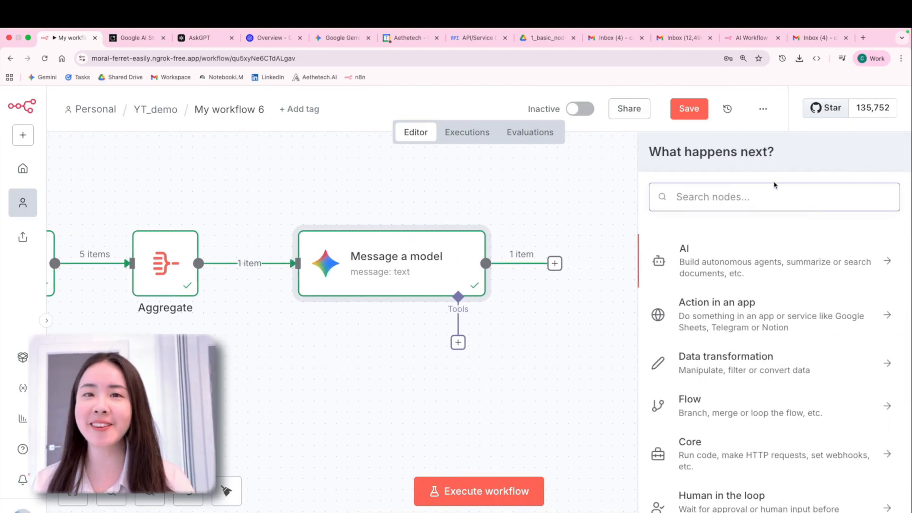
{"action": "type", "text": "chat"}
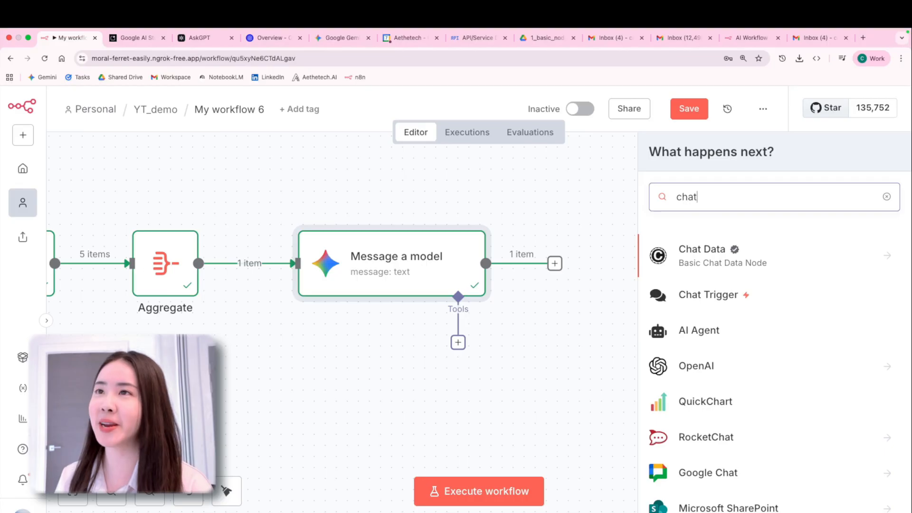
{"action": "left_click", "coordinate": [695, 366]}
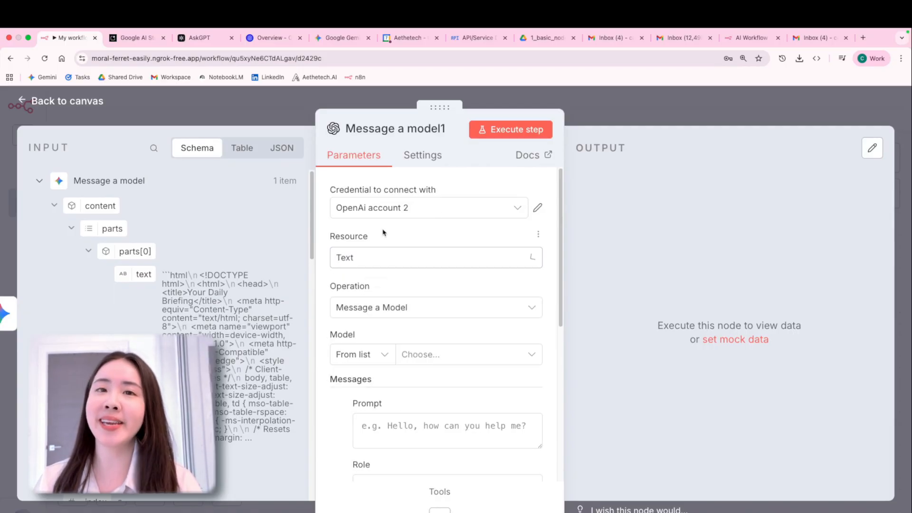
{"action": "left_click", "coordinate": [466, 355]}
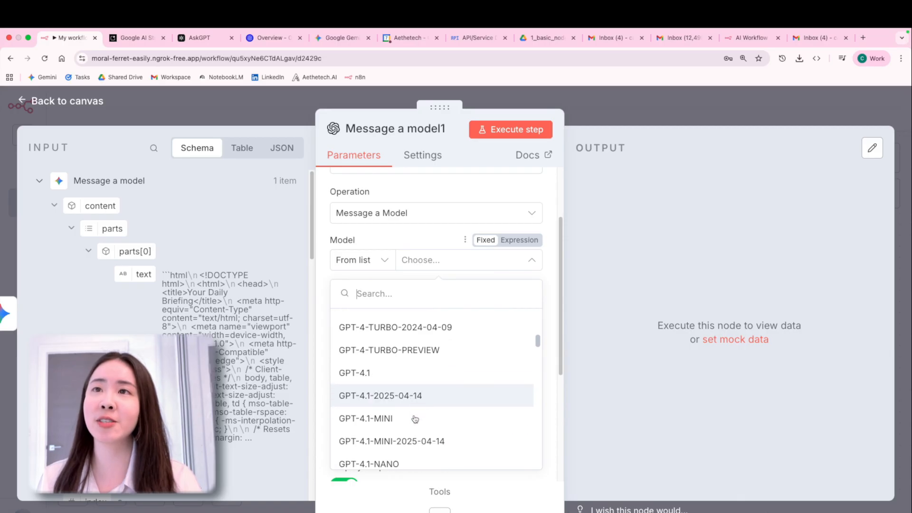
- Set model GPT-4.1-MINI, add the briefing prompt as an expression, and wire it after Aggregate
{"action": "left_click", "coordinate": [365, 417]}
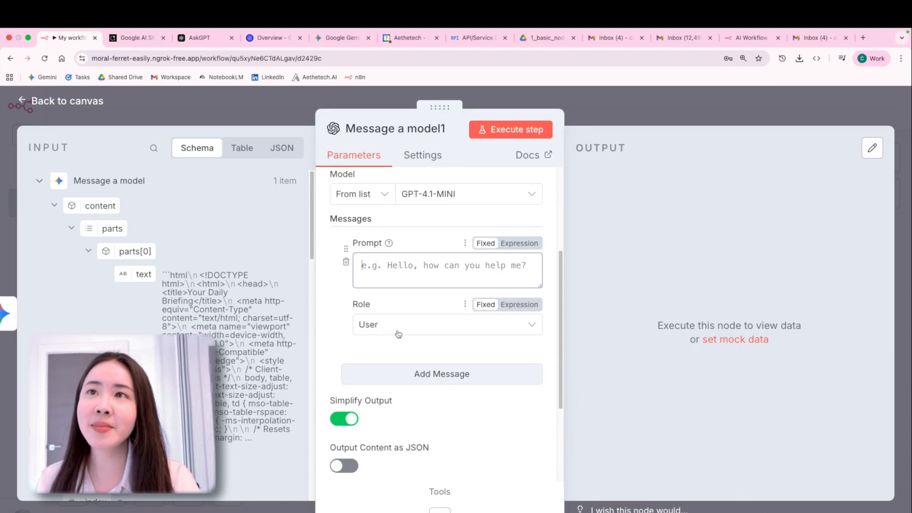
{"action": "left_click", "coordinate": [518, 243]}
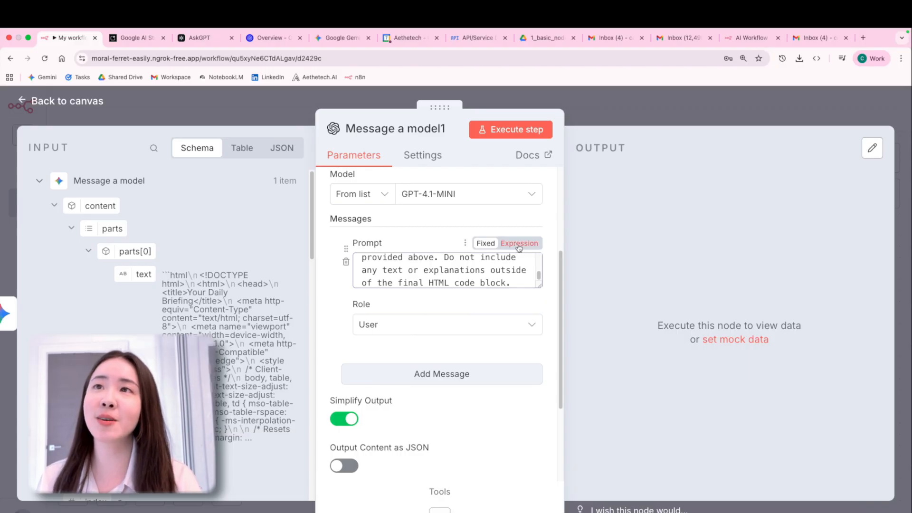
{"action": "left_click", "coordinate": [446, 387]}
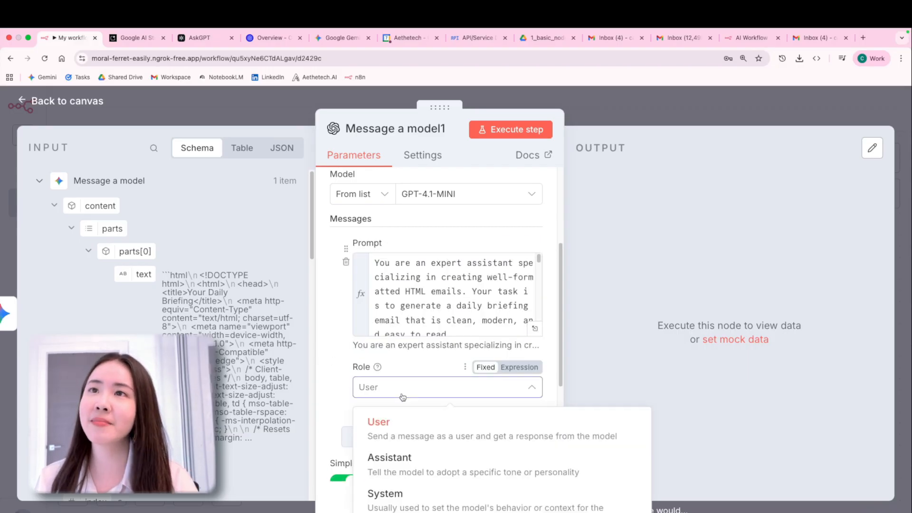
{"action": "left_click", "coordinate": [384, 492]}
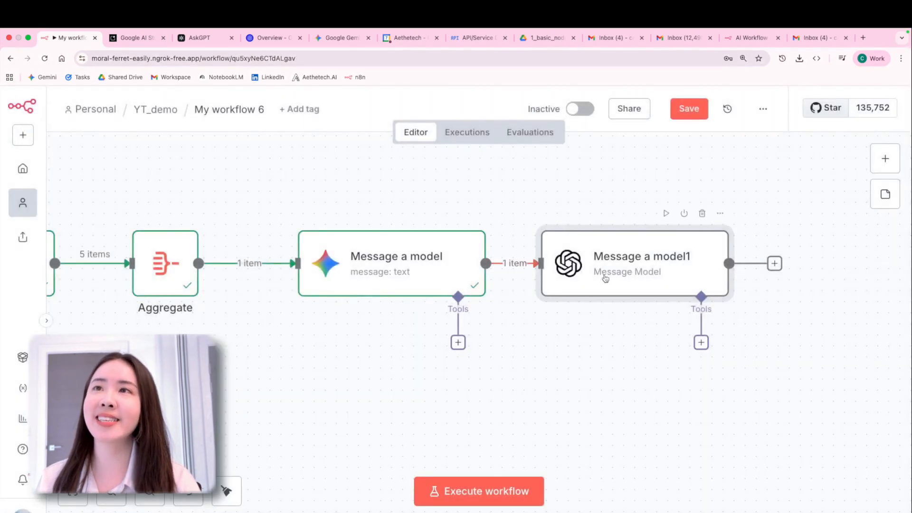
{"action": "left_click_drag", "start_coordinate": [634, 263], "coordinate": [624, 307]}
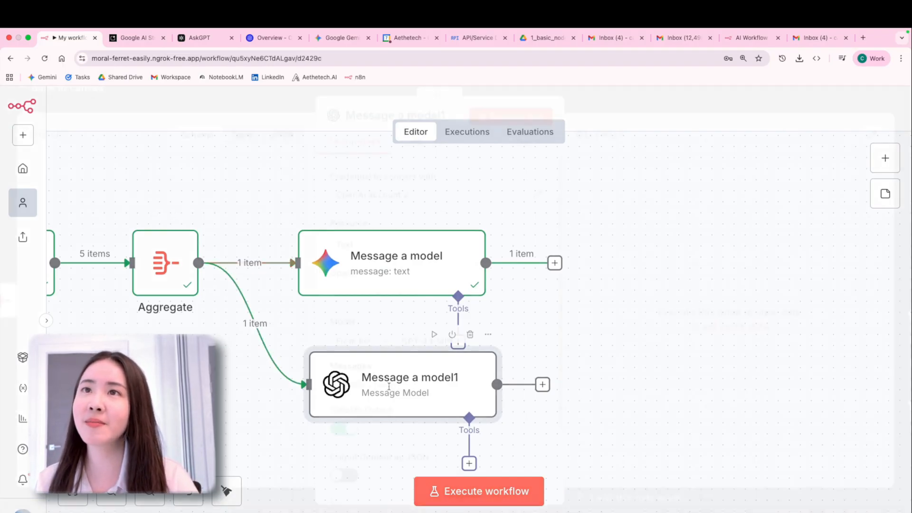
- Put event summary and news into Message a model1's user prompt and run it
{"action": "double_click", "coordinate": [402, 383]}
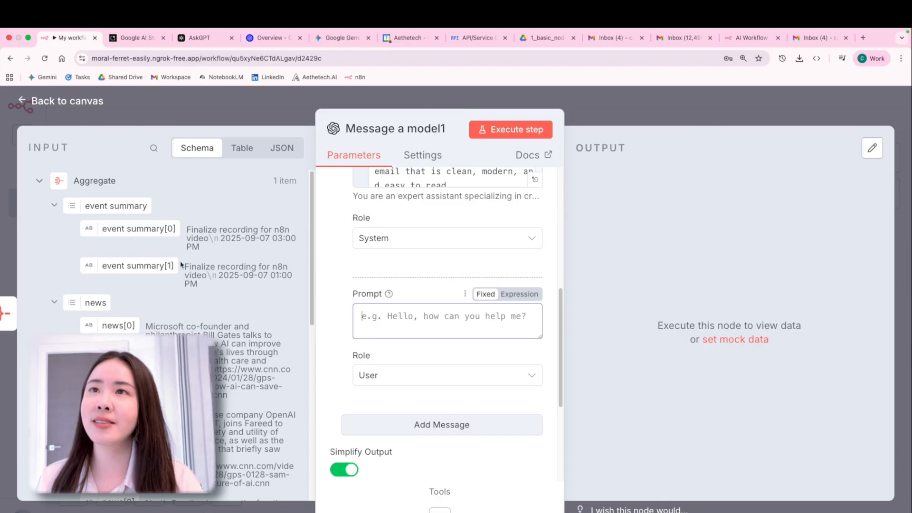
{"action": "mouse_move", "coordinate": [90, 207]}
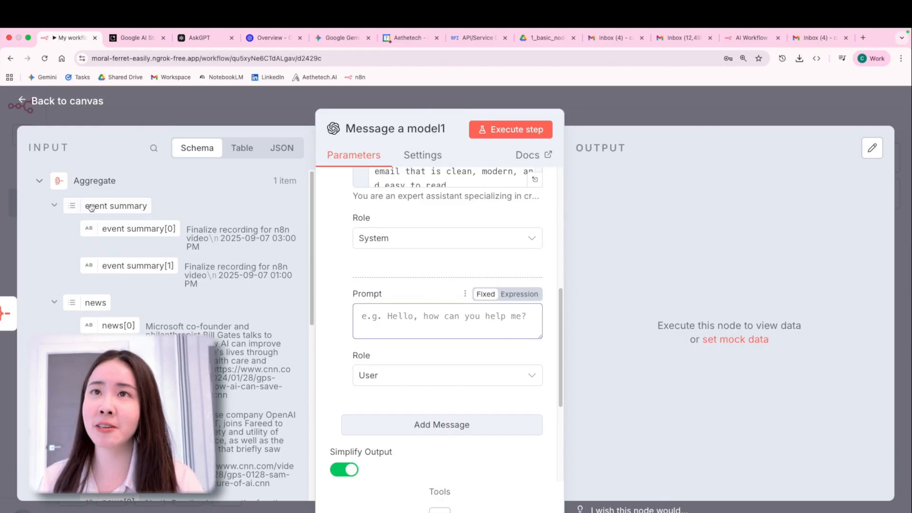
{"action": "left_click", "coordinate": [518, 293]}
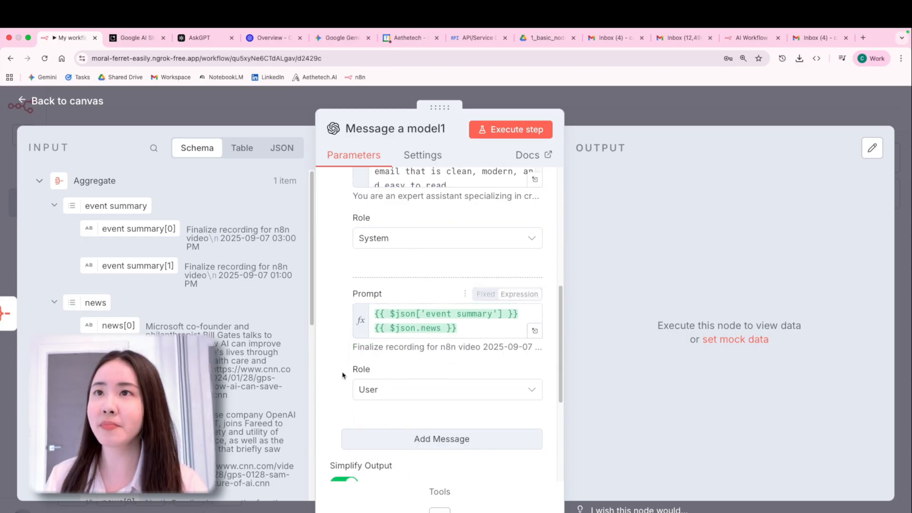
{"action": "scroll", "scroll_direction": "down", "scroll_amount": 3}
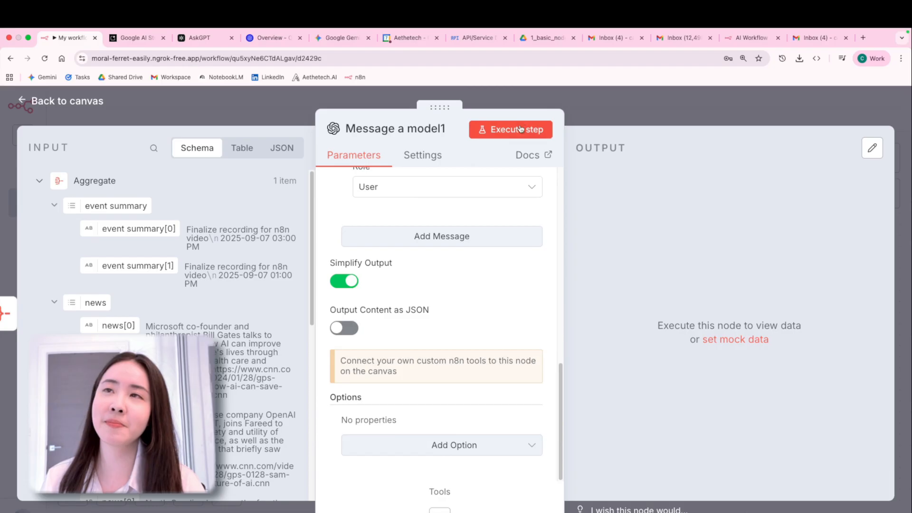
{"action": "left_click", "coordinate": [509, 129]}
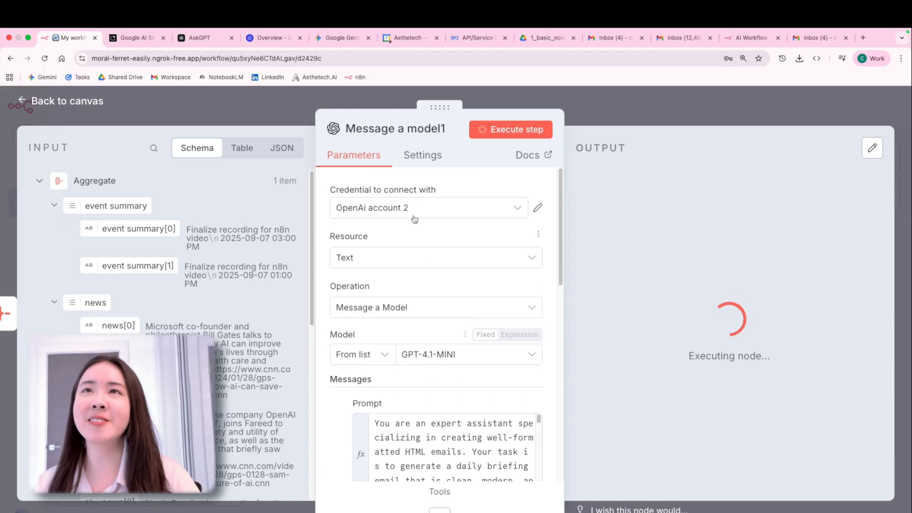
{"action": "left_click", "coordinate": [273, 38]}
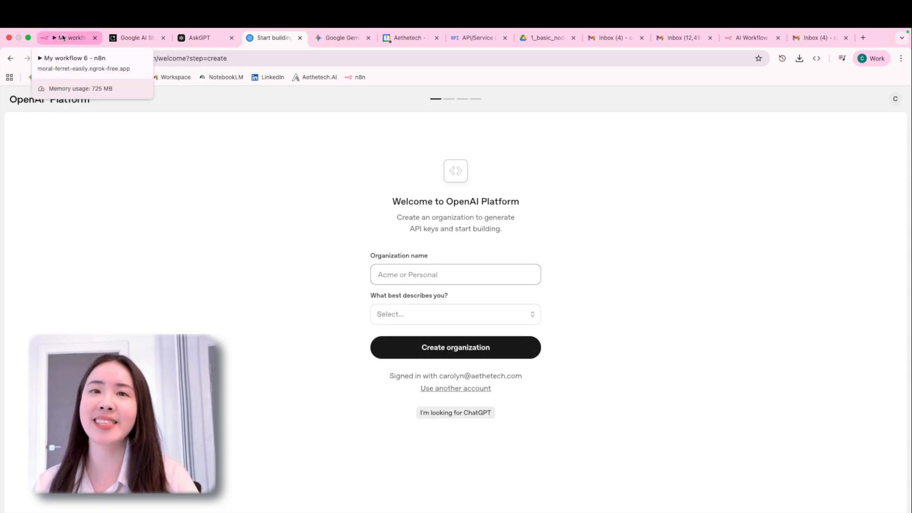
- Return to n8n and scroll through Message a model1's HTML briefing output
{"action": "left_click", "coordinate": [67, 38]}
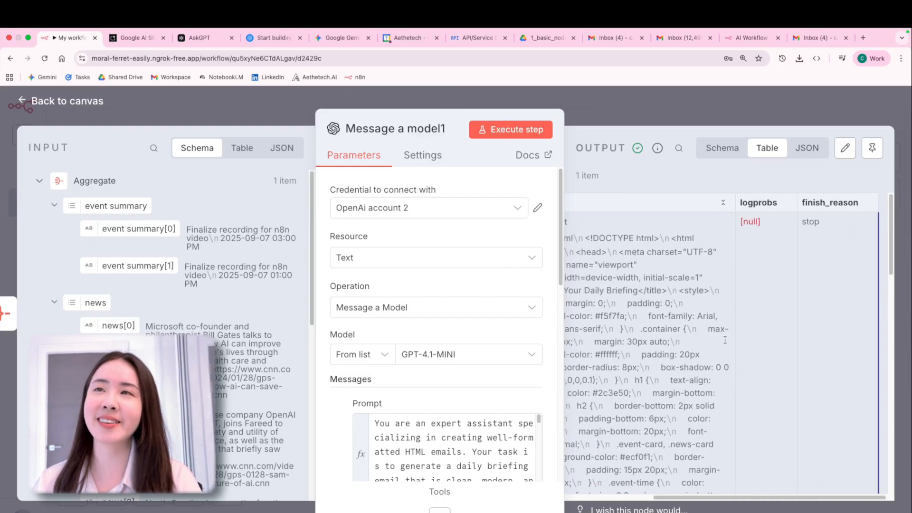
{"action": "scroll", "scroll_direction": "down", "scroll_amount": 3}
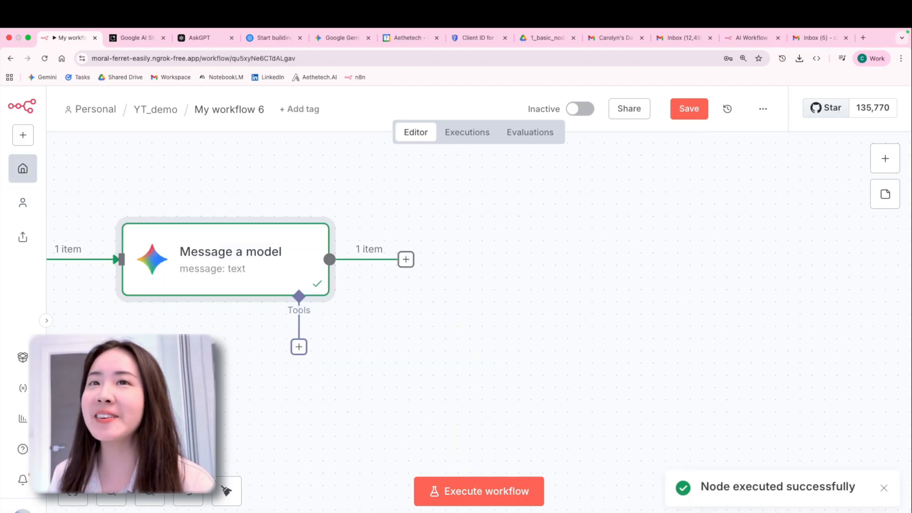
- Add a Gmail 'Send a message' step after the Gemini node
{"action": "left_click", "coordinate": [405, 258]}
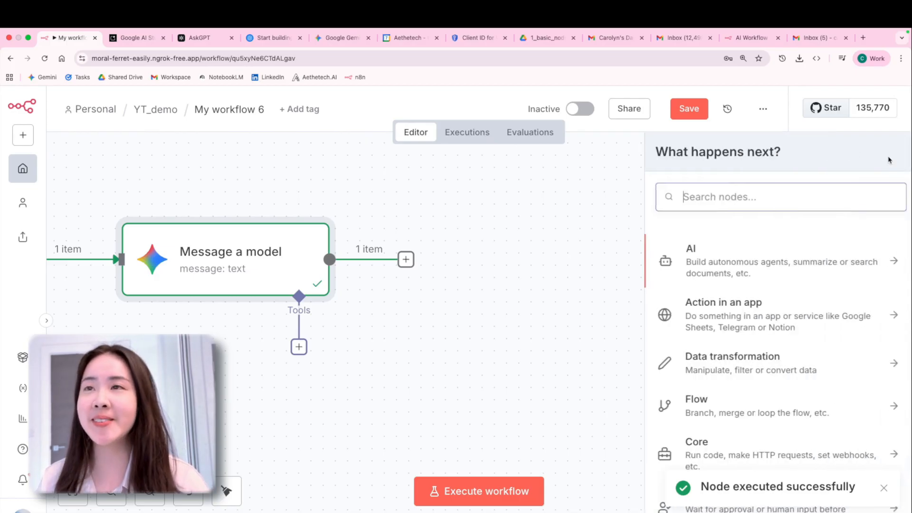
{"action": "type", "text": "gmail"}
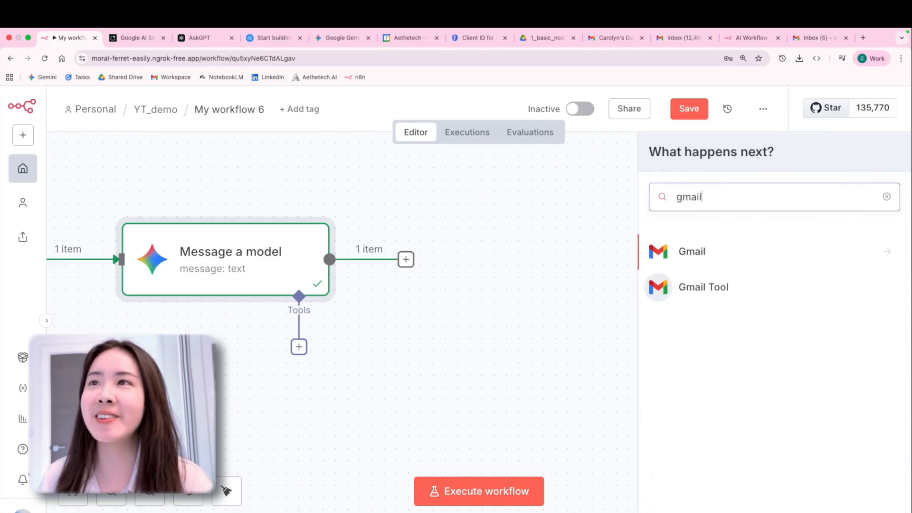
{"action": "left_click", "coordinate": [692, 251]}
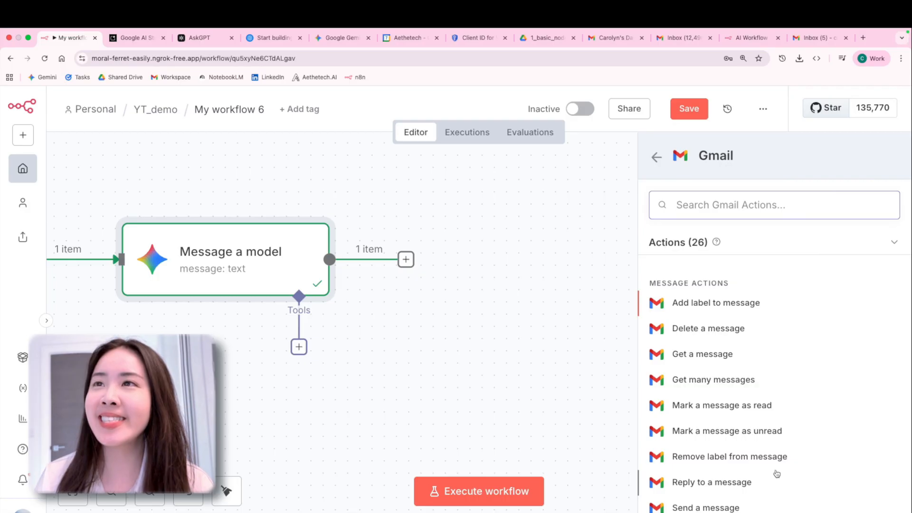
{"action": "left_click", "coordinate": [705, 508]}
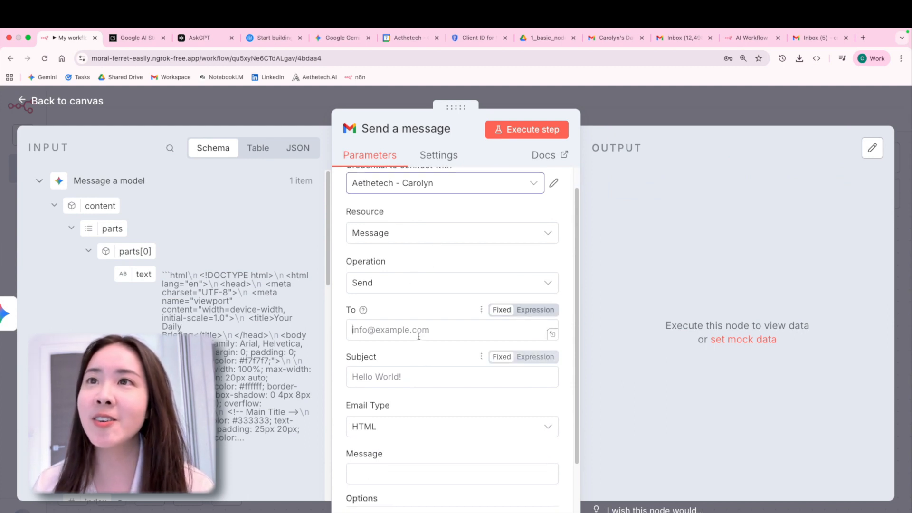
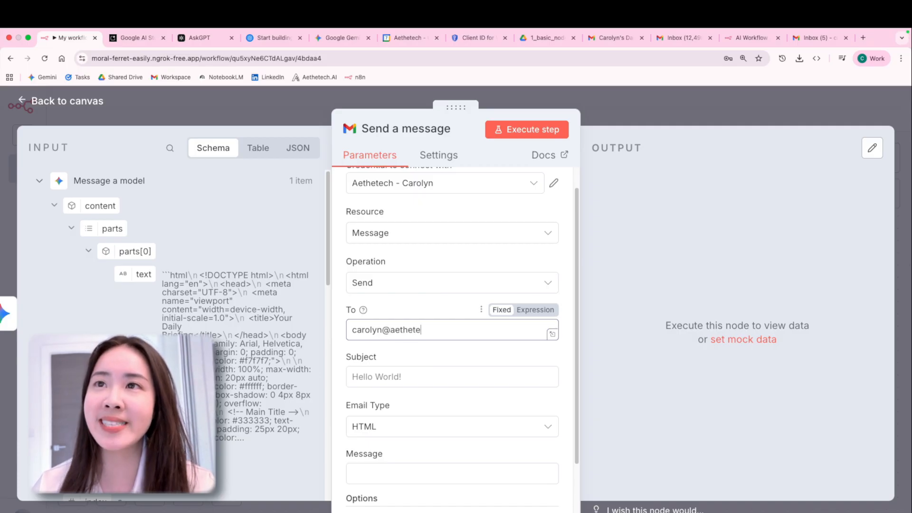
- Send to carolyn with subject 'Daily Digest' and the model's text as body, then test-send
{"action": "left_click", "coordinate": [451, 376]}
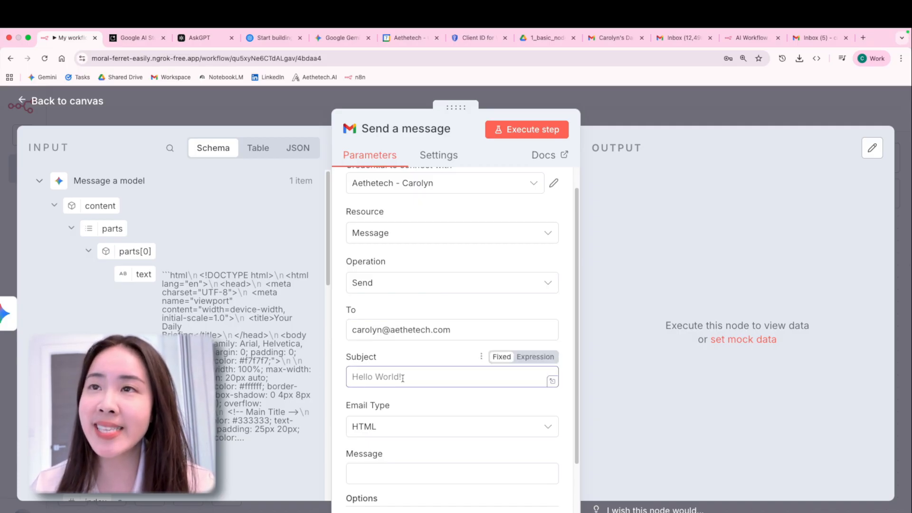
{"action": "type", "text": "Daily Digest"}
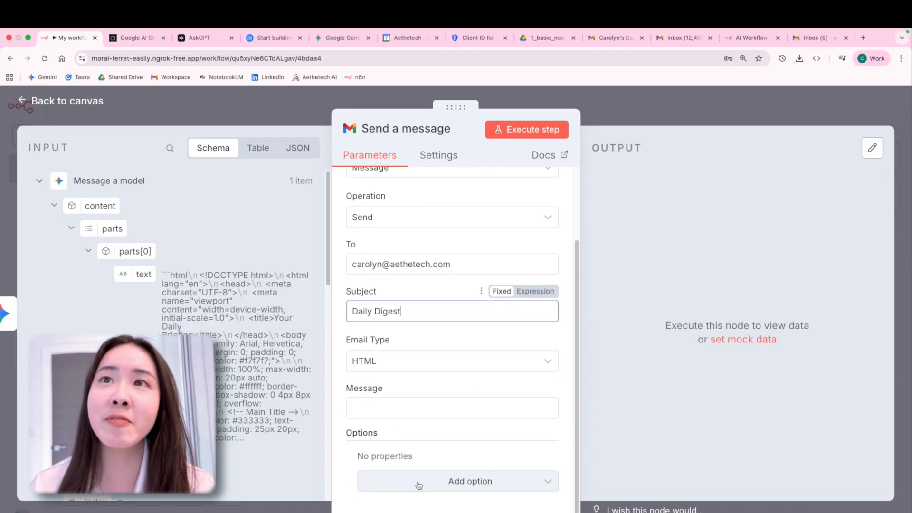
{"action": "left_click", "coordinate": [451, 408]}
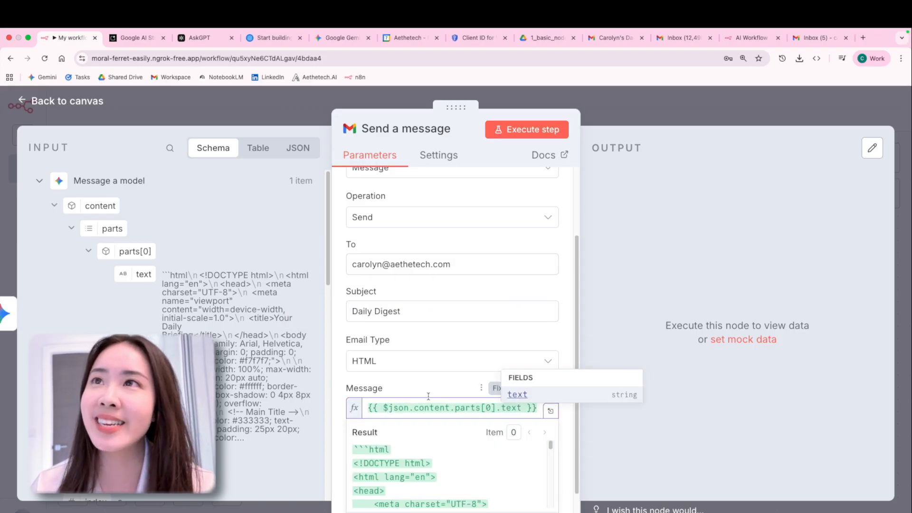
{"action": "left_click", "coordinate": [525, 129]}
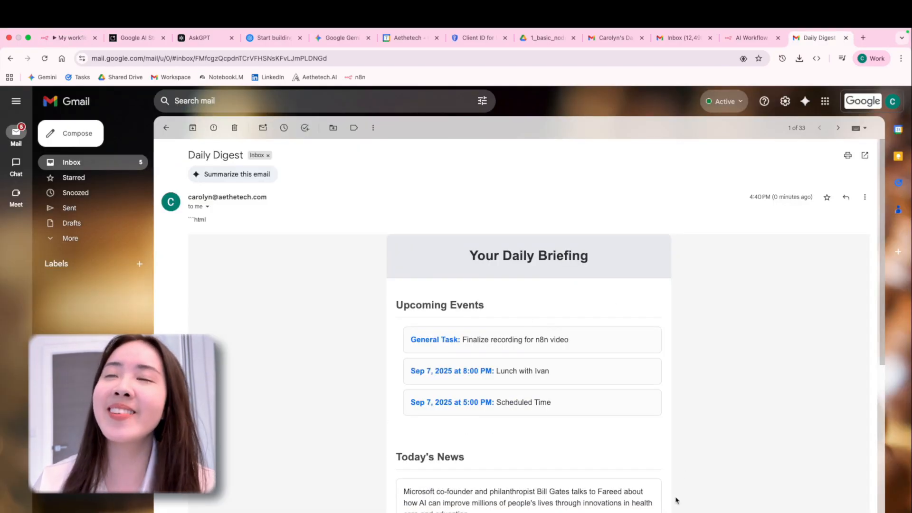
- Scroll through the Daily Digest email's three upcoming events and three news stories
{"action": "scroll", "scroll_direction": "down", "scroll_amount": 3}
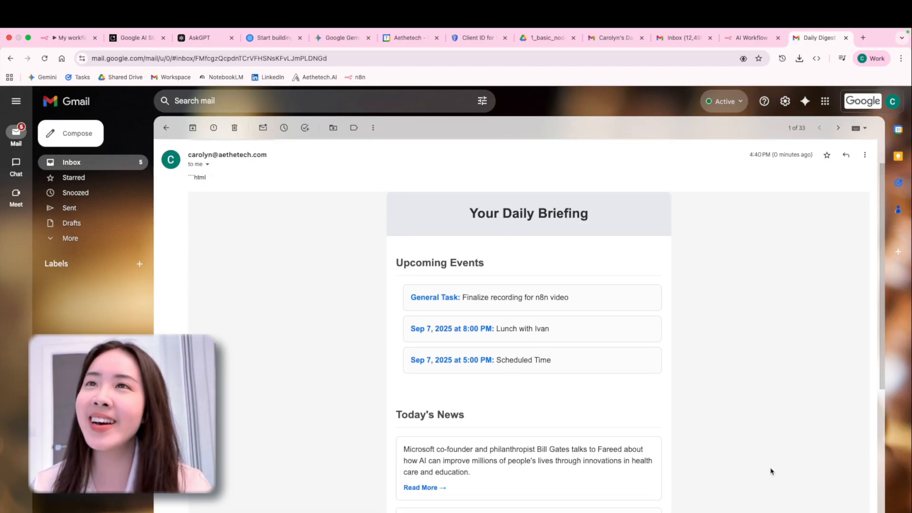
{"action": "scroll", "scroll_direction": "down", "scroll_amount": 3}
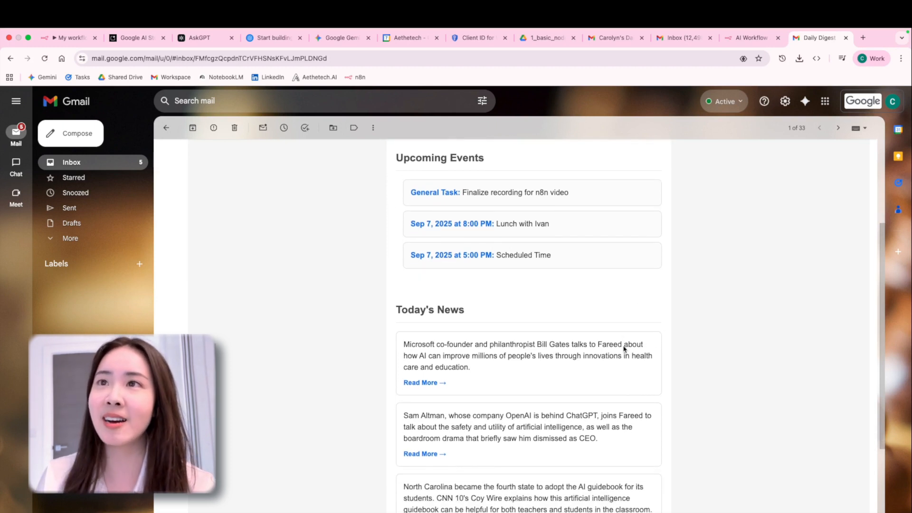
{"action": "scroll", "scroll_direction": "down", "scroll_amount": 3}
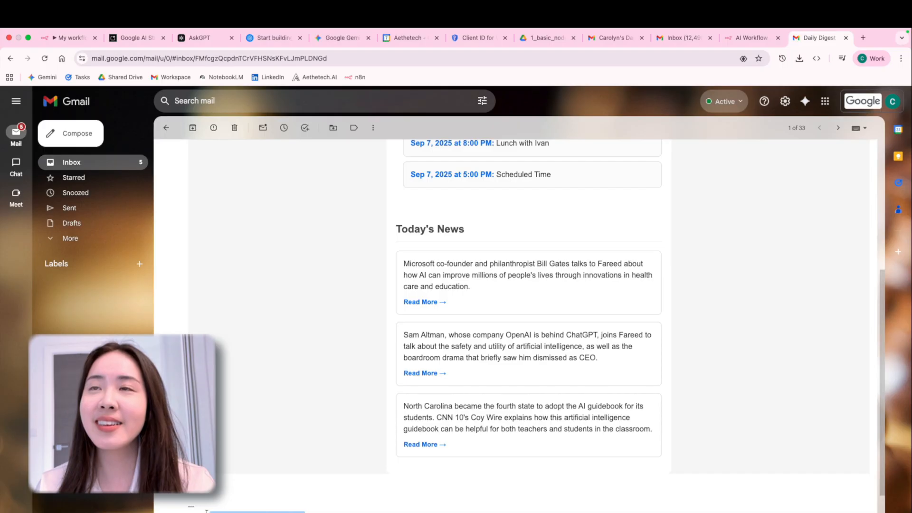
{"action": "left_click", "coordinate": [67, 38]}
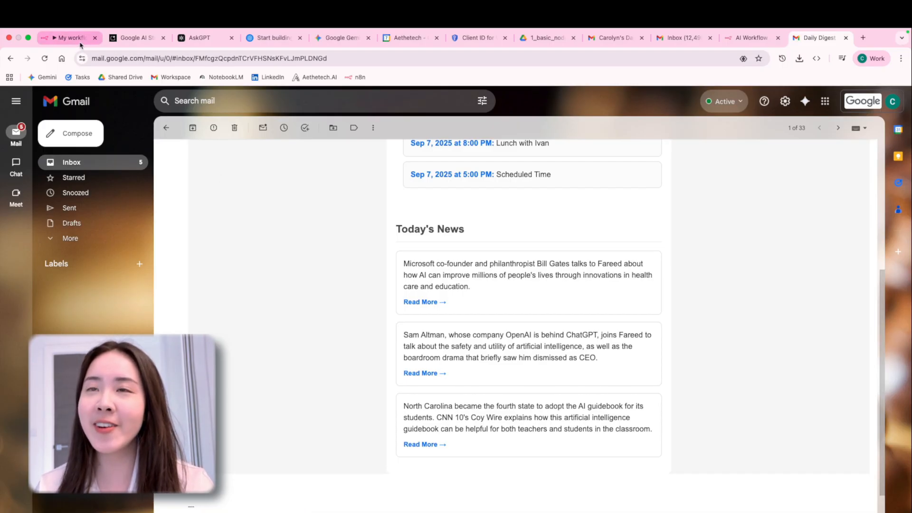
- Add a Schedule Trigger firing every 1 day at a set hour, then execute the workflow
{"action": "left_click", "coordinate": [64, 38]}
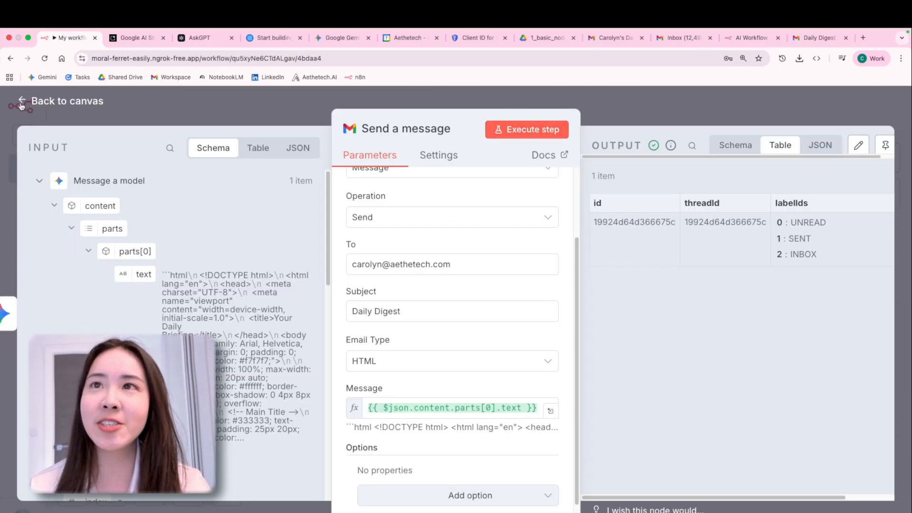
{"action": "left_click", "coordinate": [21, 101]}
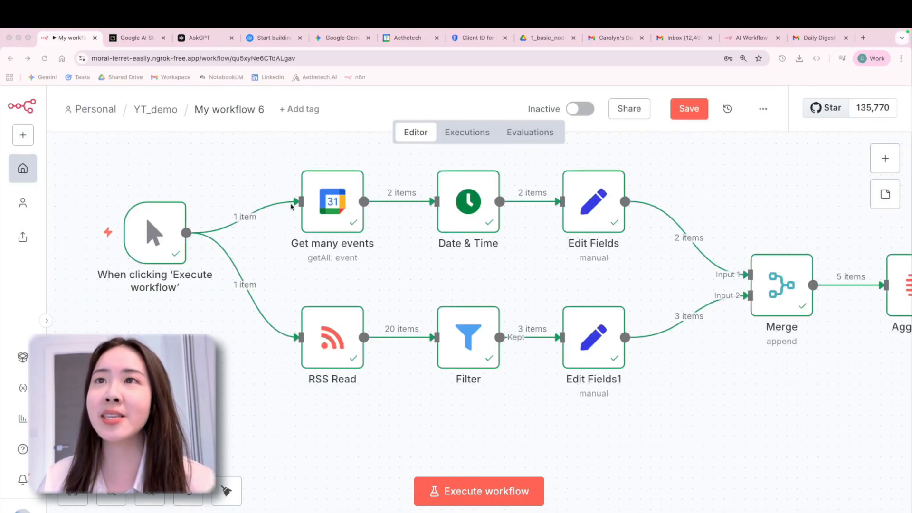
{"action": "left_click", "coordinate": [884, 158]}
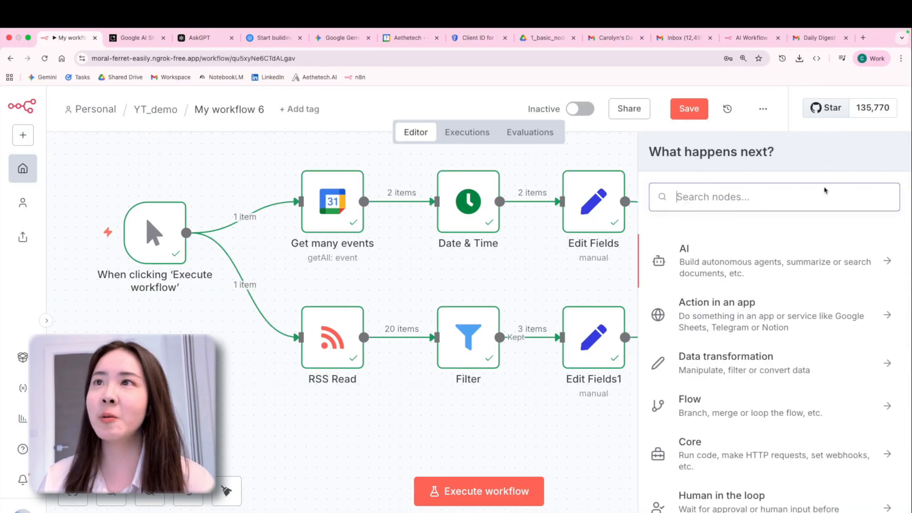
{"action": "type", "text": "schedule"}
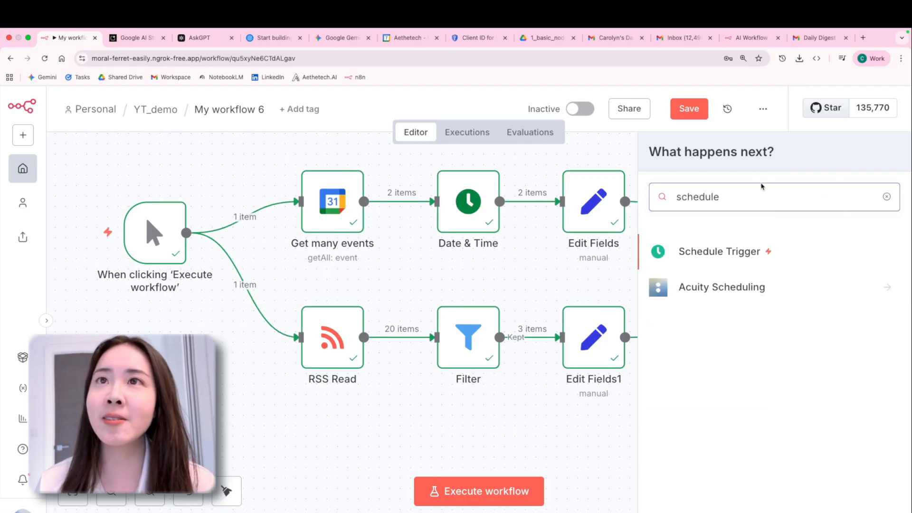
{"action": "left_click", "coordinate": [720, 252]}
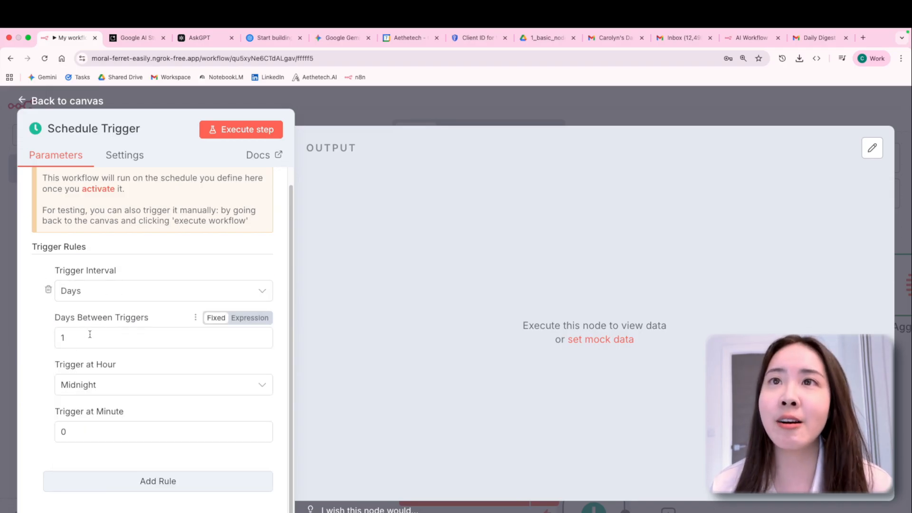
{"action": "left_click", "coordinate": [163, 385]}
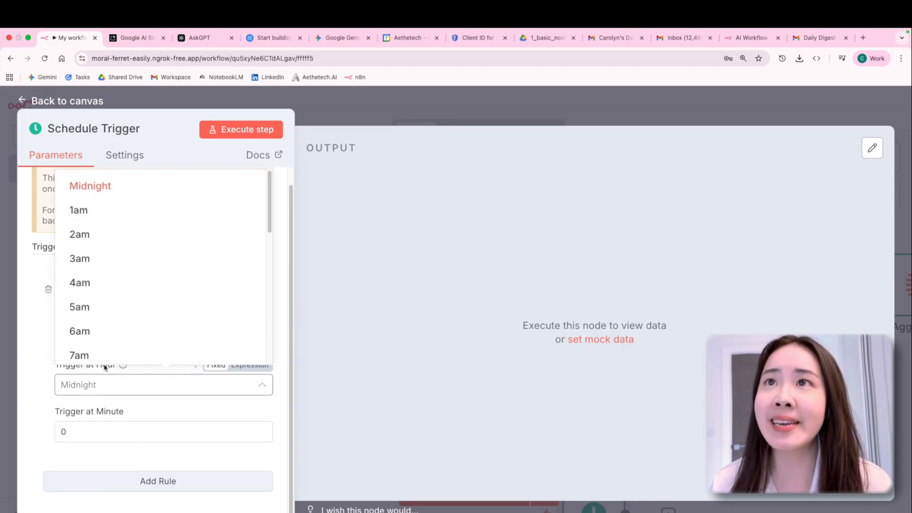
{"action": "left_click", "coordinate": [79, 356]}
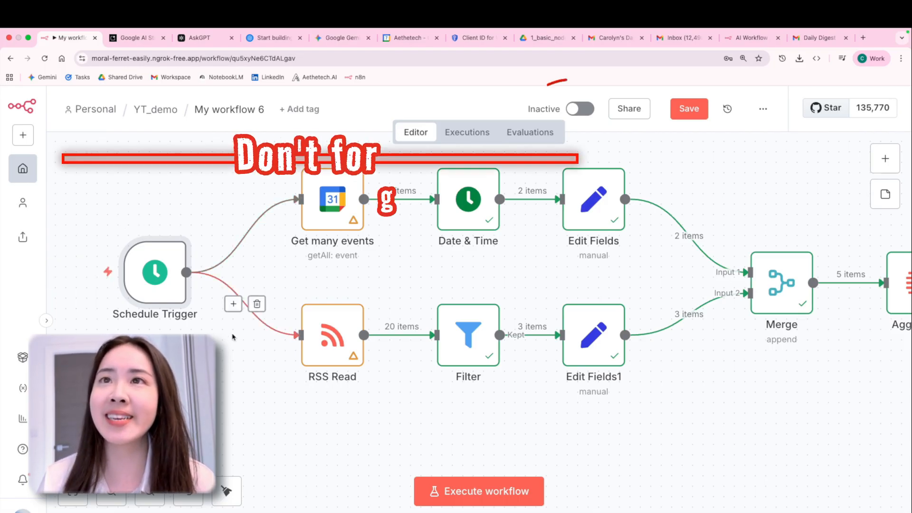
{"action": "left_click", "coordinate": [478, 490]}
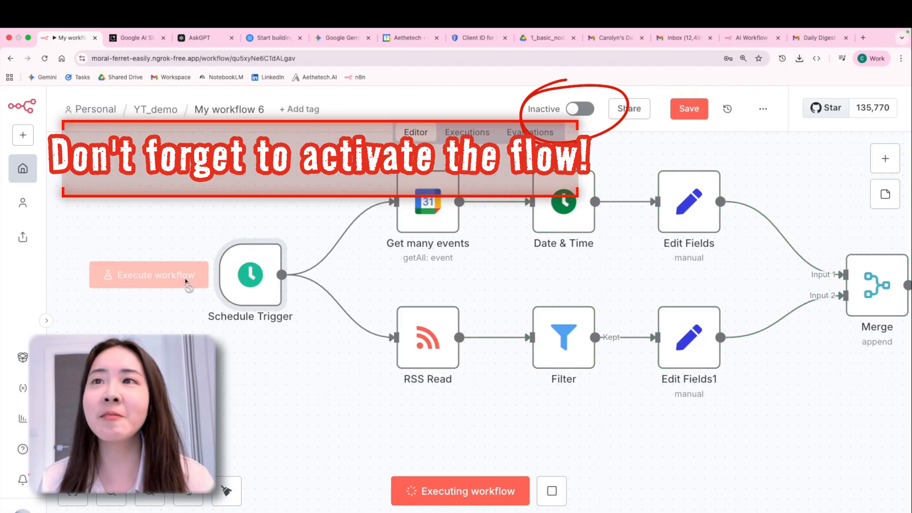
{"action": "left_click", "coordinate": [148, 274]}
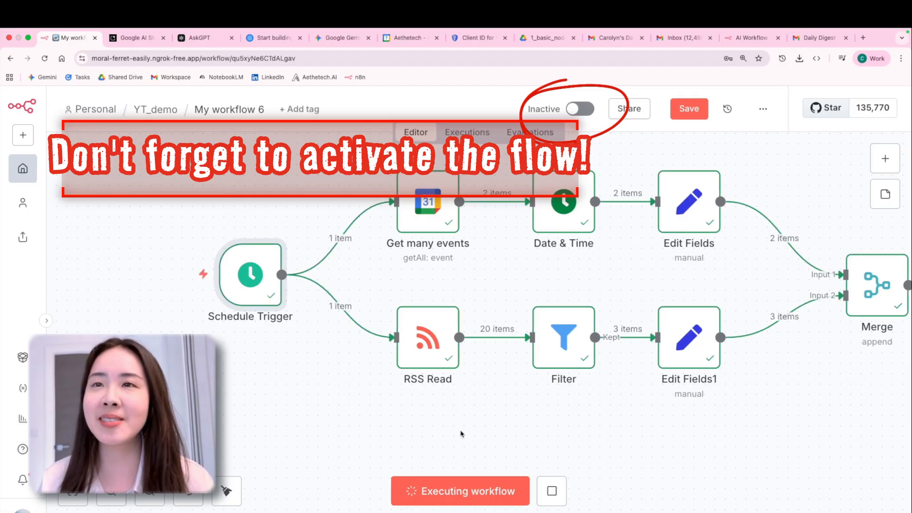